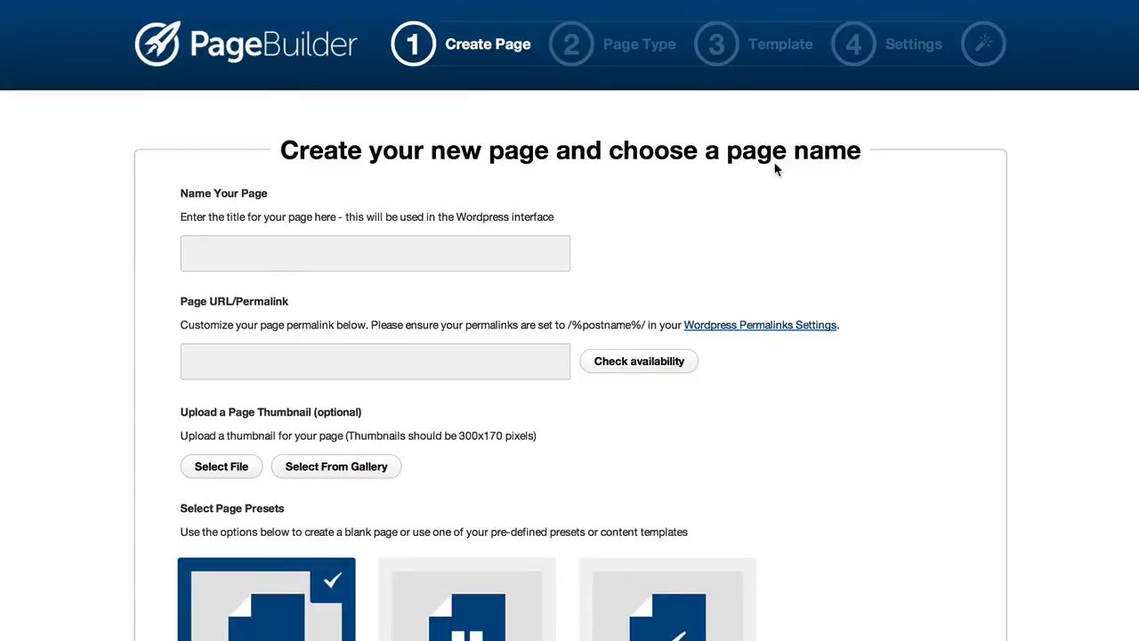
mouse_move(698, 182)
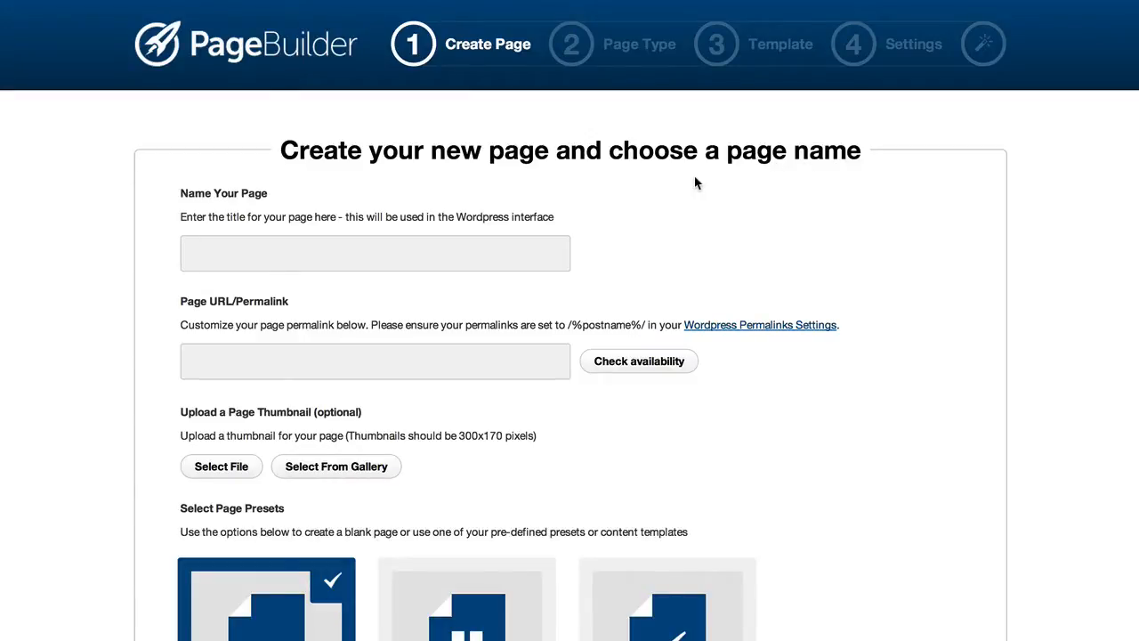
mouse_move(592, 214)
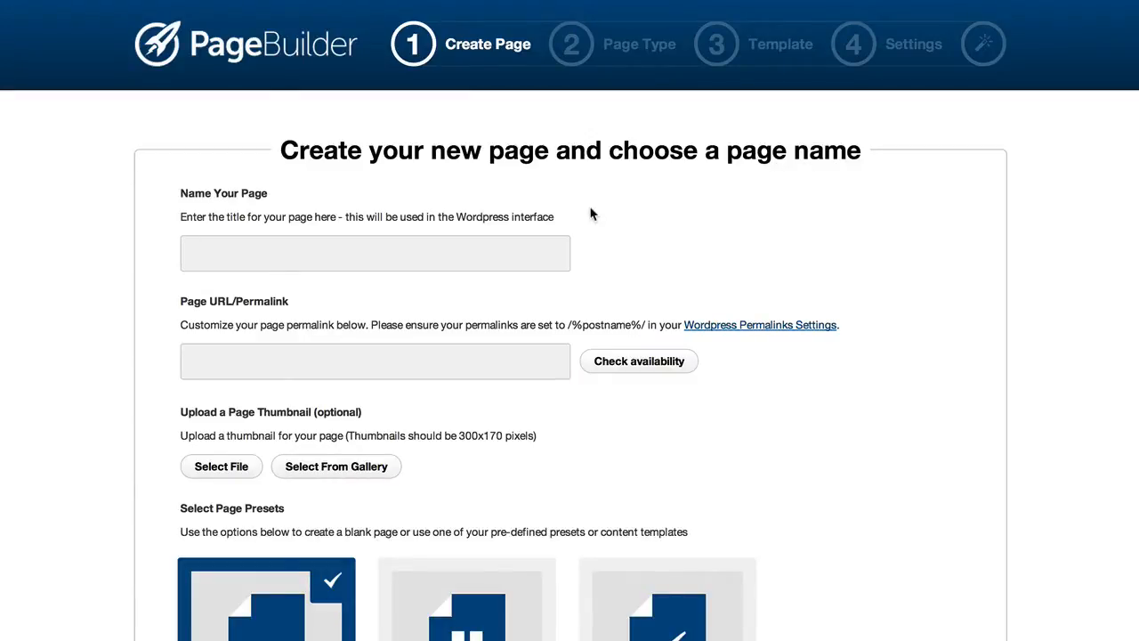
mouse_move(570, 217)
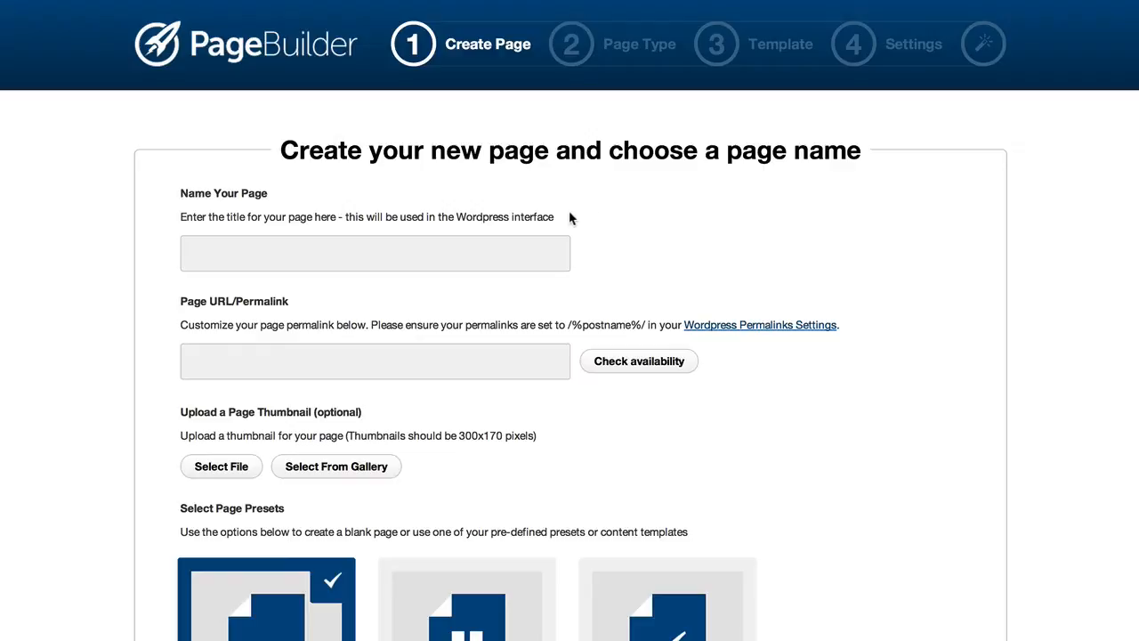
mouse_move(545, 242)
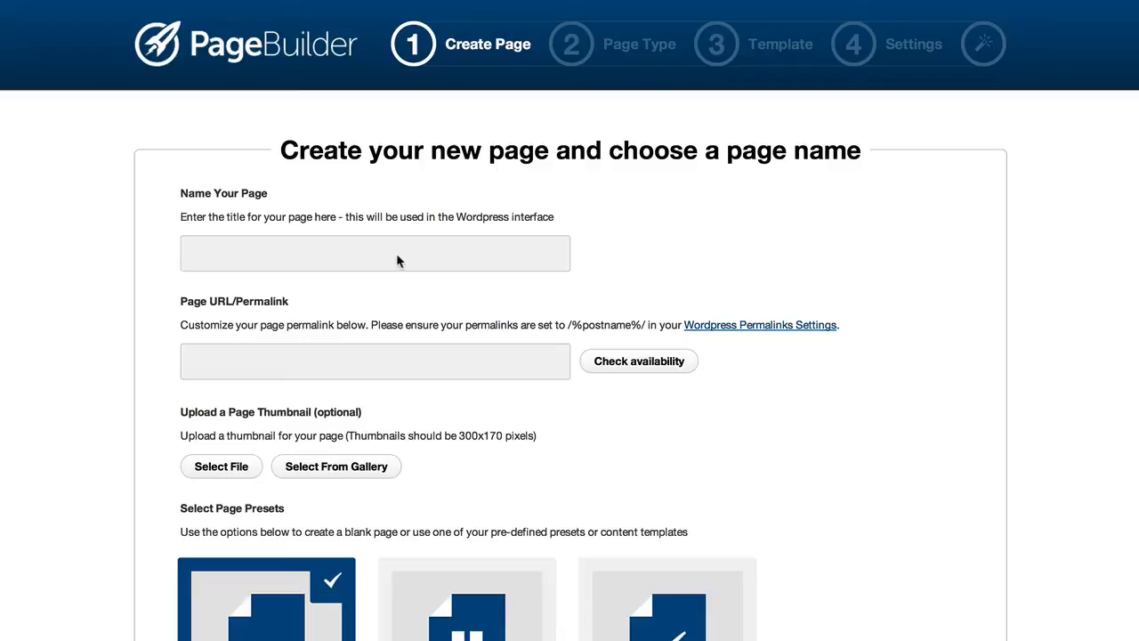
mouse_move(386, 256)
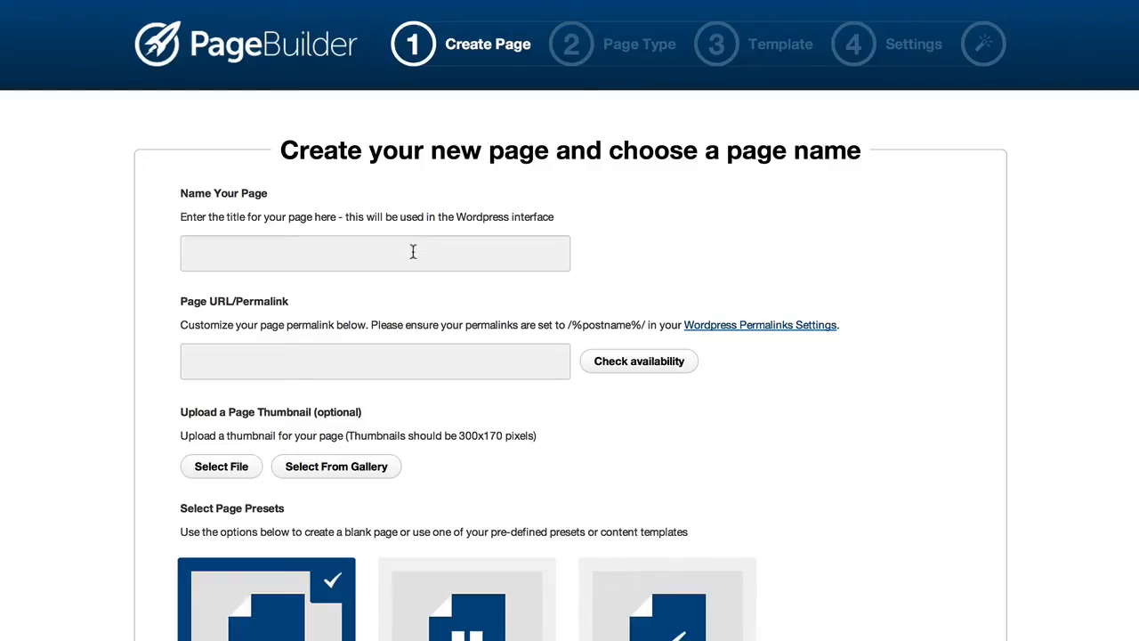
Enter the page name "Air Miles Secrets" so the permalink air-miles-secrets fills in
text(Air M)
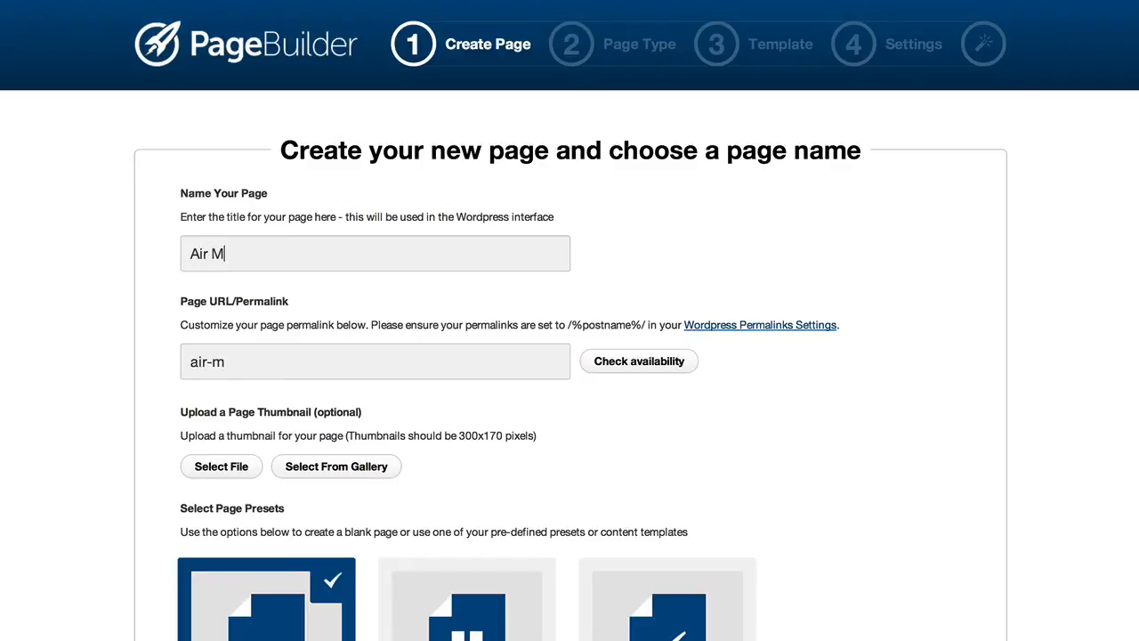
text(iles Se)
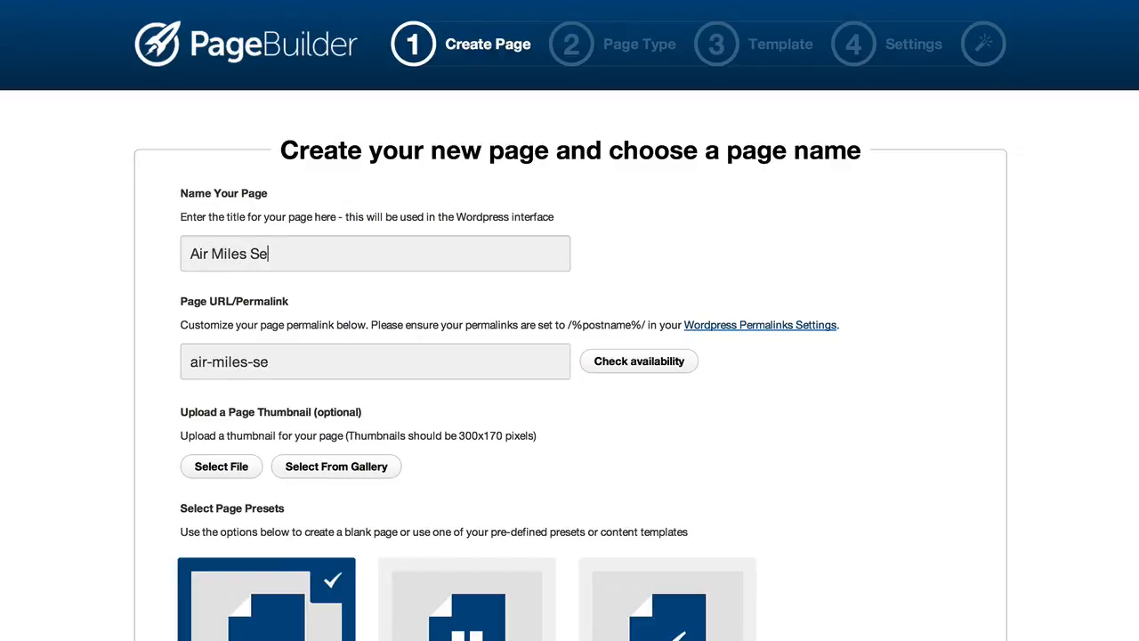
text(crets)
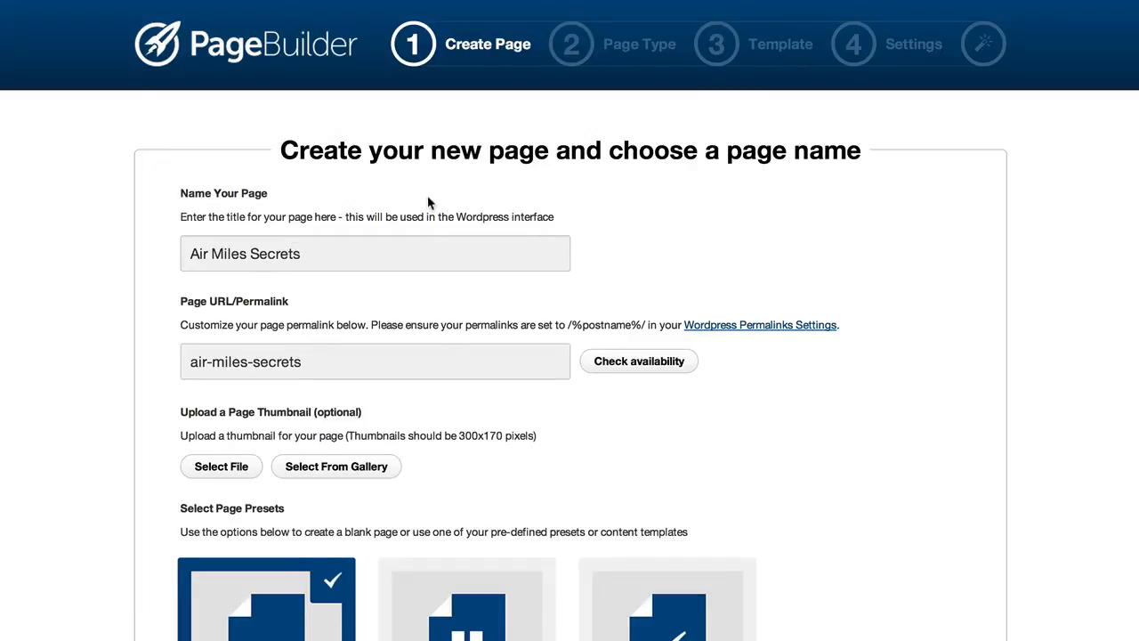
Start from a content template and scroll to the Opt-In Pages templates, Landing Page with Video 2
scroll(down, 3)
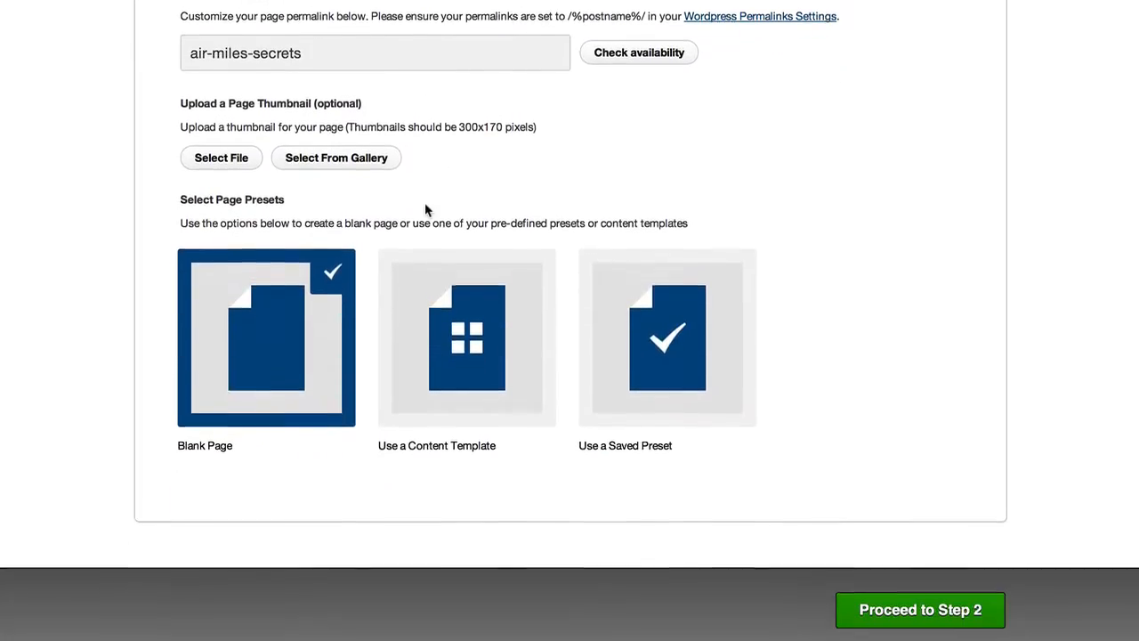
click(466, 338)
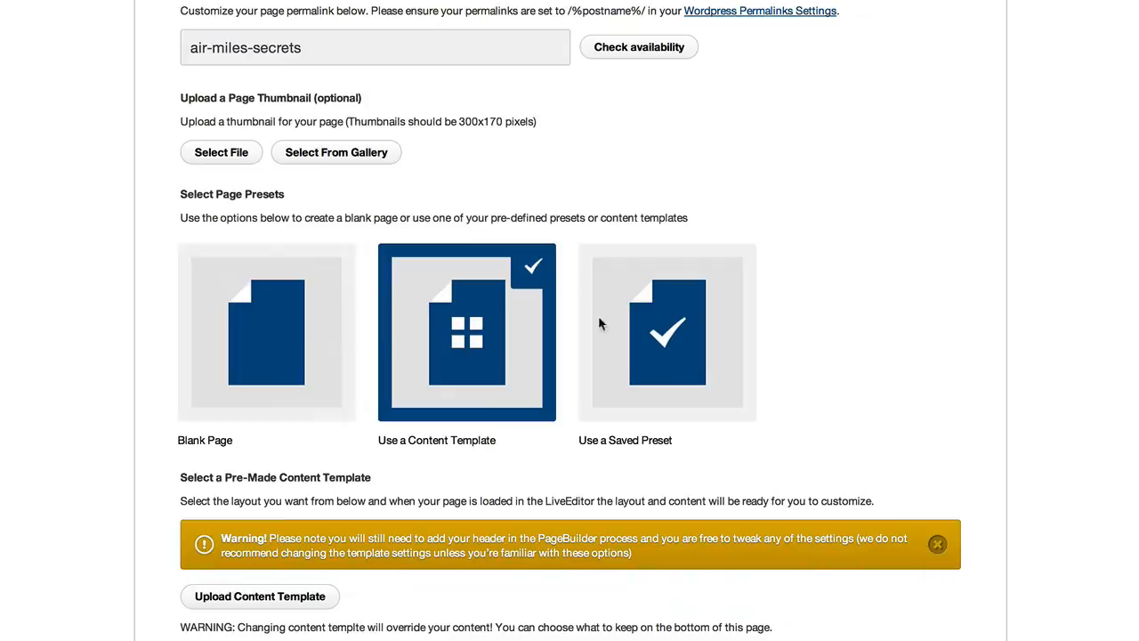
scroll(down, 3)
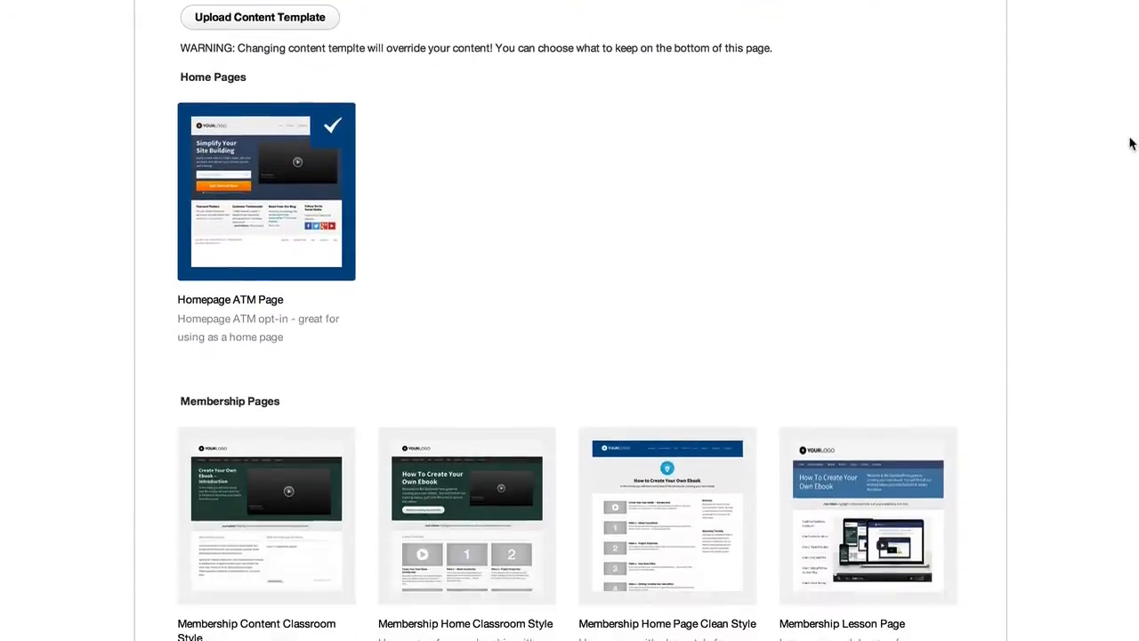
scroll(down, 3)
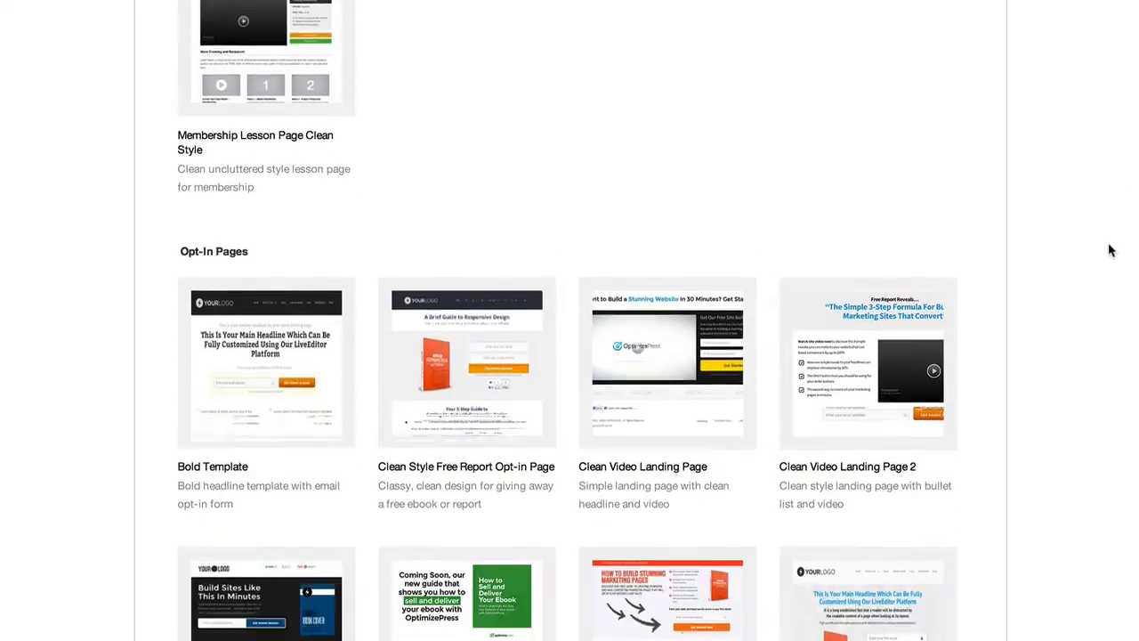
scroll(down, 3)
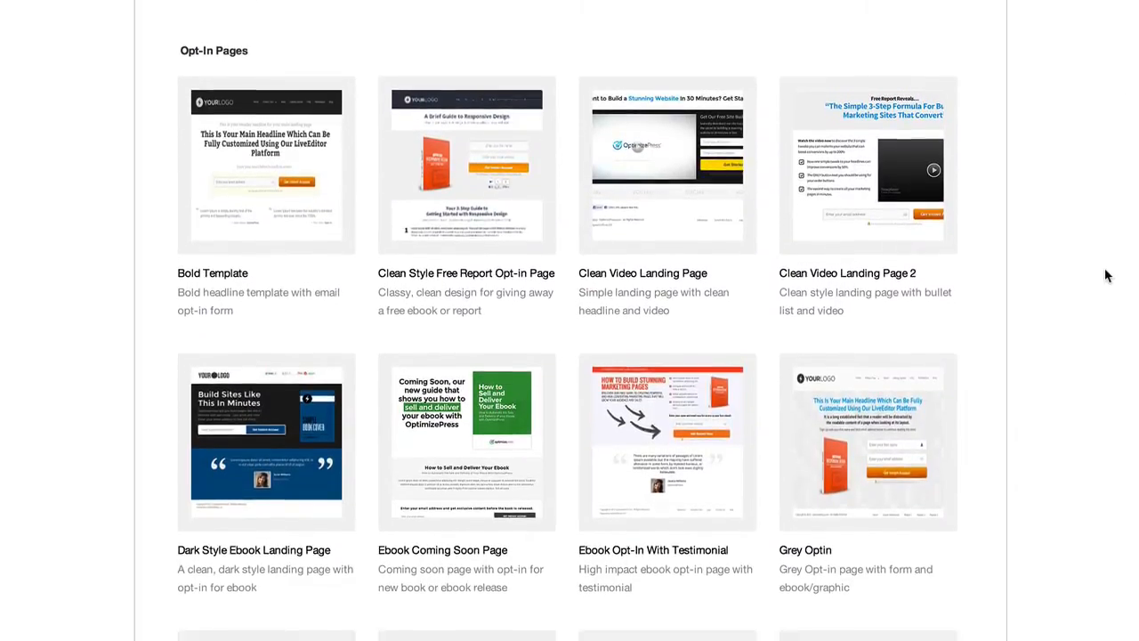
scroll(down, 3)
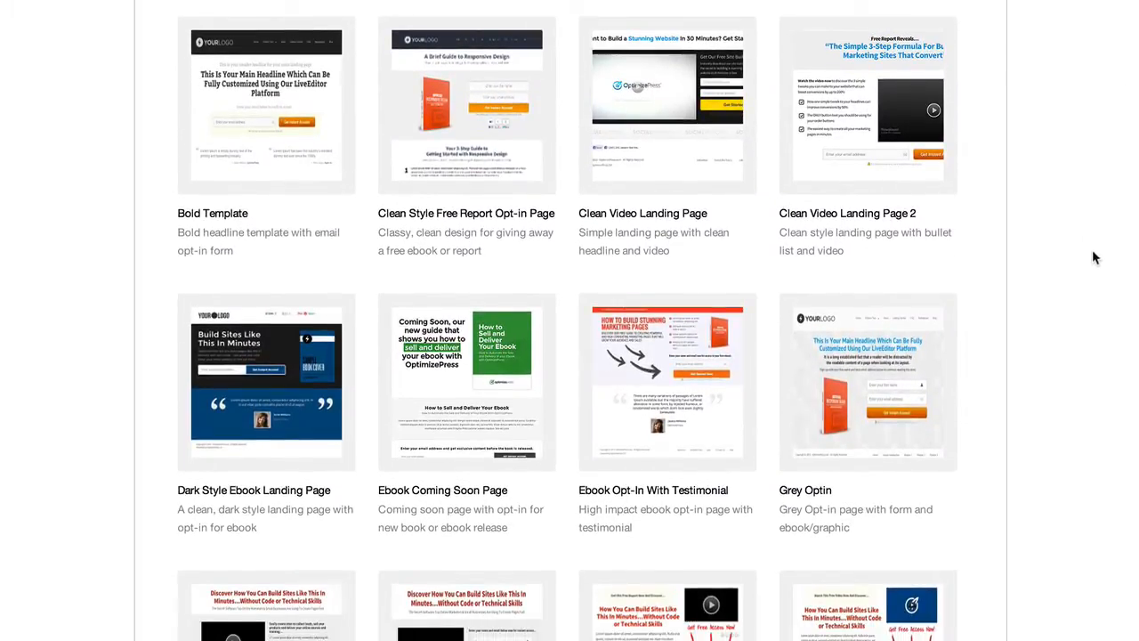
scroll(down, 3)
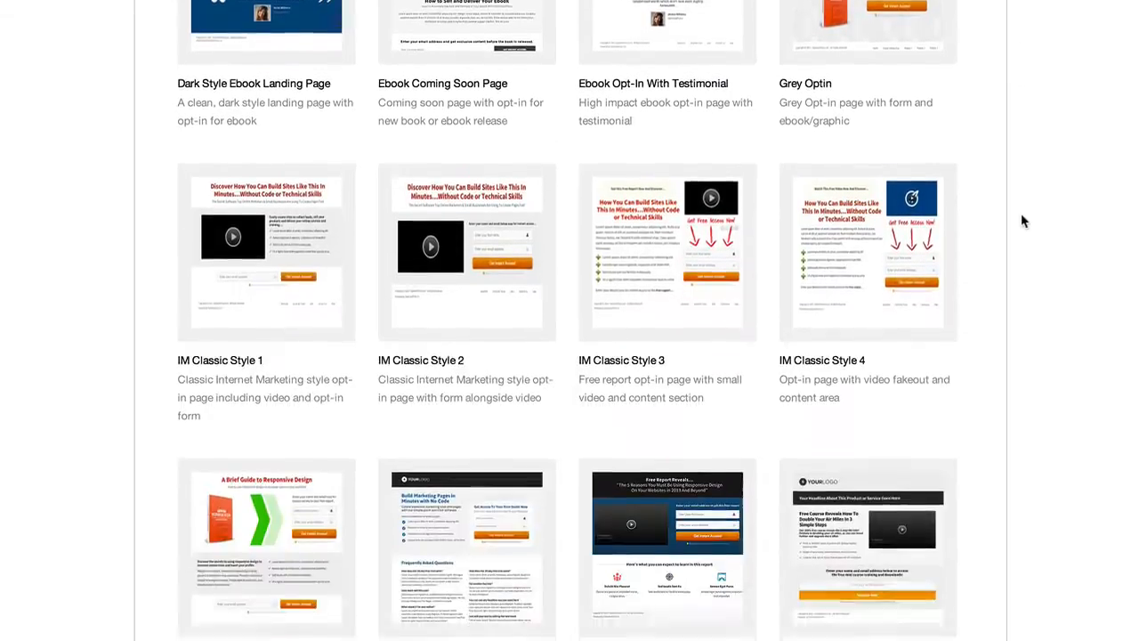
scroll(down, 3)
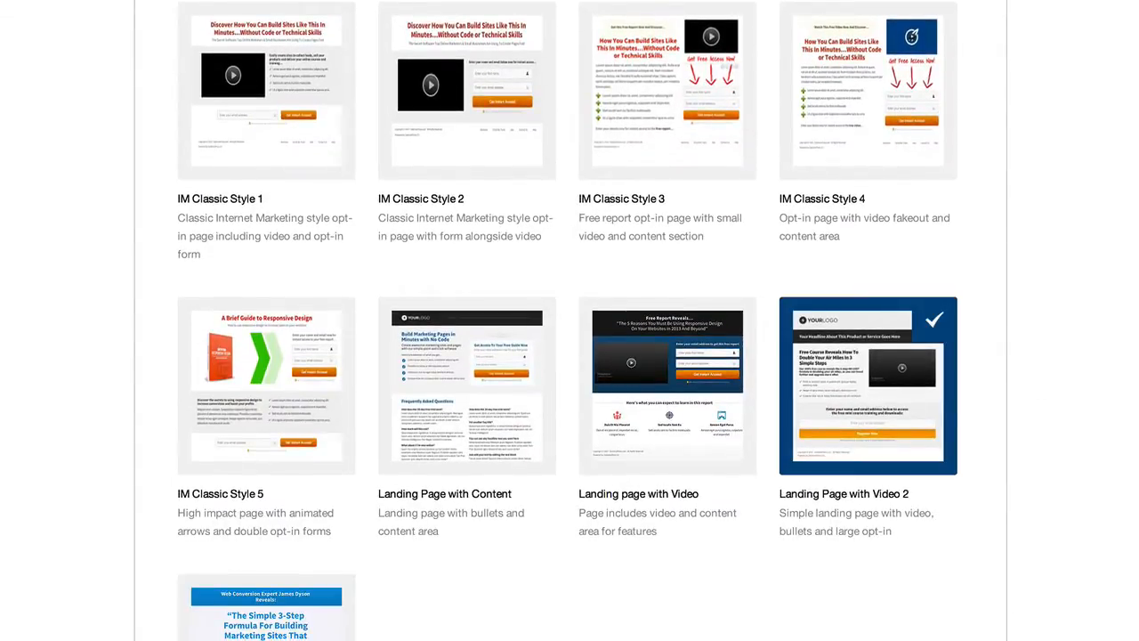
scroll(down, 3)
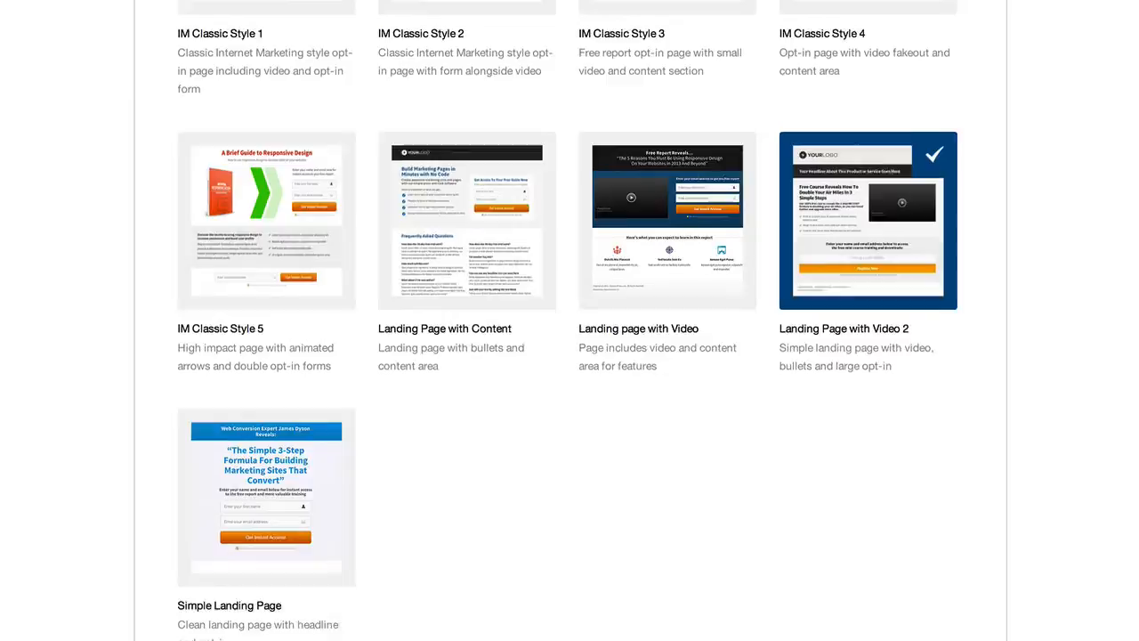
scroll(down, 3)
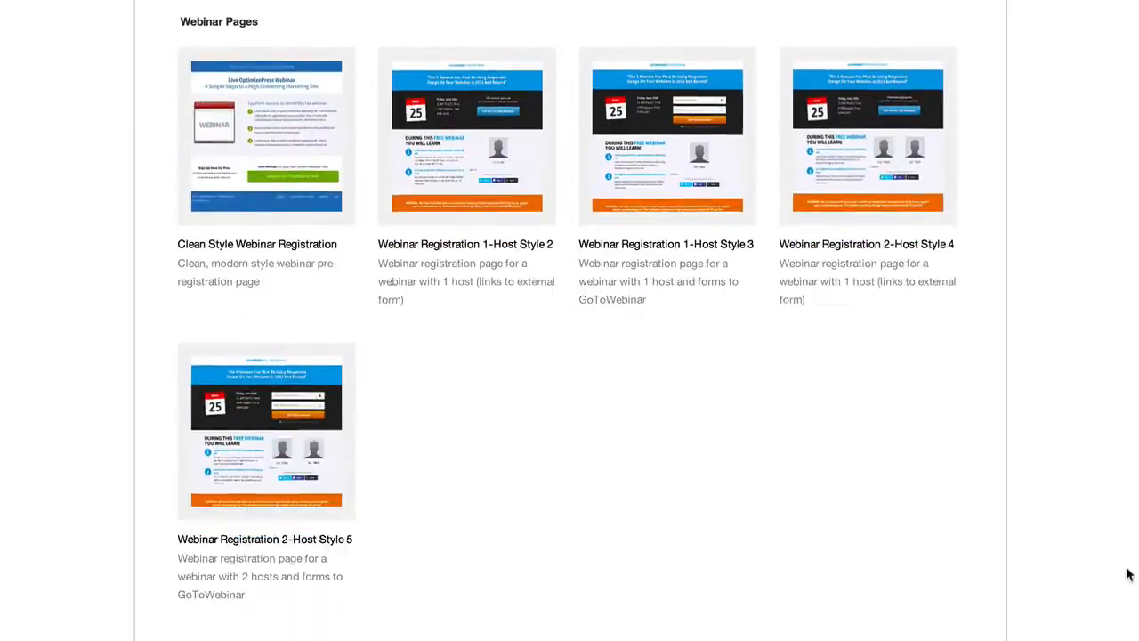
scroll(down, 3)
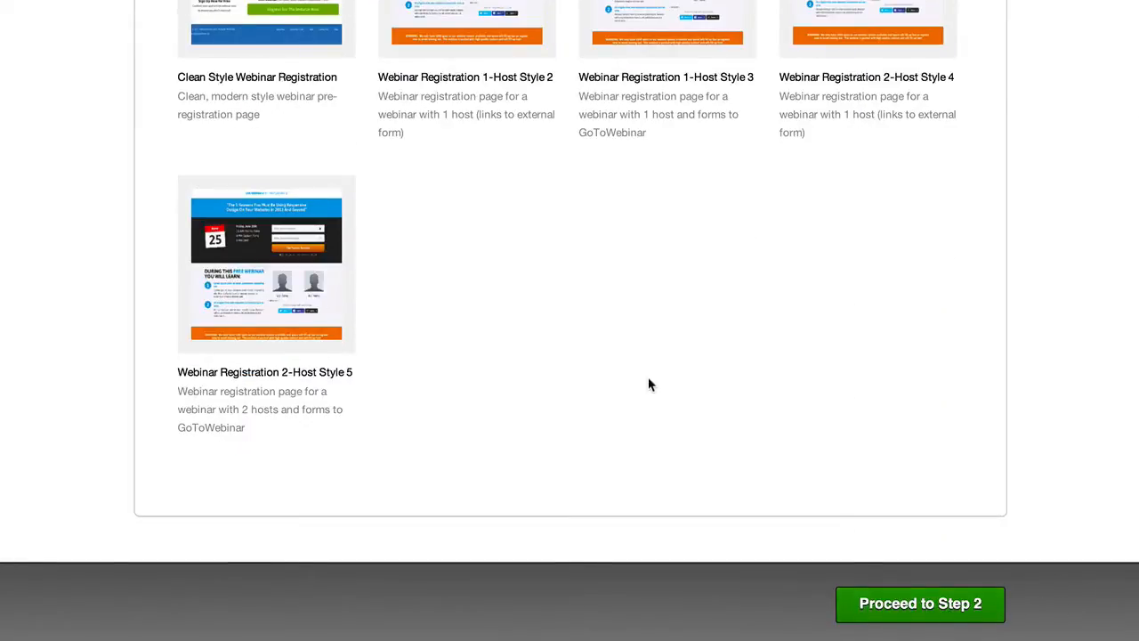
mouse_move(667, 345)
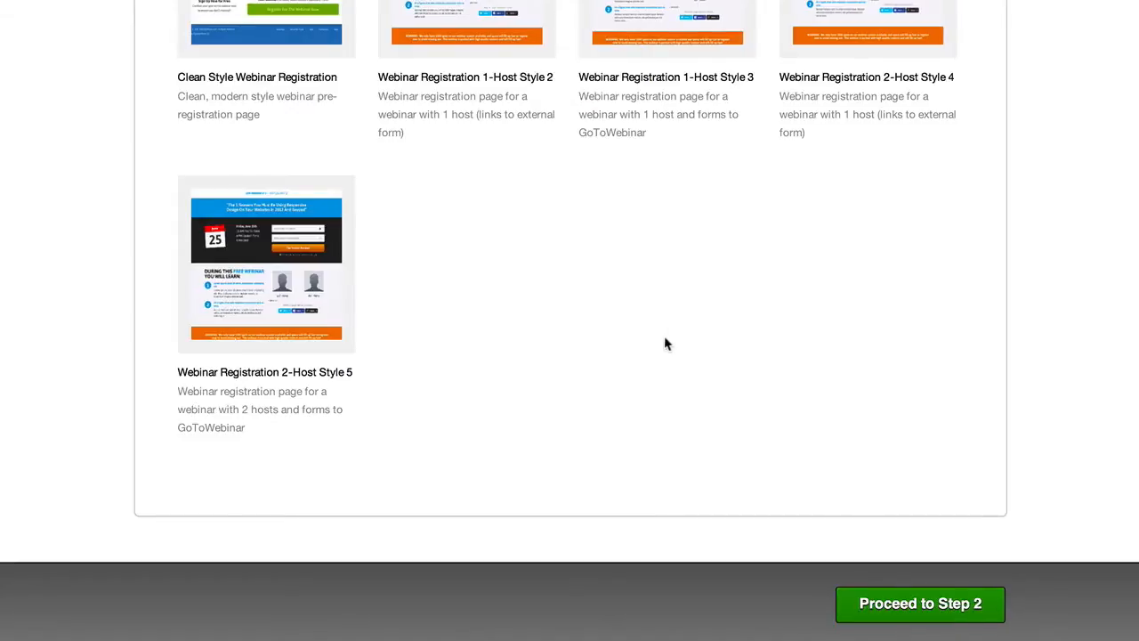
scroll(down, 3)
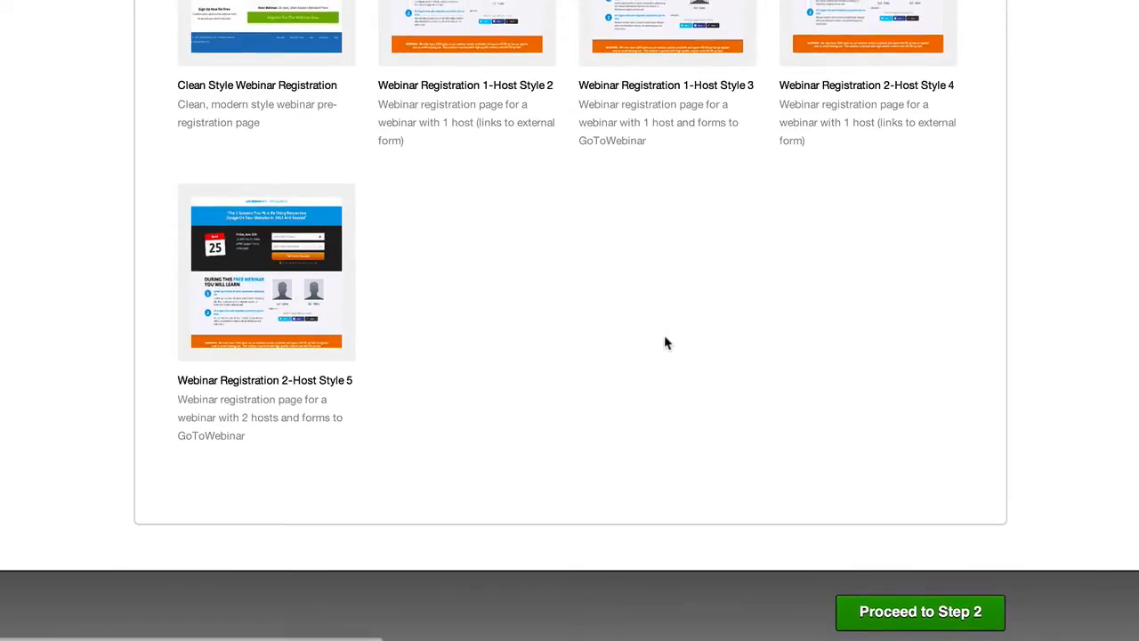
mouse_move(669, 359)
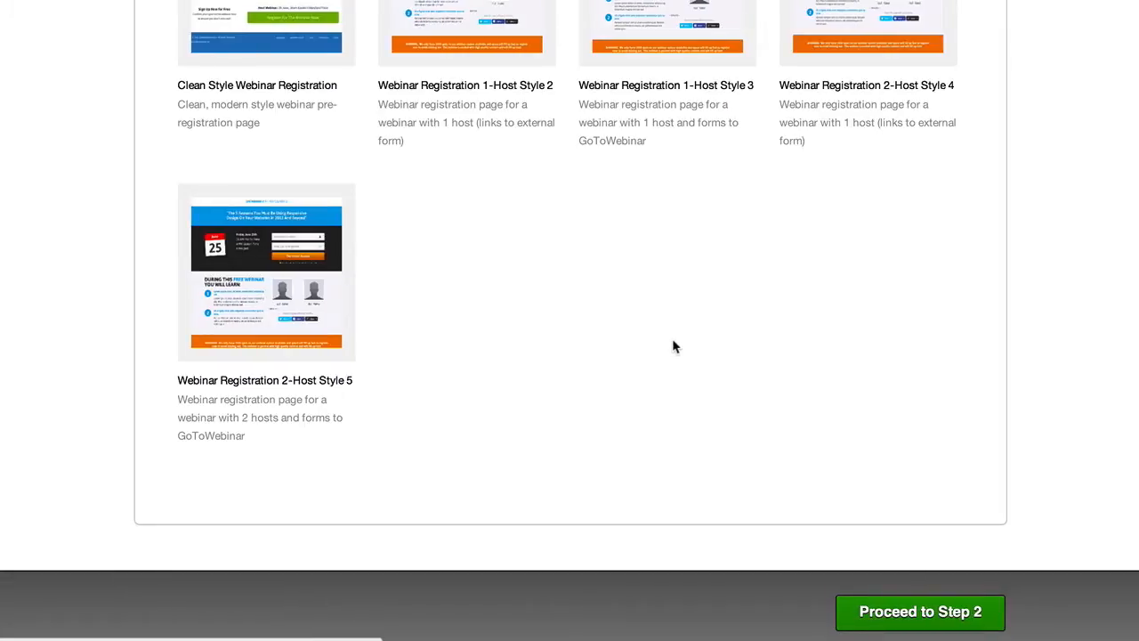
Enter the LiveEditor and hide the editing controls to preview the video landing page
click(918, 613)
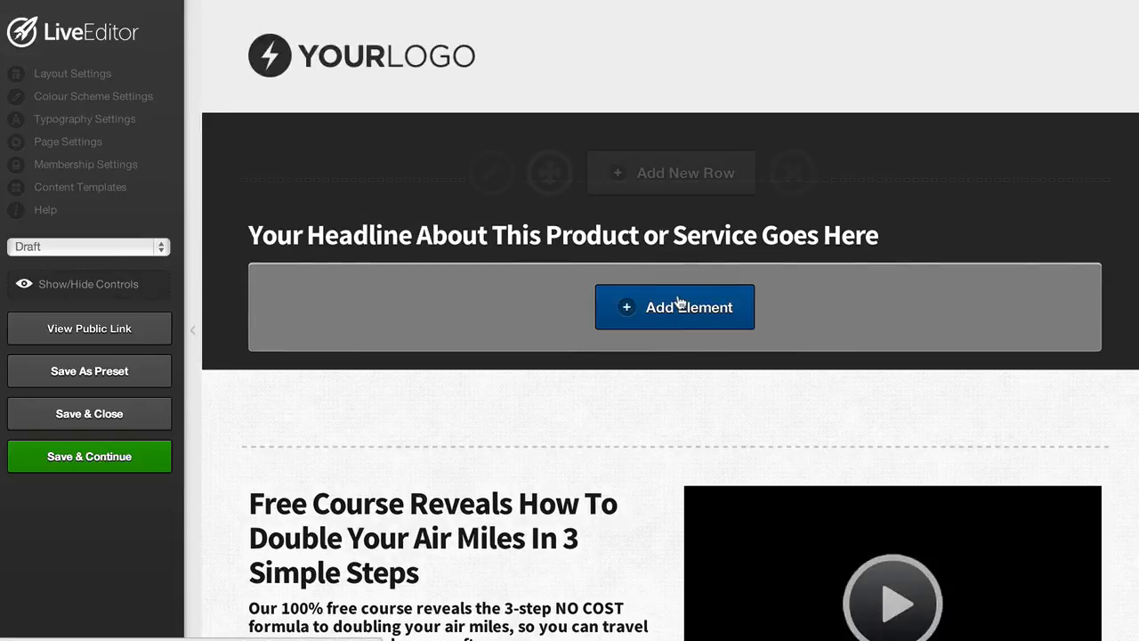
mouse_move(596, 369)
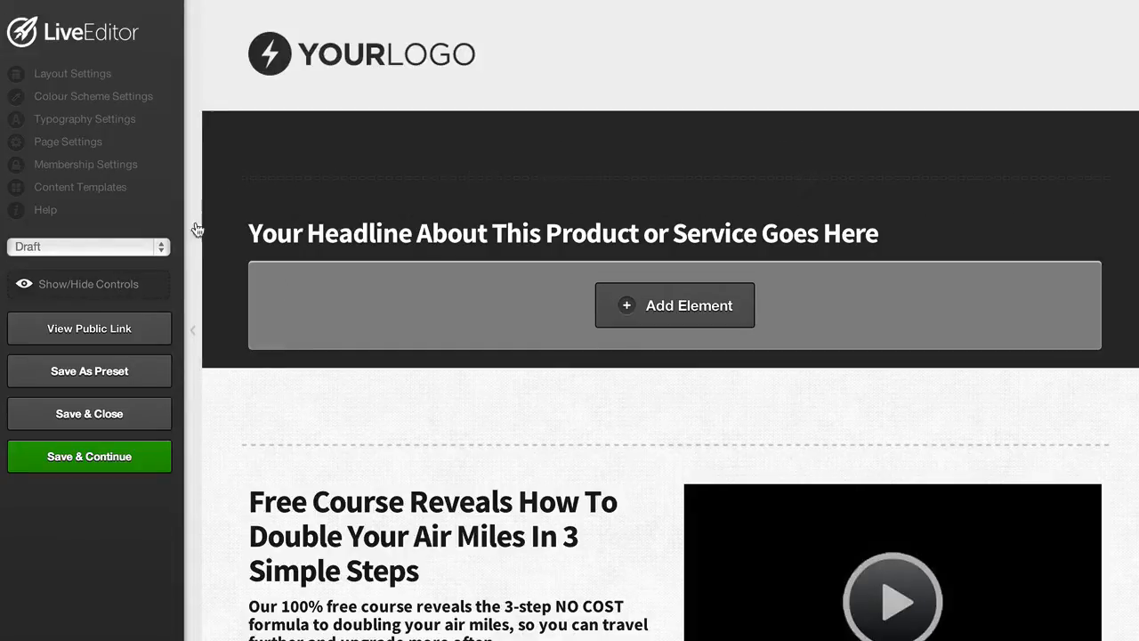
mouse_move(92, 290)
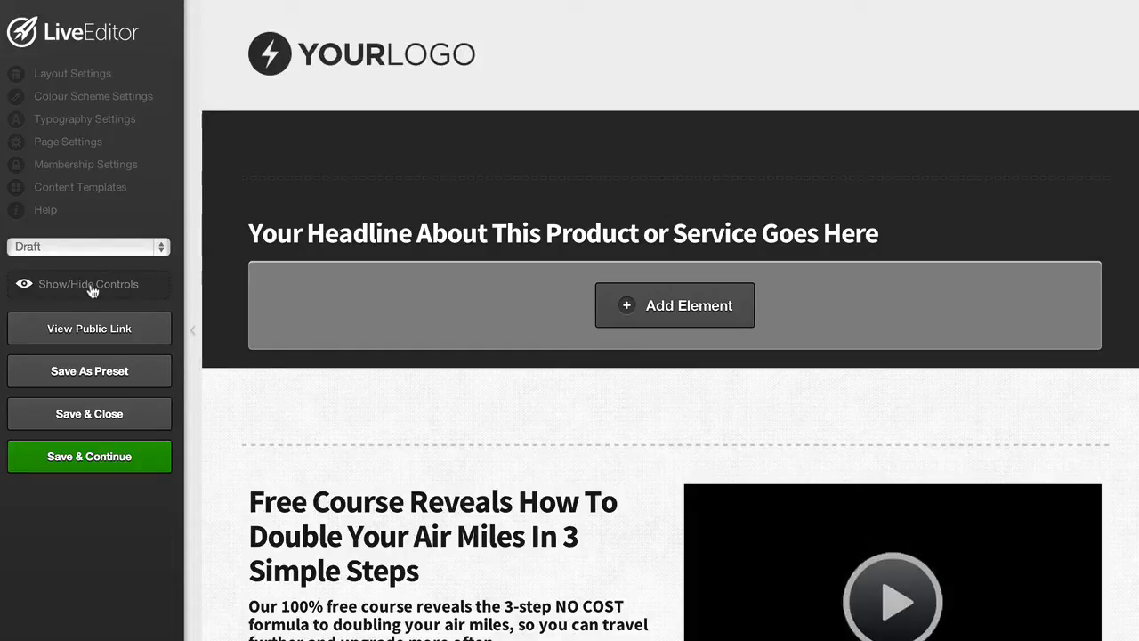
click(89, 283)
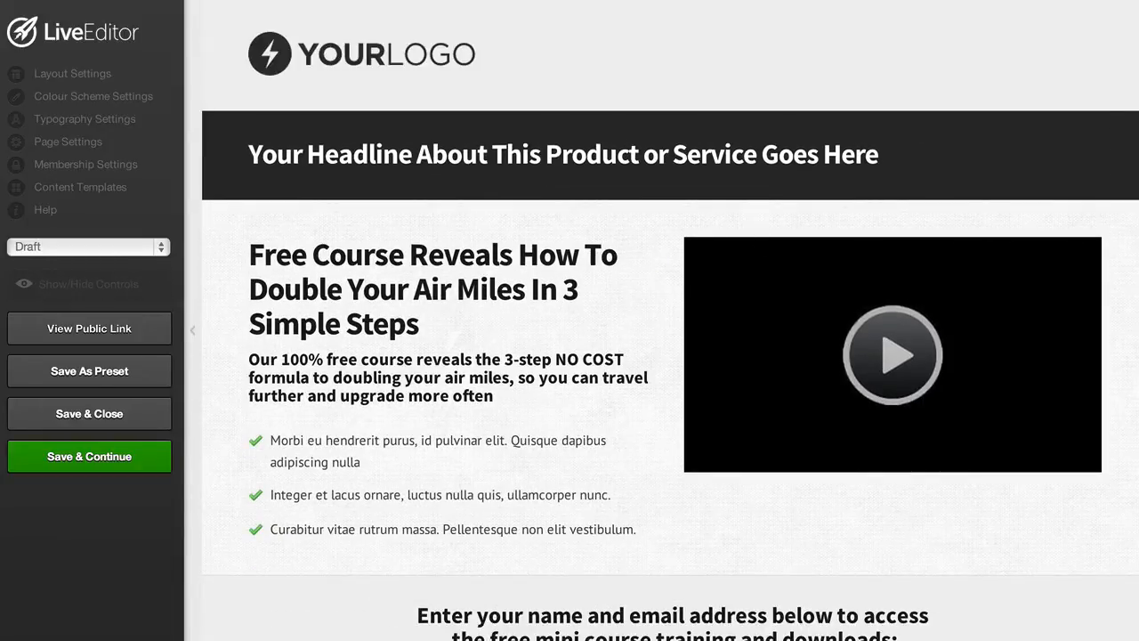
scroll(down, 3)
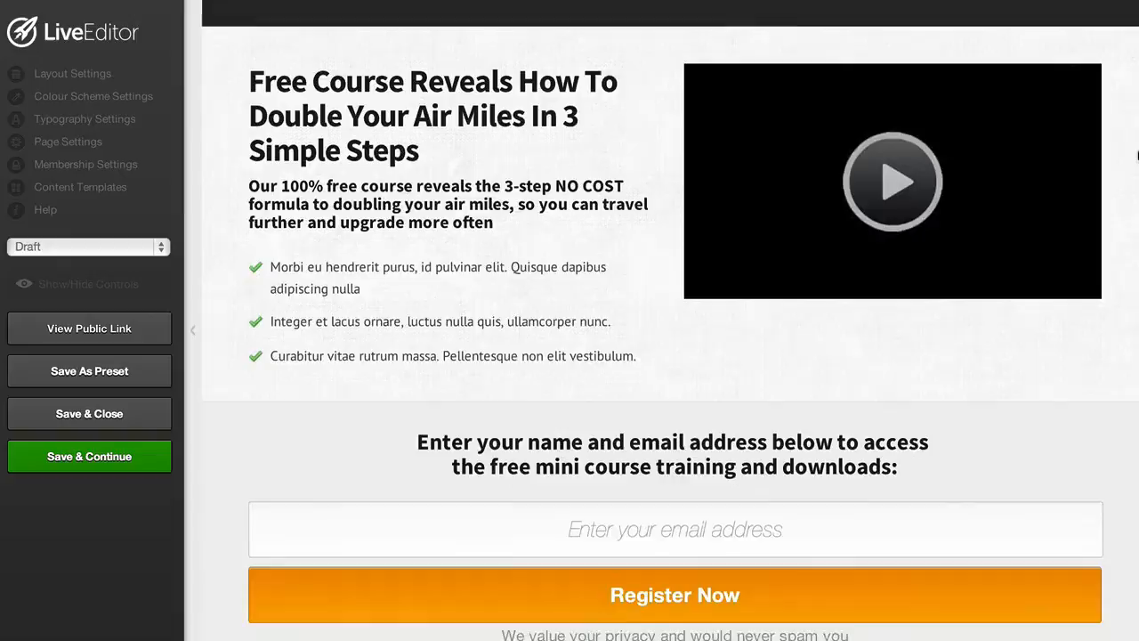
scroll(down, 3)
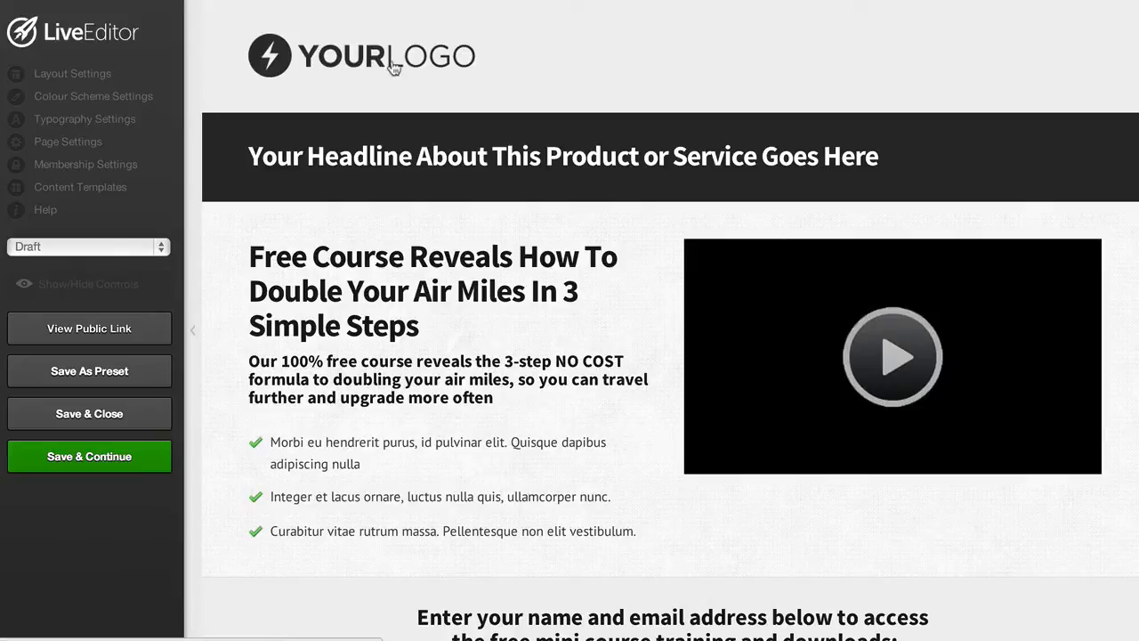
mouse_move(351, 73)
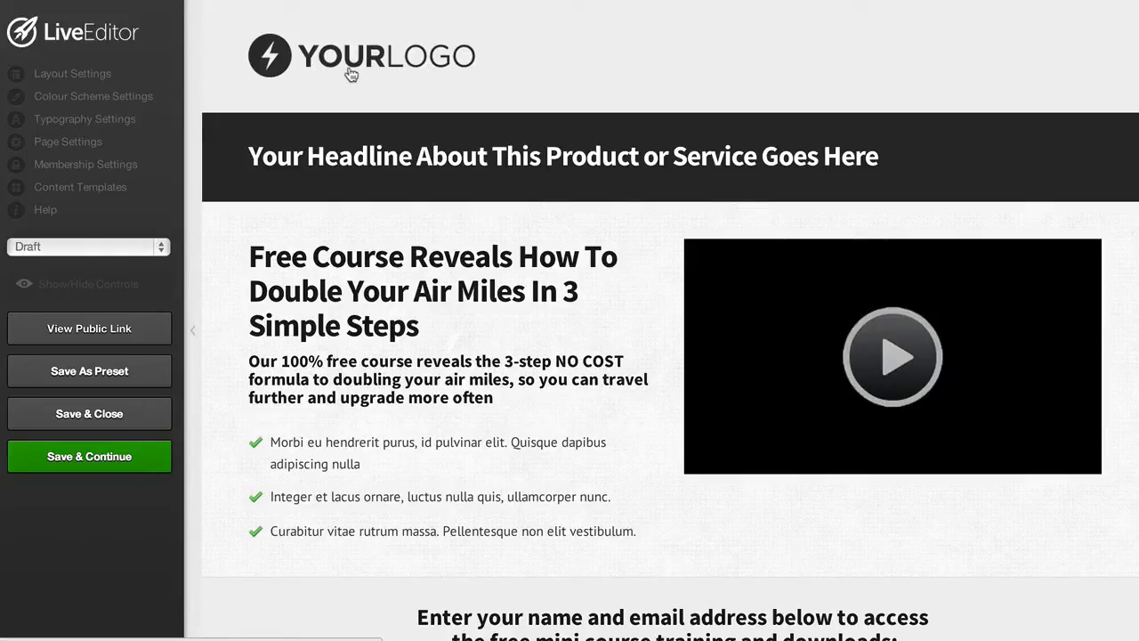
In Layout Settings, choose to upload a new logo image
click(73, 73)
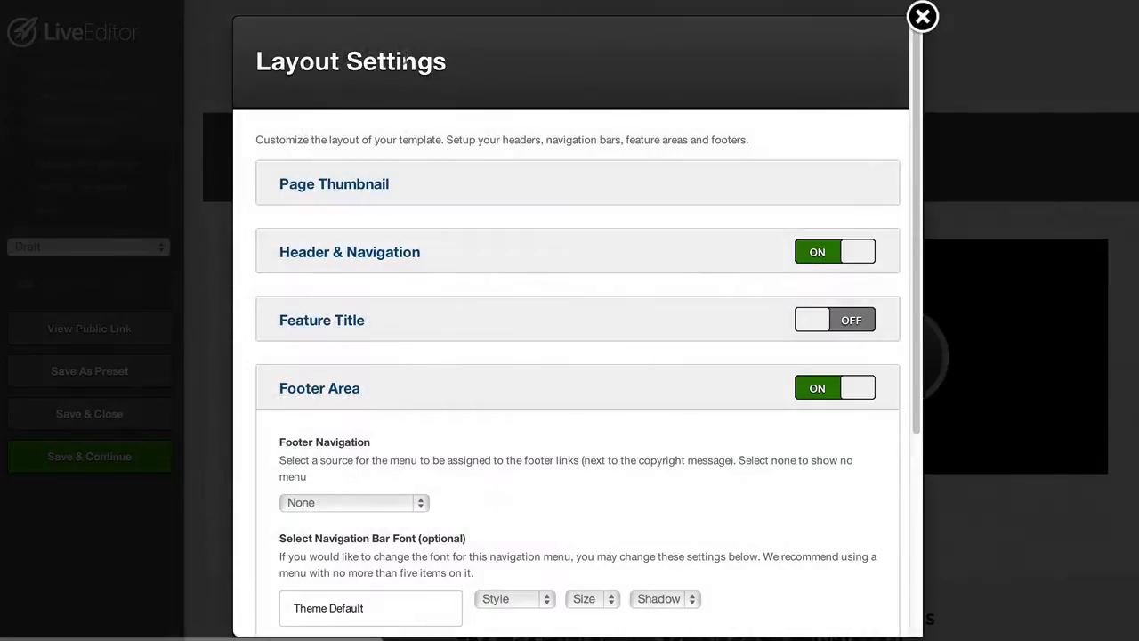
click(349, 251)
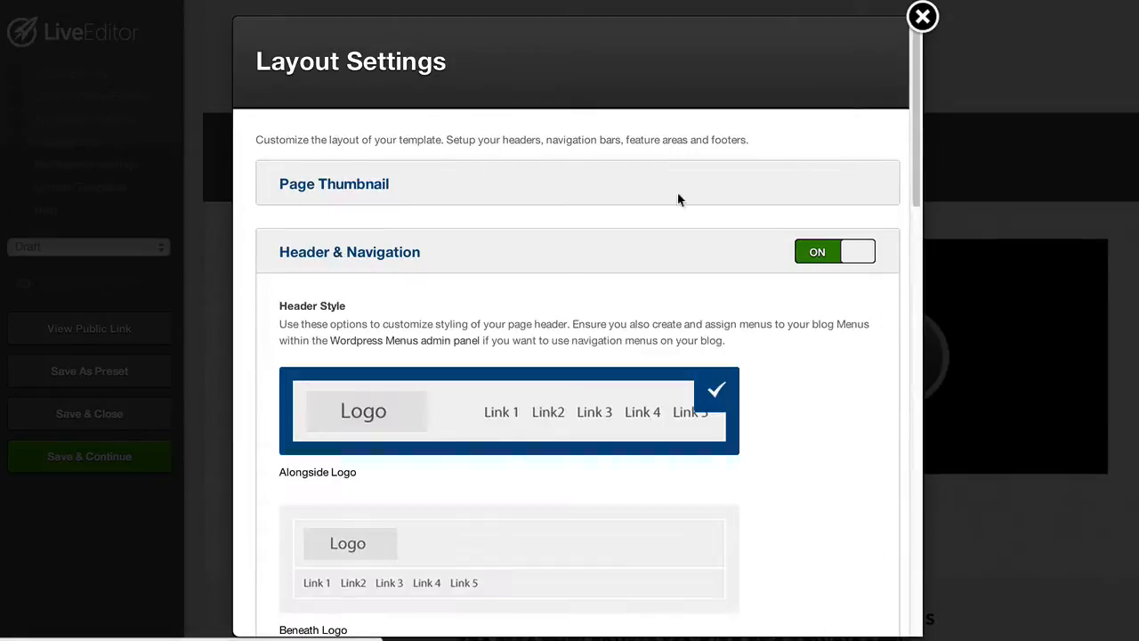
scroll(down, 3)
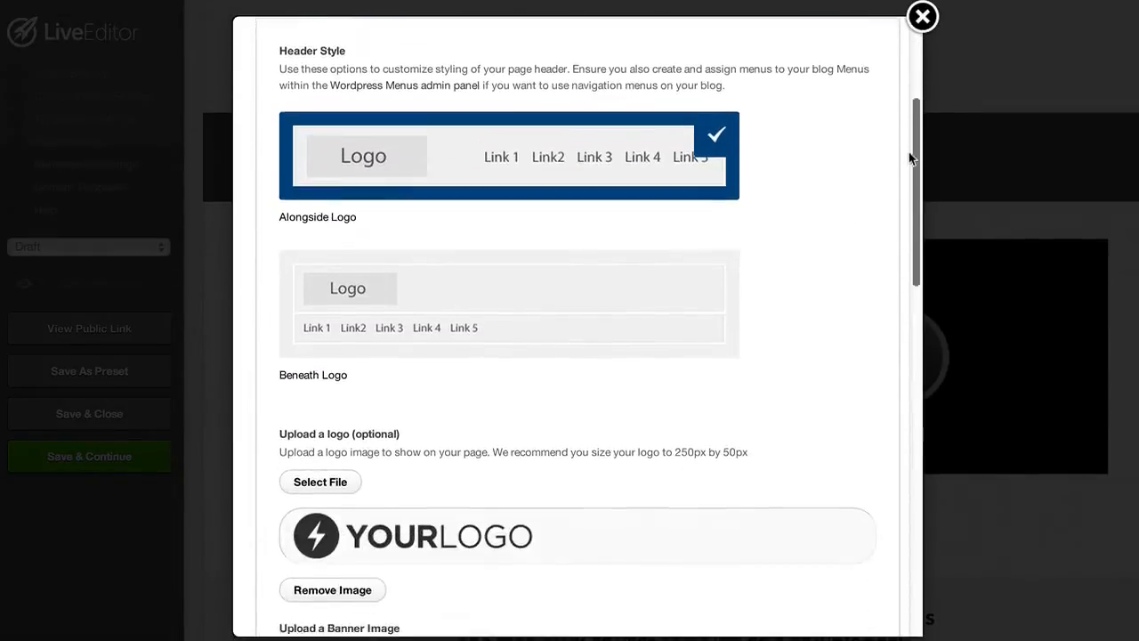
click(321, 480)
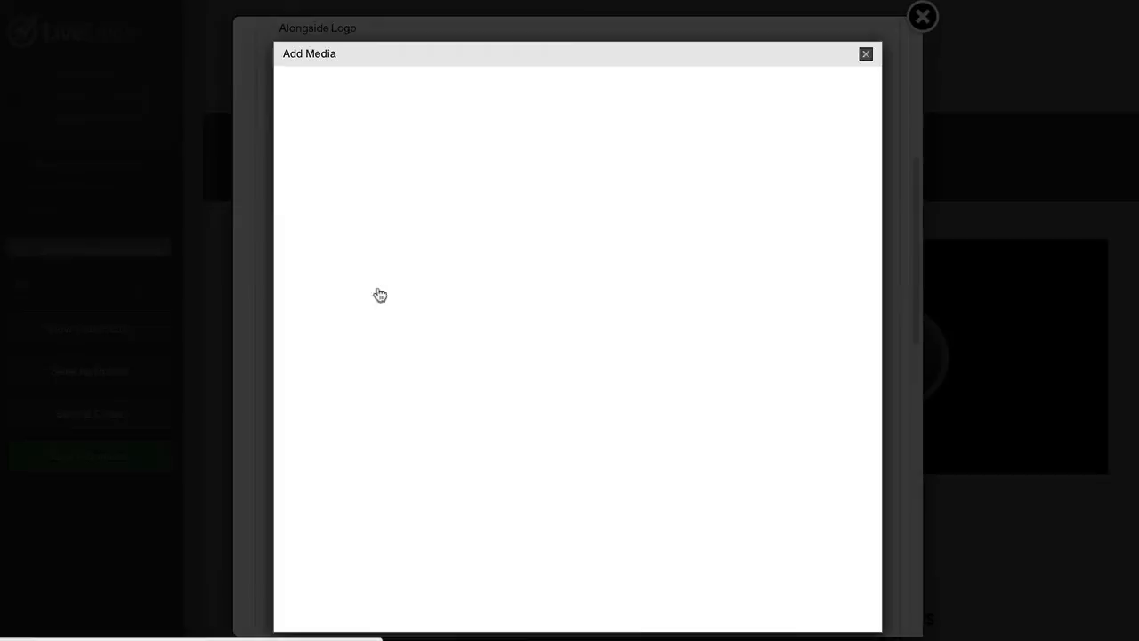
mouse_move(563, 291)
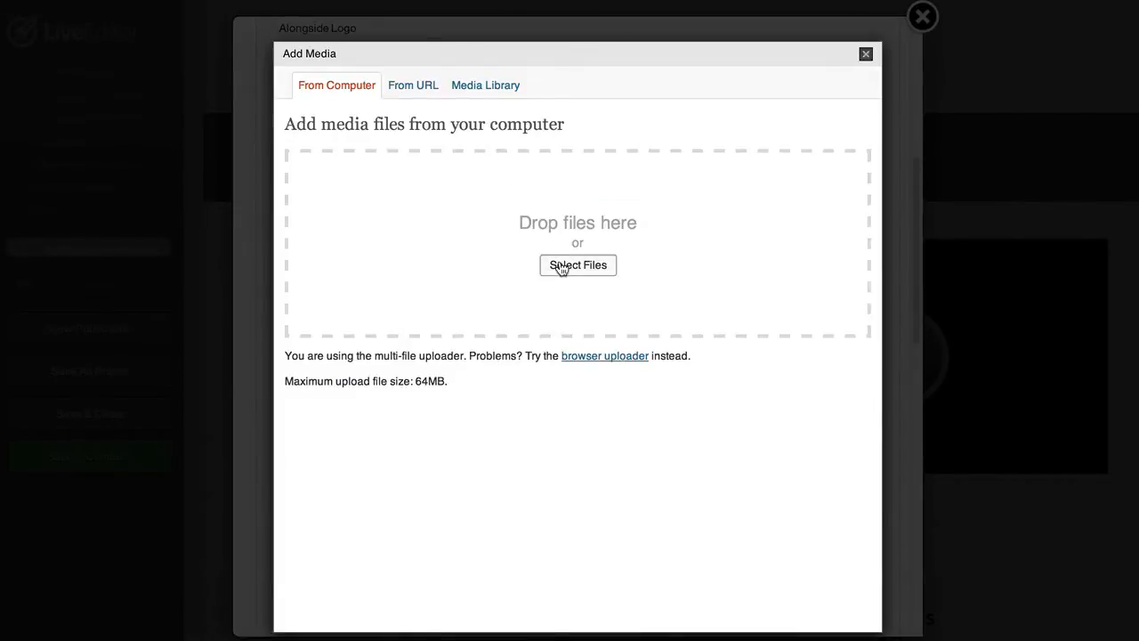
Upload logo.png from the AirMilesSecrets folder as the page logo and update the settings
click(576, 264)
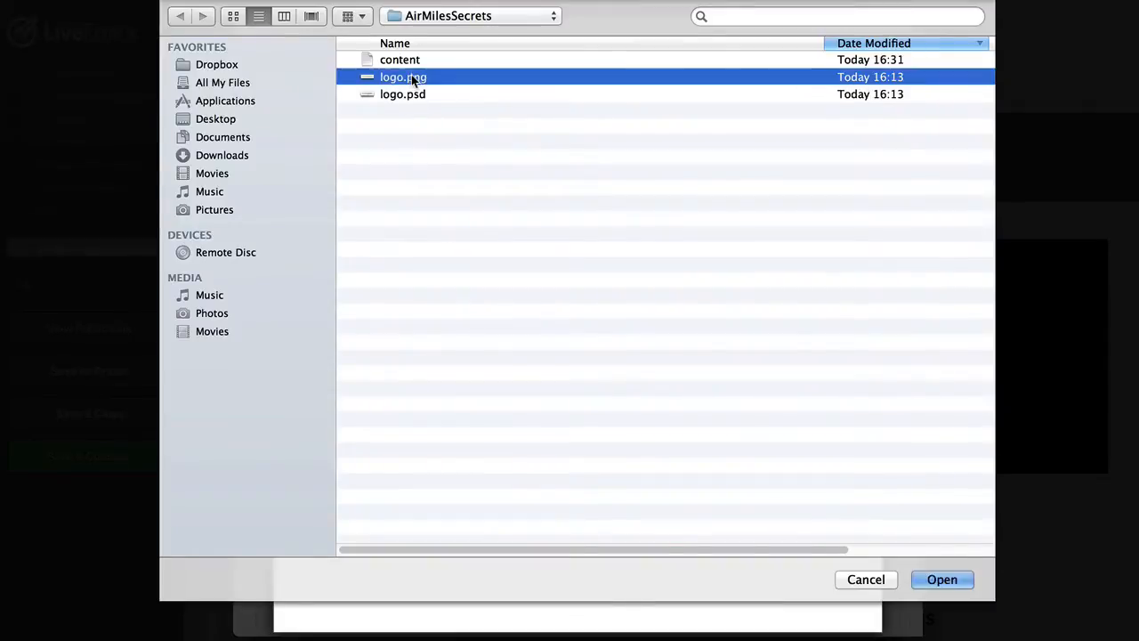
click(941, 580)
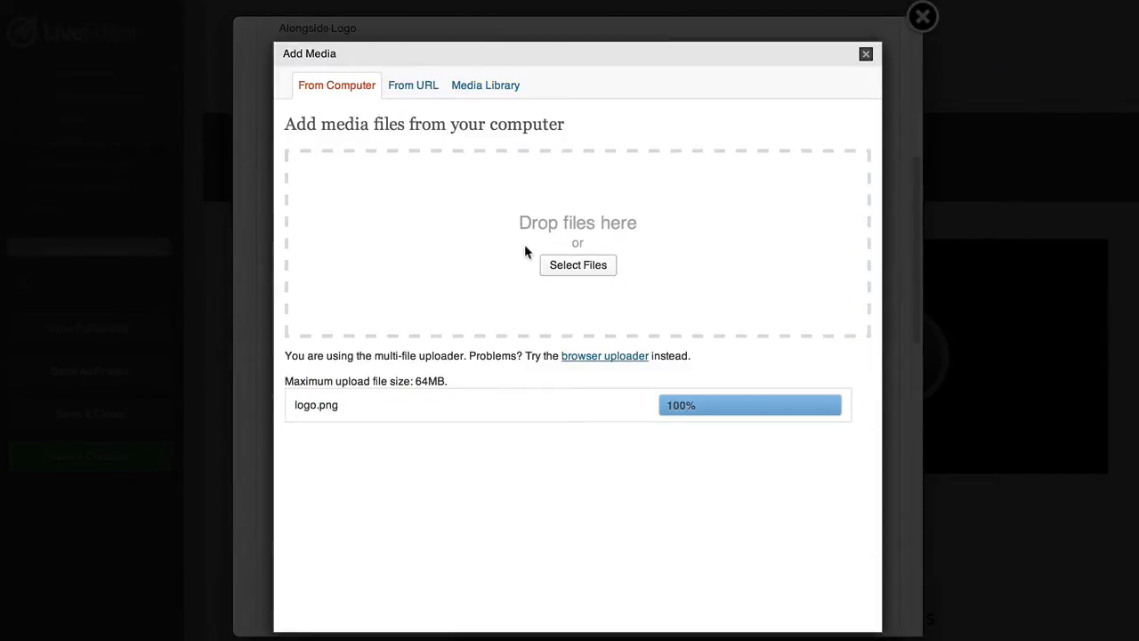
click(865, 54)
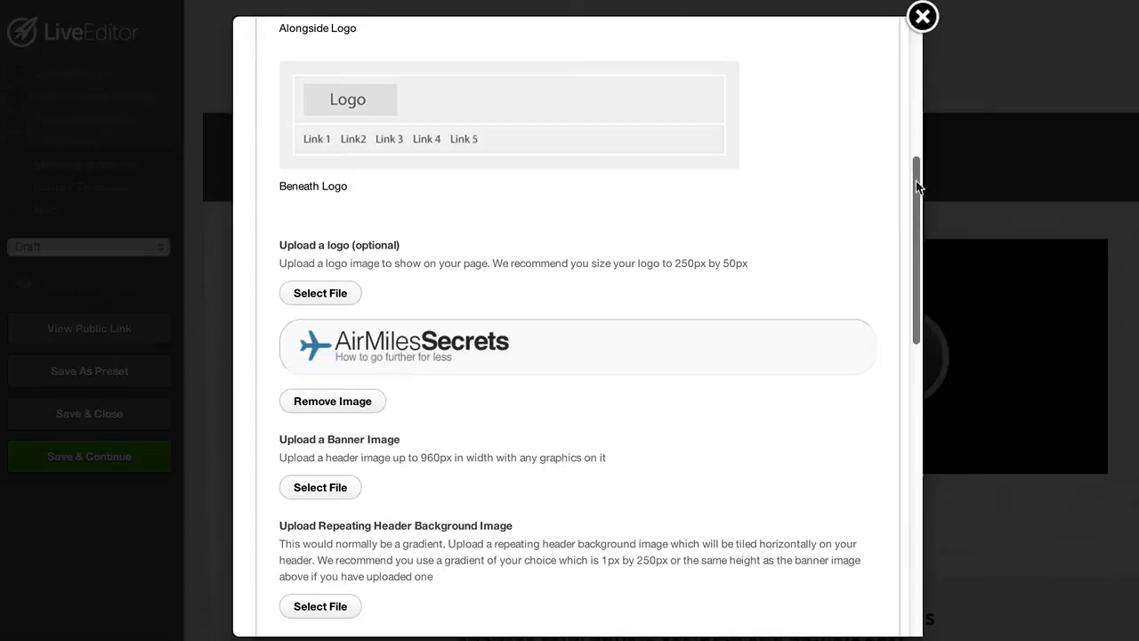
scroll(down, 3)
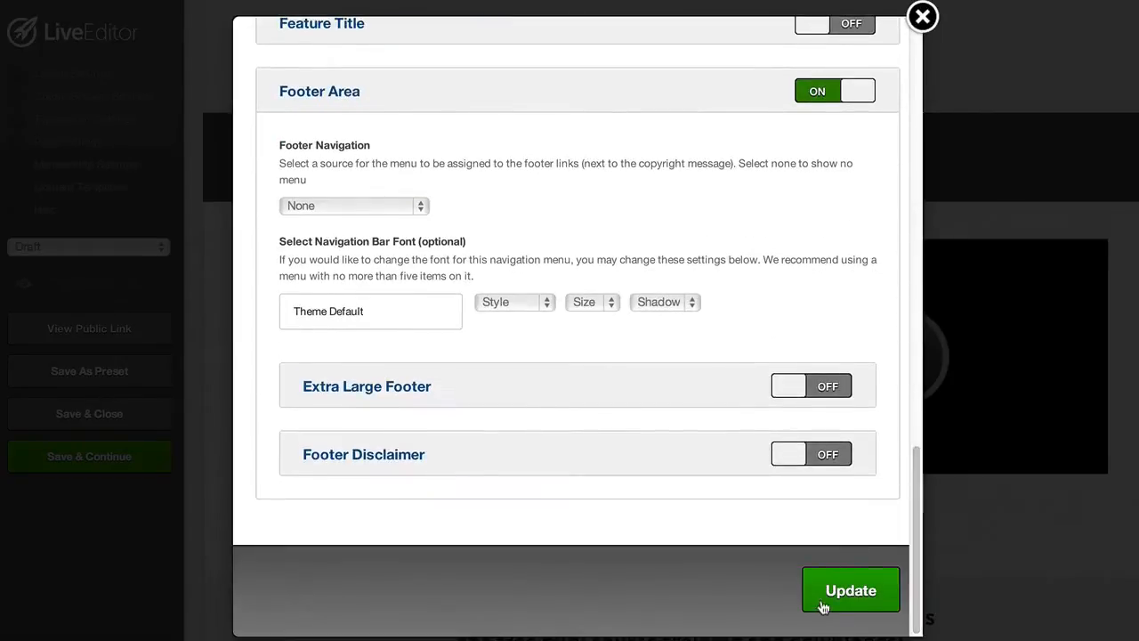
click(850, 591)
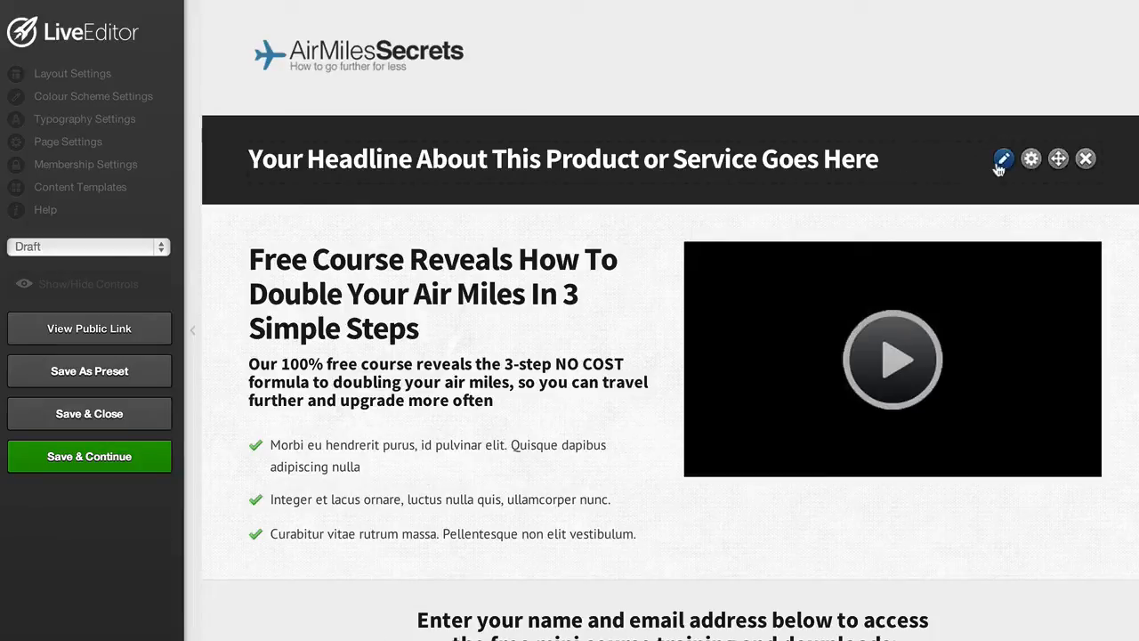
Replace the headline with "Travel Hacking Secrets Revealed…" and save it
click(1004, 158)
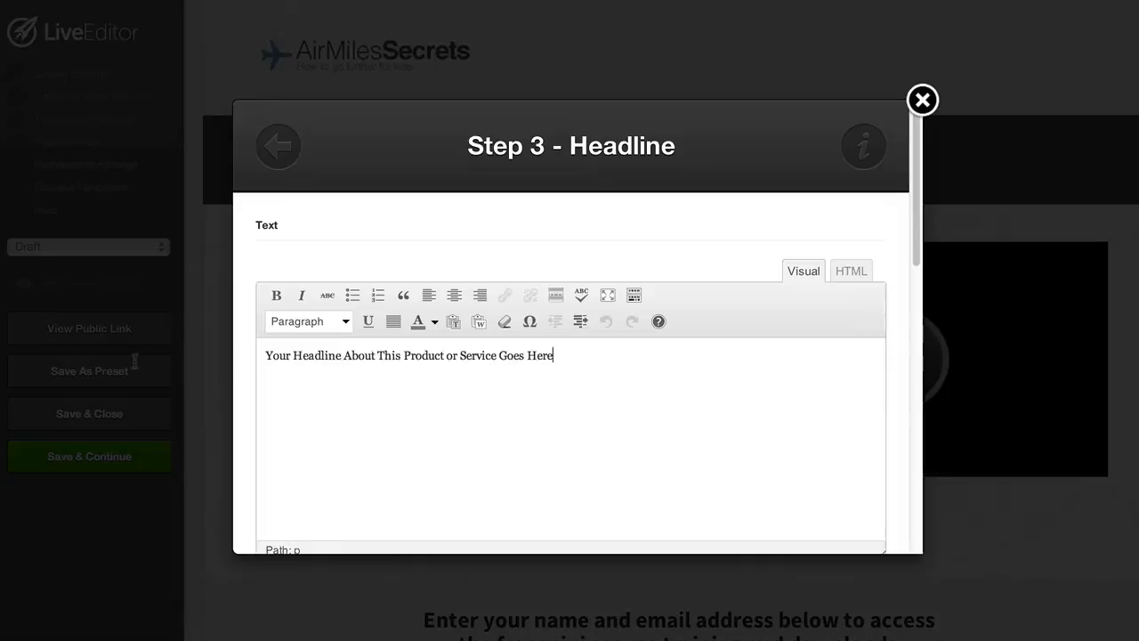
text(Travel Hacking Secrets Re)
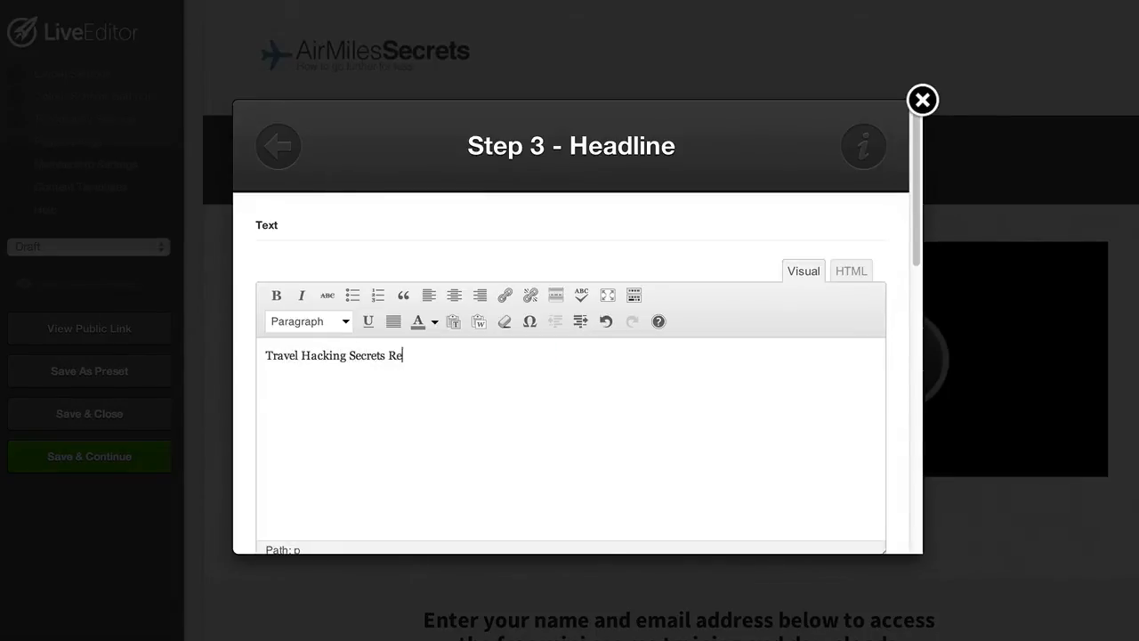
click(921, 100)
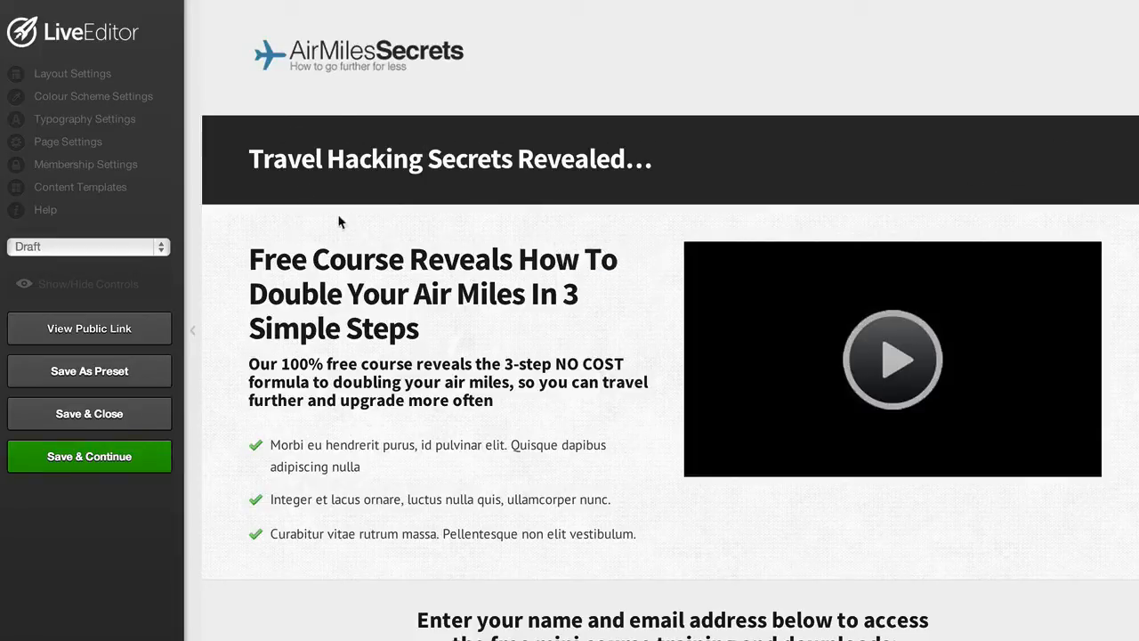
mouse_move(570, 124)
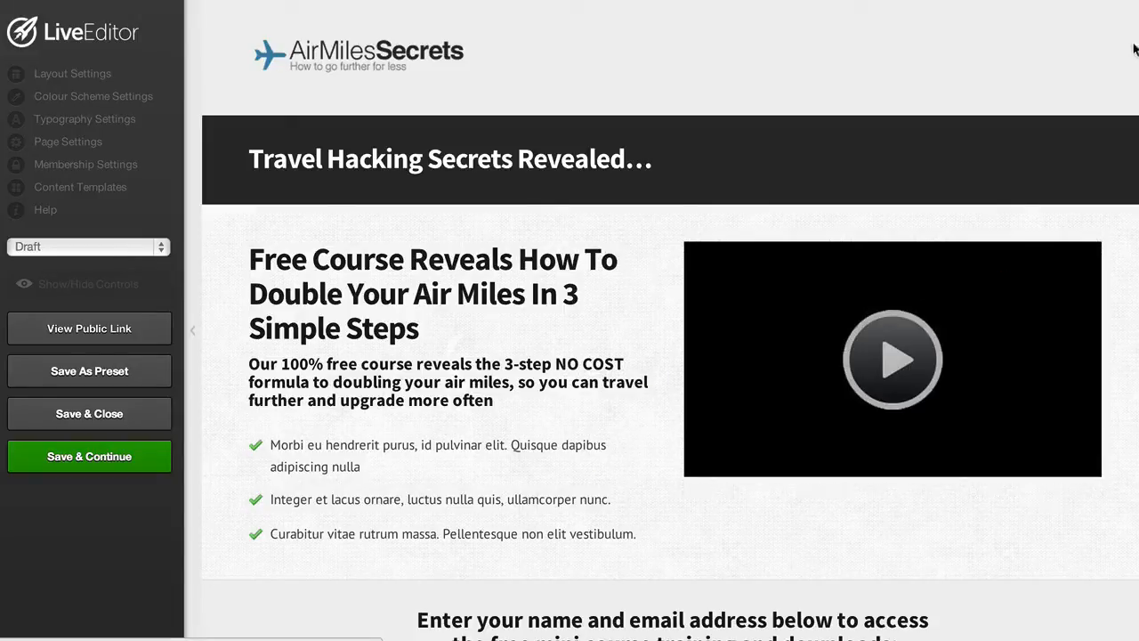
click(431, 293)
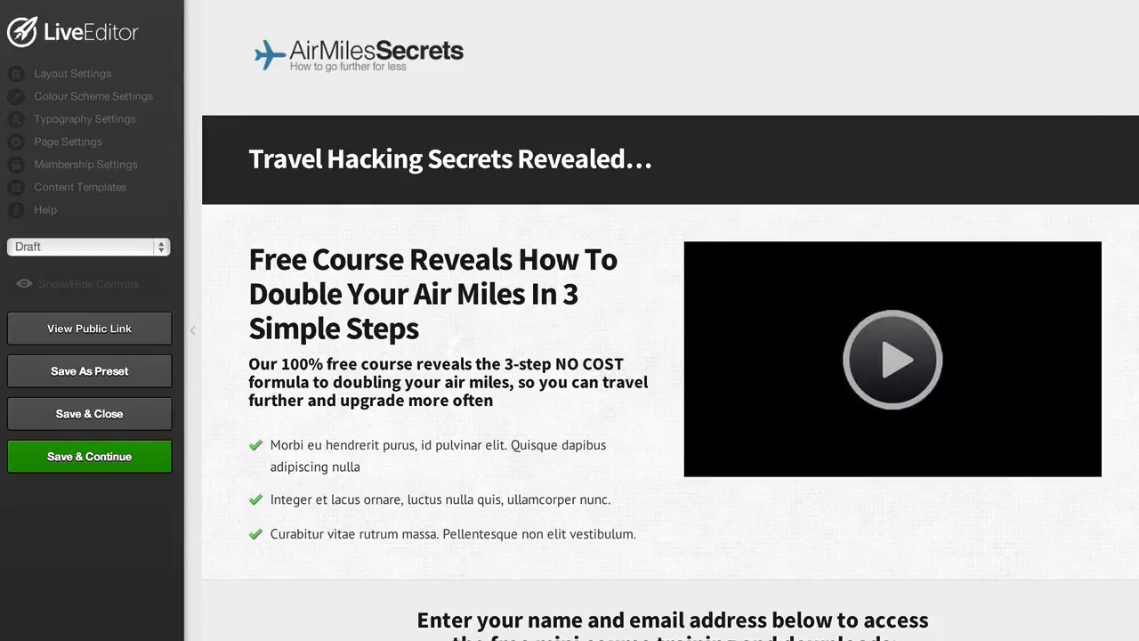
scroll(down, 3)
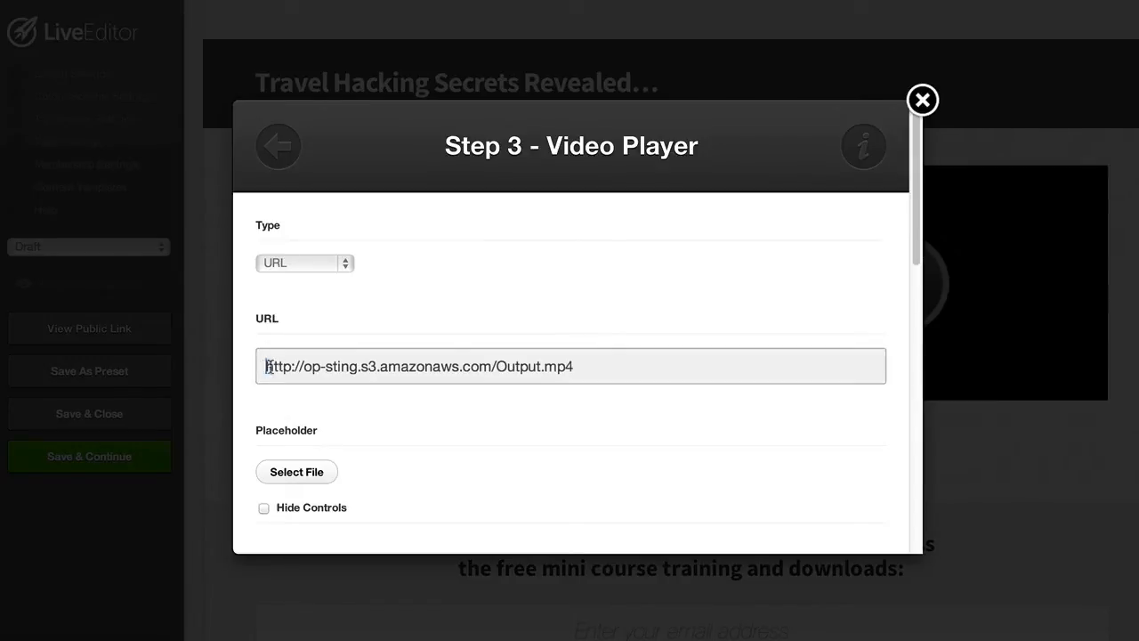
Select the existing video URL and switch the video player's source type to YouTube
triple_click(418, 367)
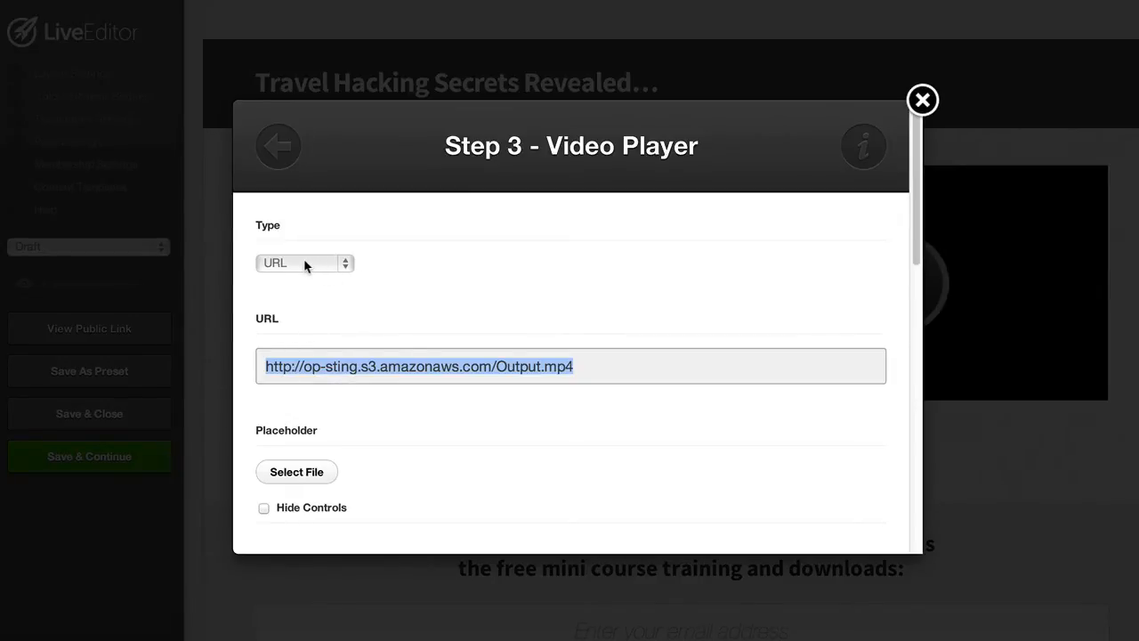
click(305, 263)
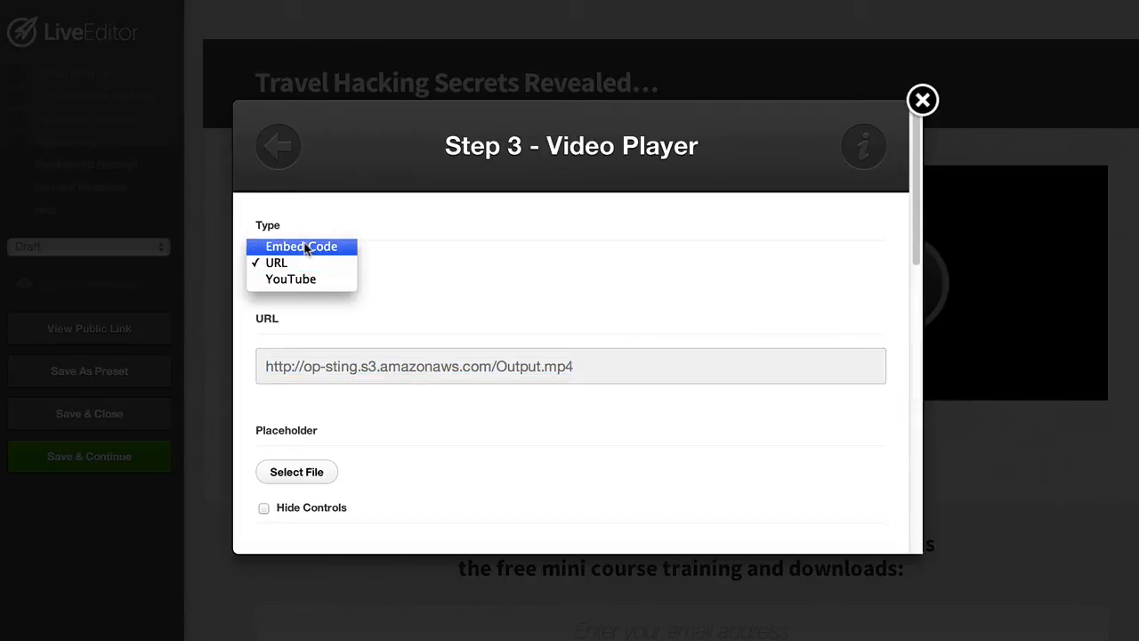
click(301, 245)
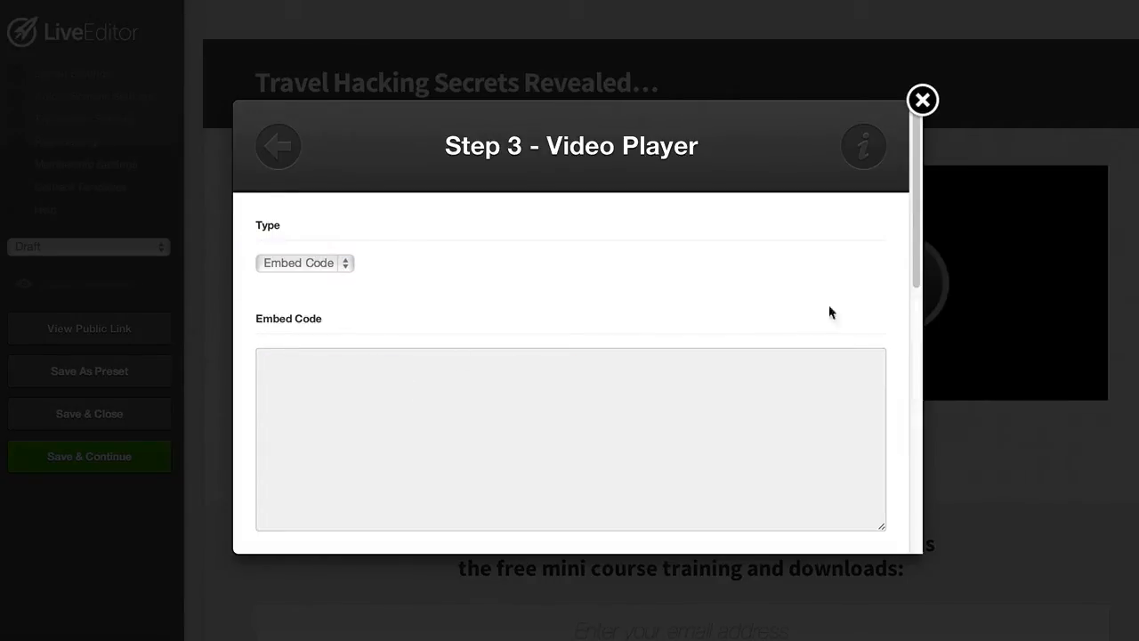
scroll(down, 3)
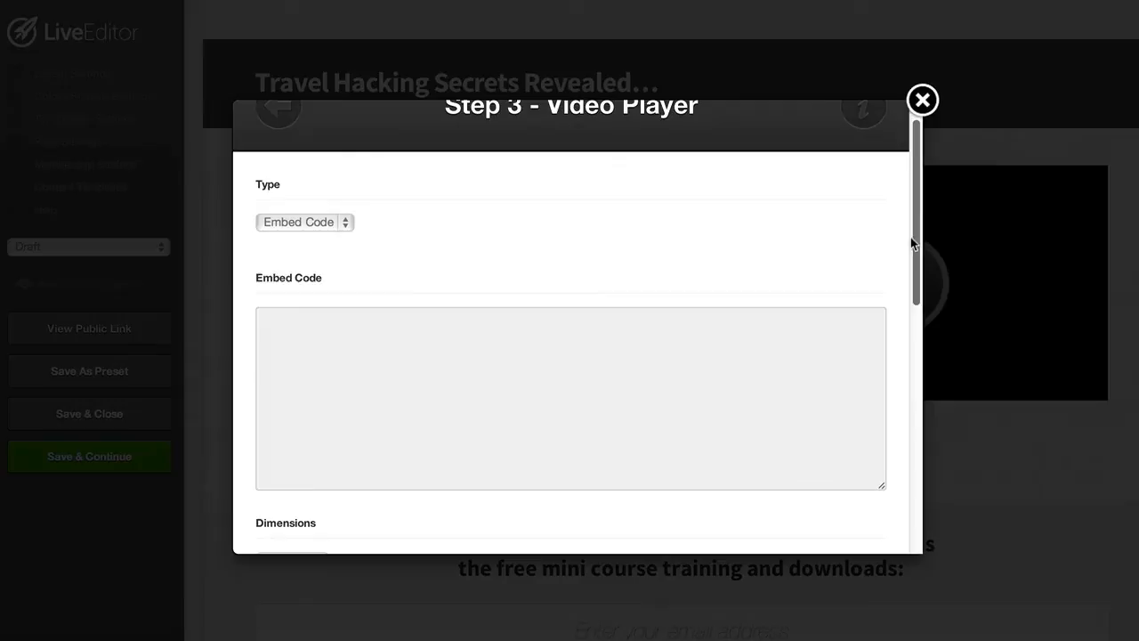
click(304, 220)
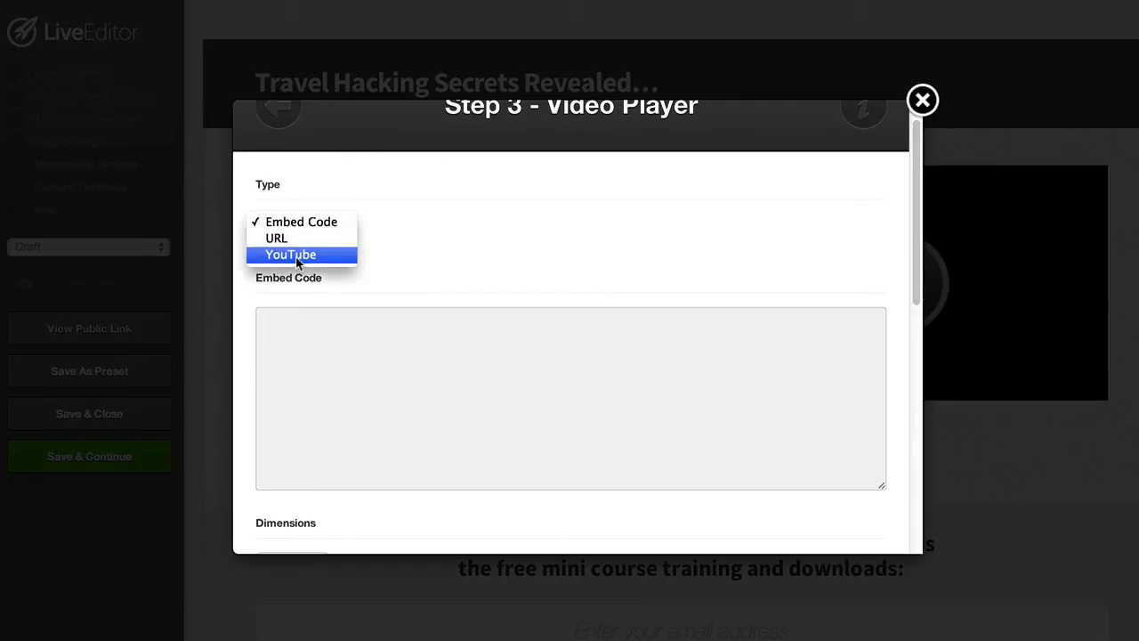
click(290, 254)
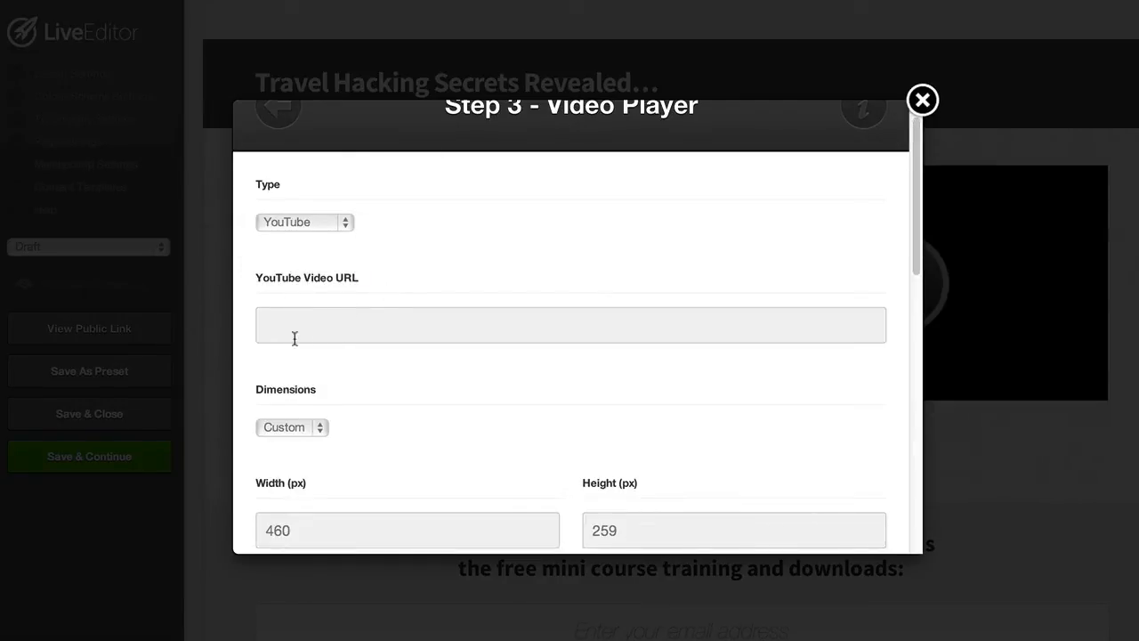
click(570, 324)
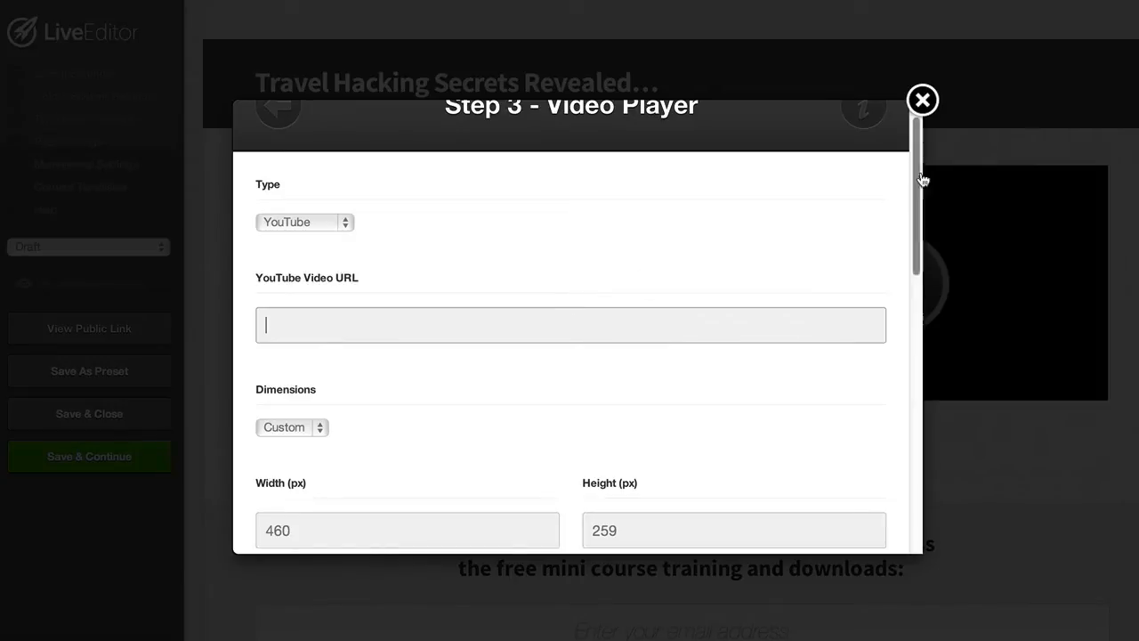
Review the remaining video player options and insert the updated element
scroll(down, 3)
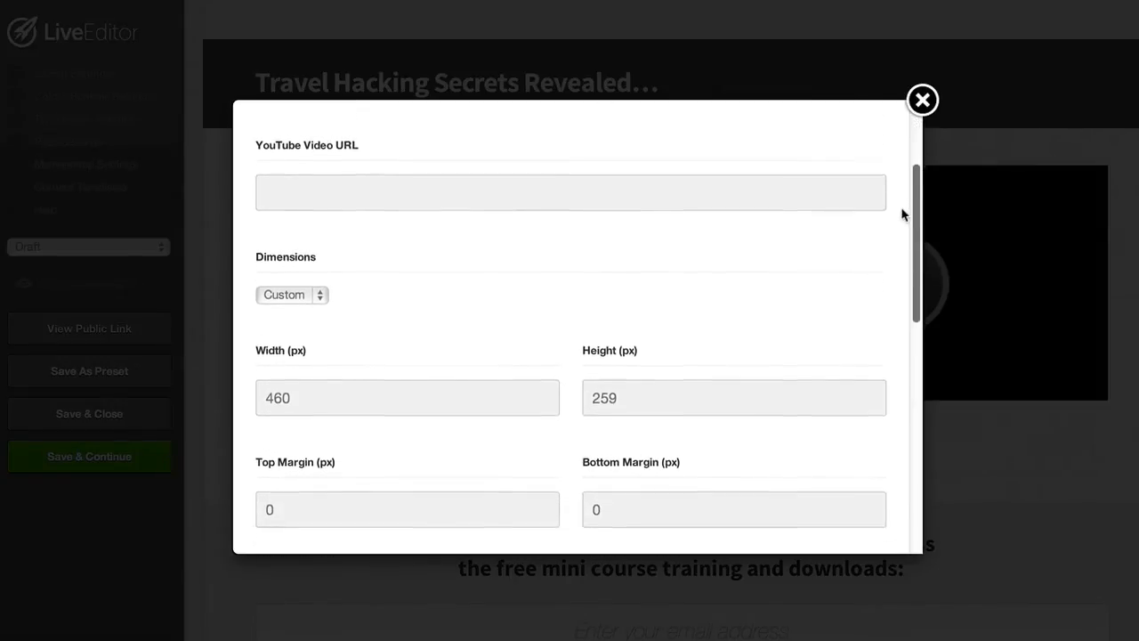
scroll(down, 3)
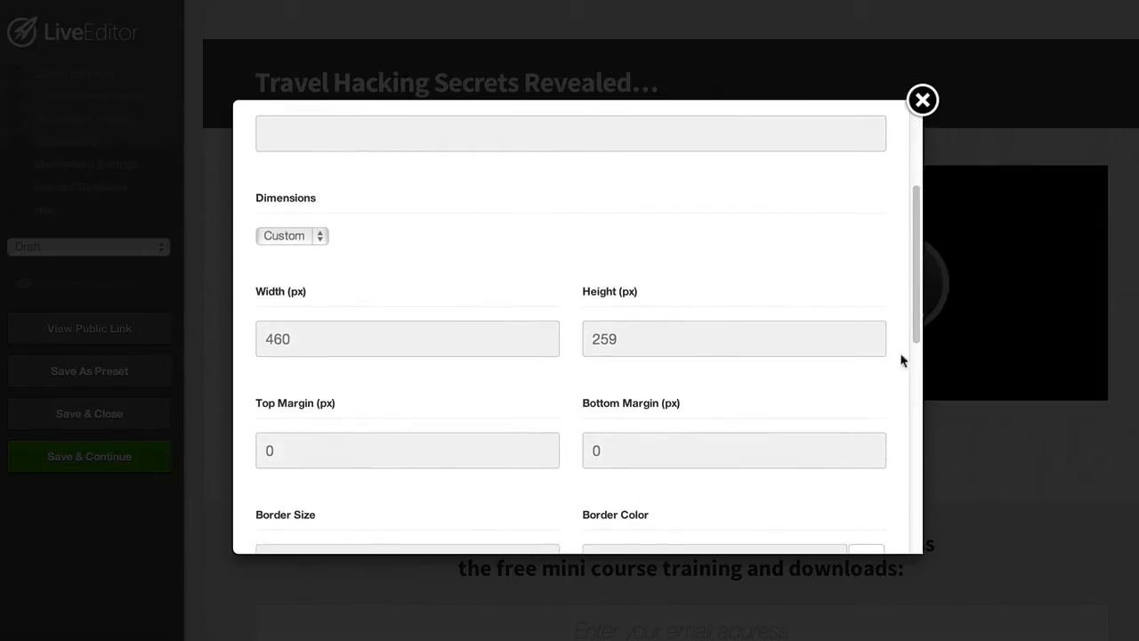
scroll(down, 3)
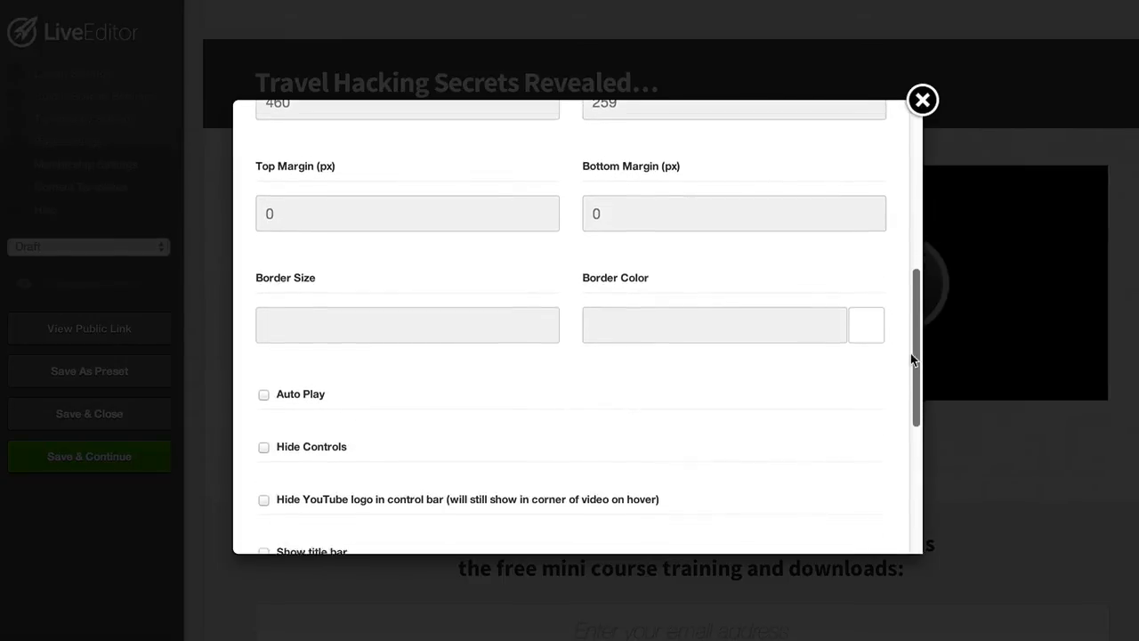
scroll(down, 3)
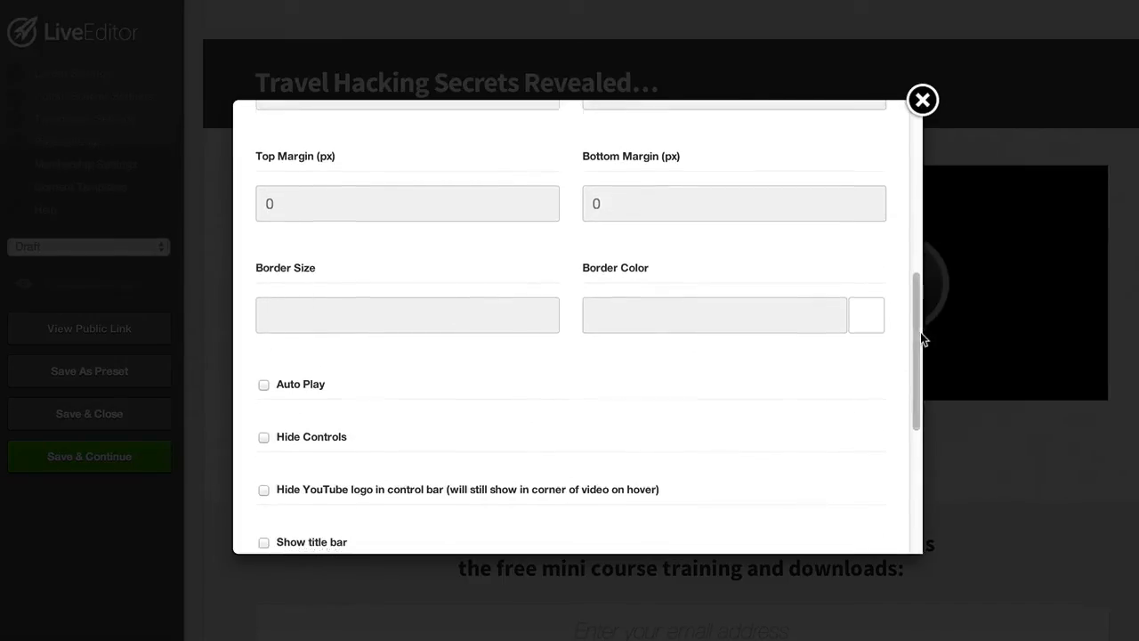
scroll(down, 3)
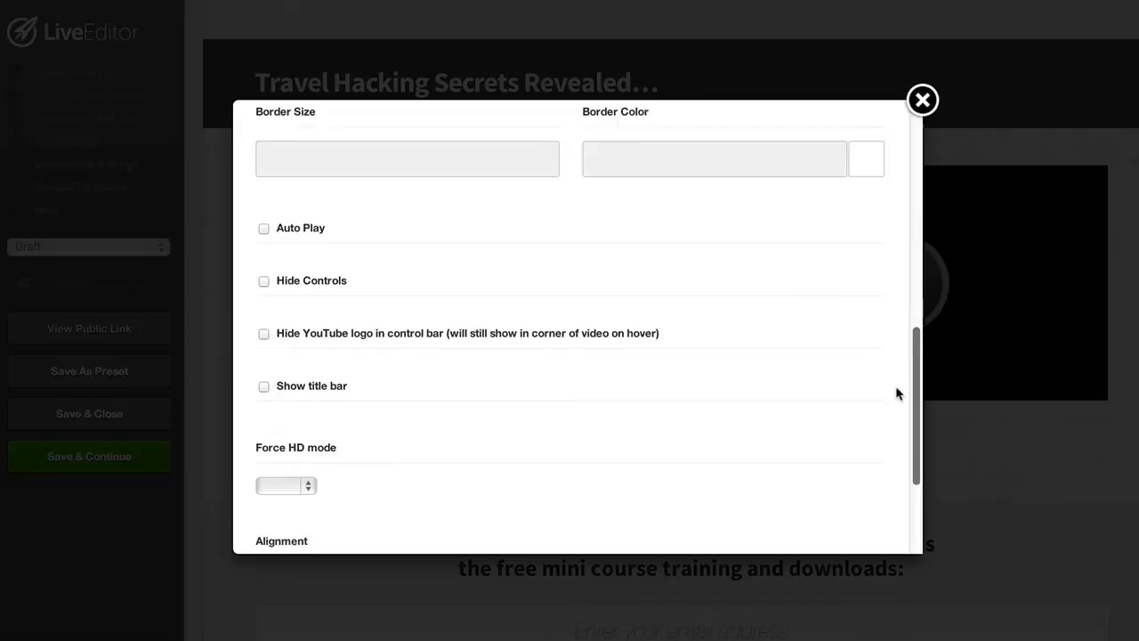
scroll(down, 3)
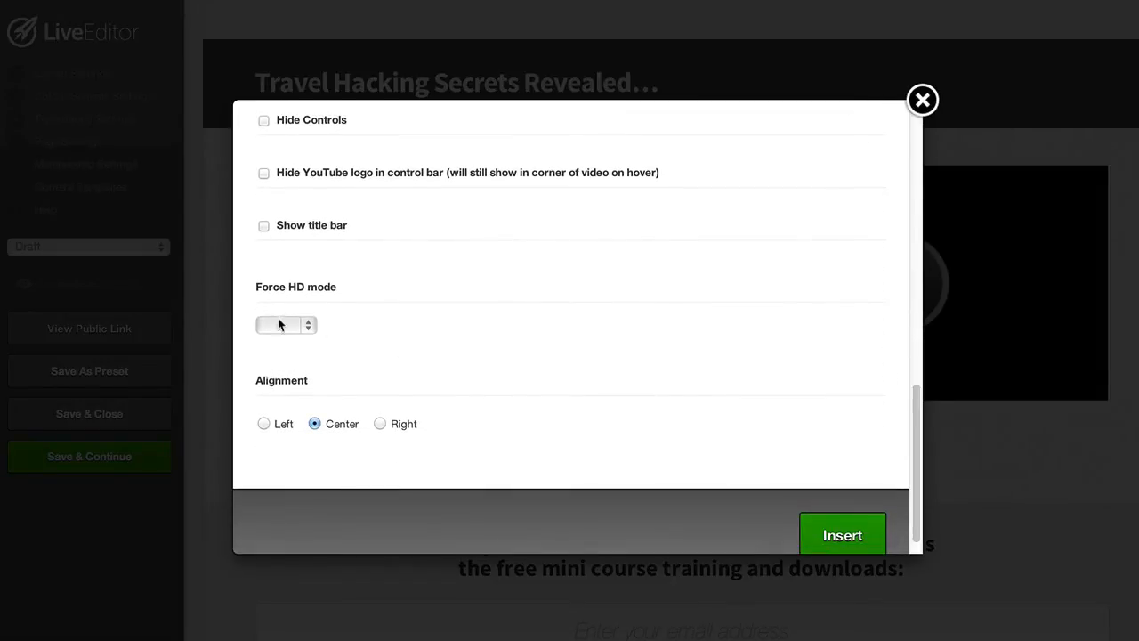
mouse_move(757, 553)
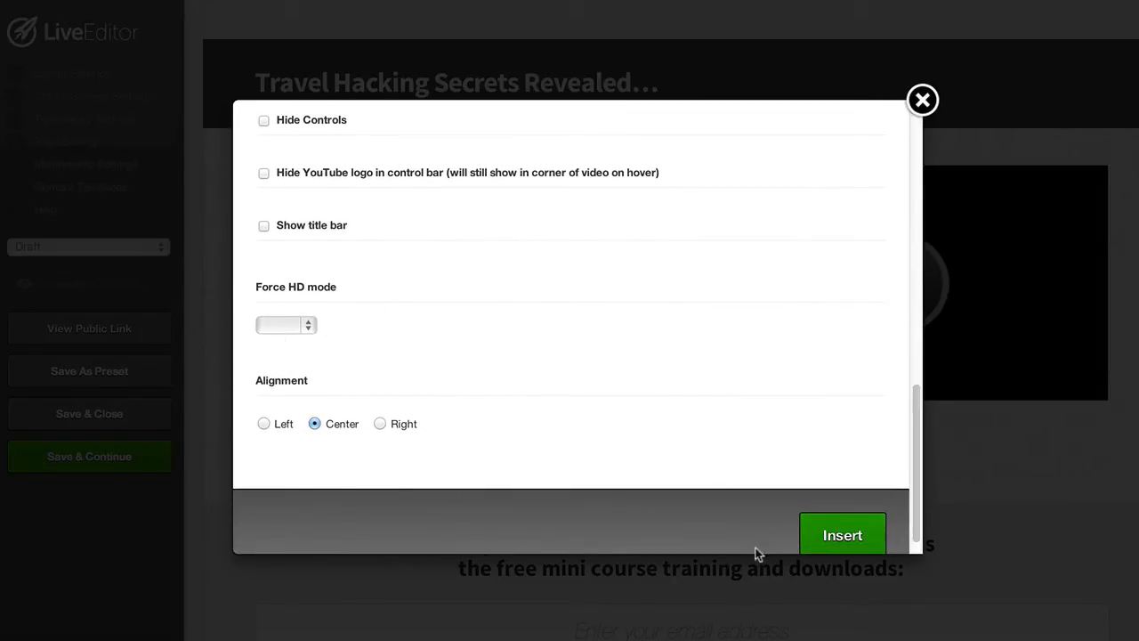
click(841, 534)
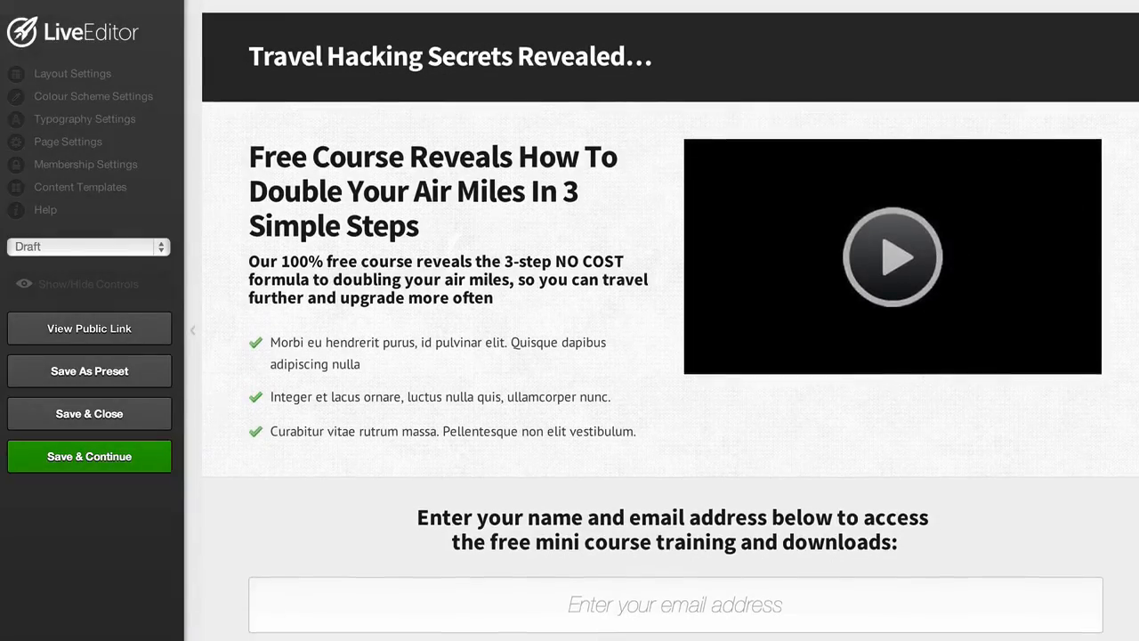
Scroll down to the email opt-in form beneath the course headline
scroll(down, 3)
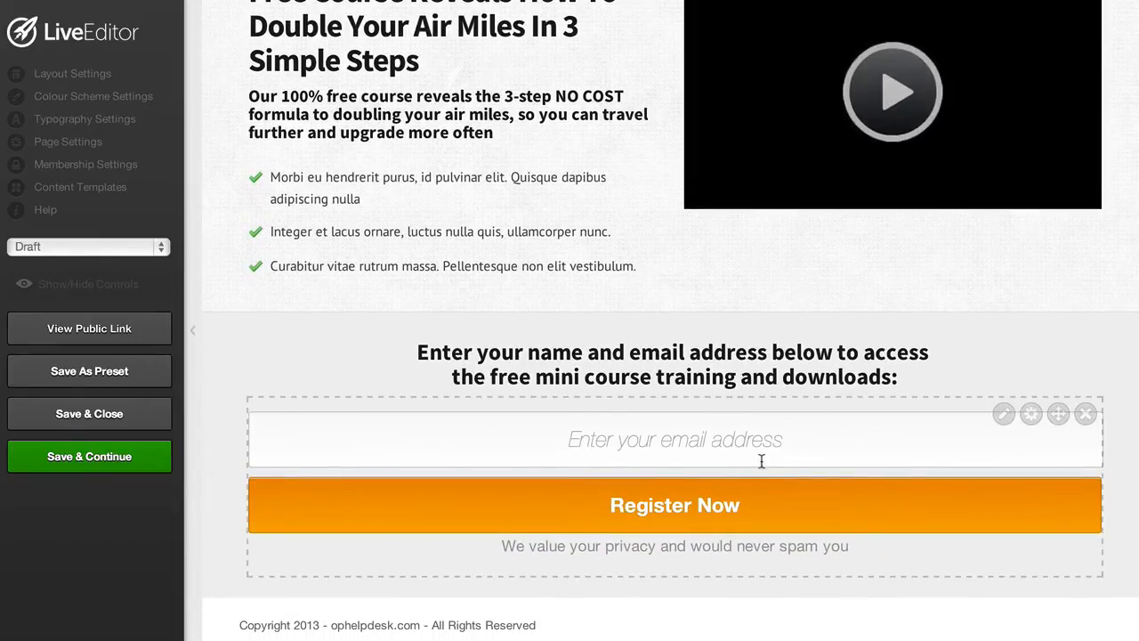
mouse_move(907, 537)
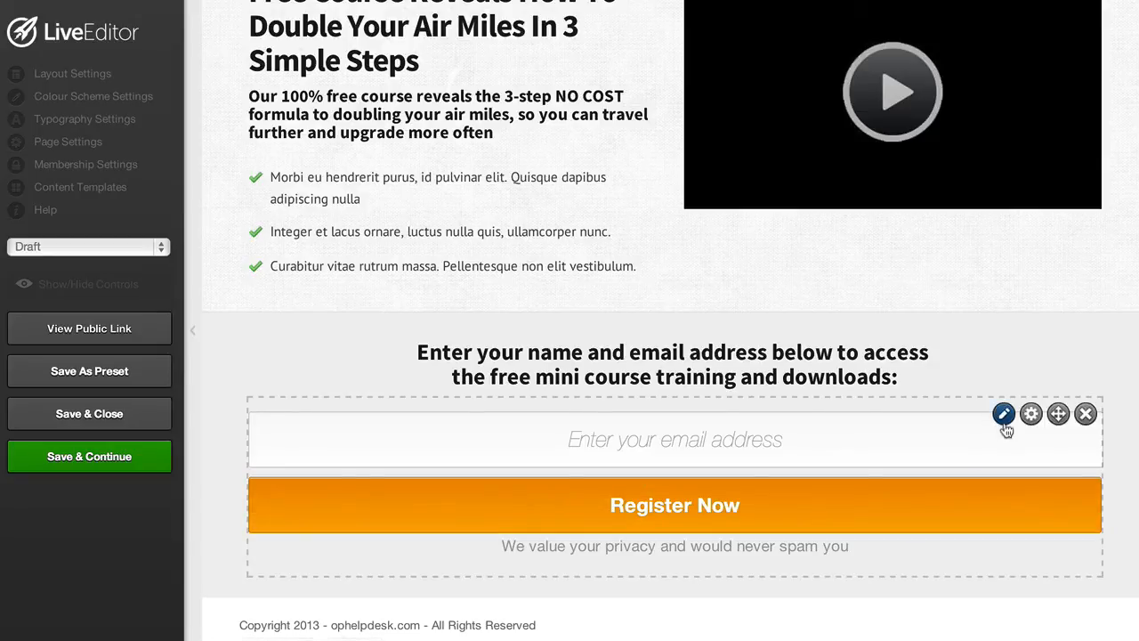
Open the opt-in box settings and list the available integration types
click(1004, 413)
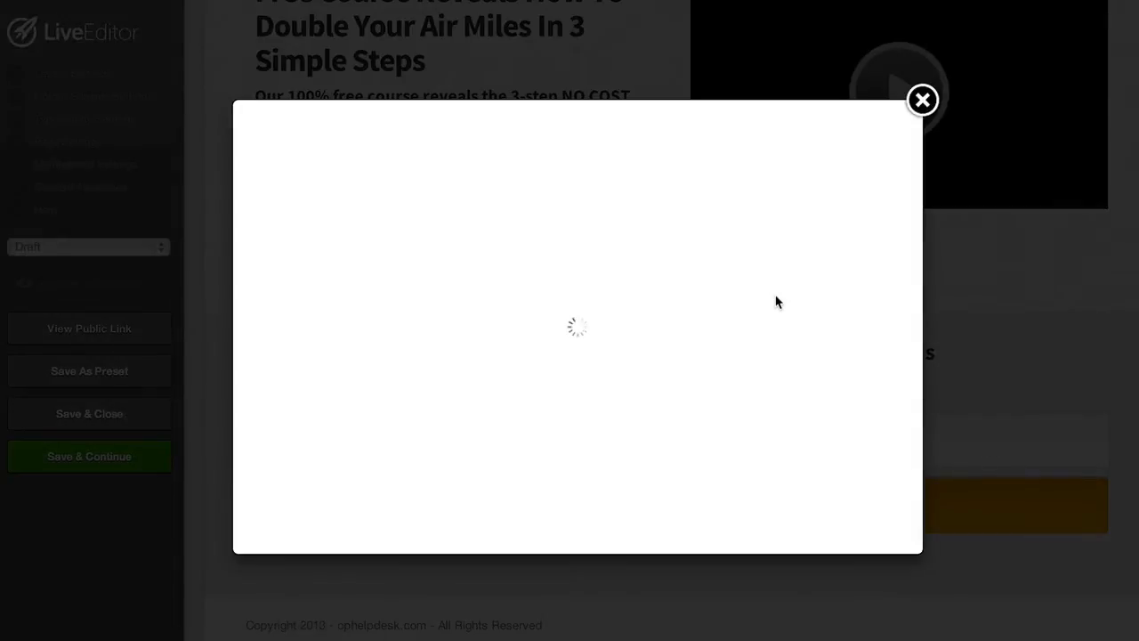
mouse_move(562, 217)
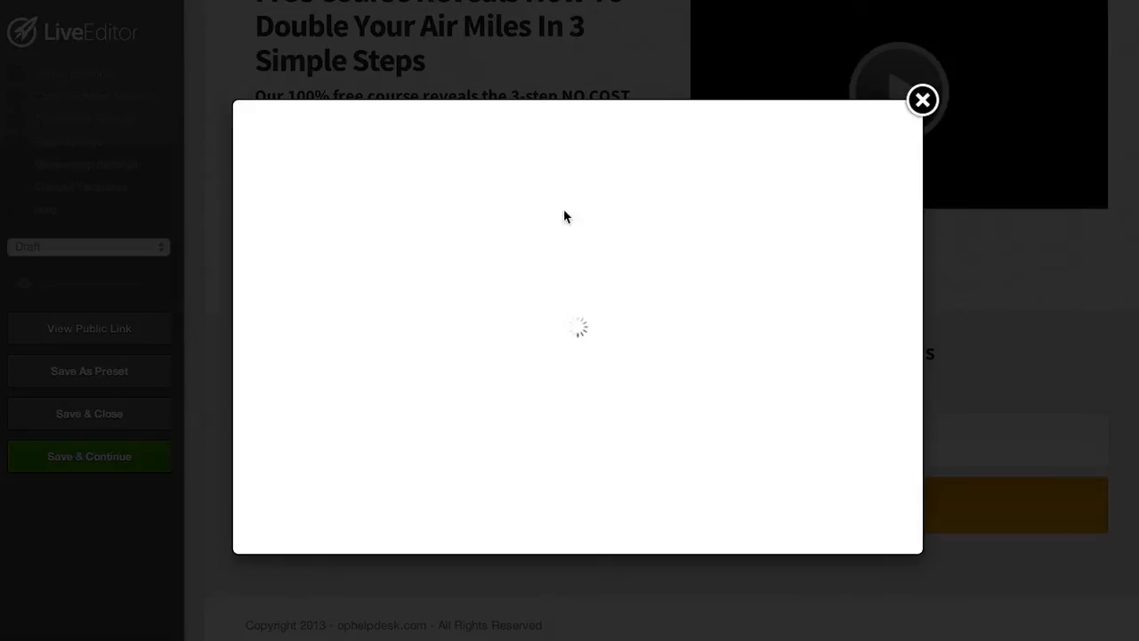
mouse_move(445, 207)
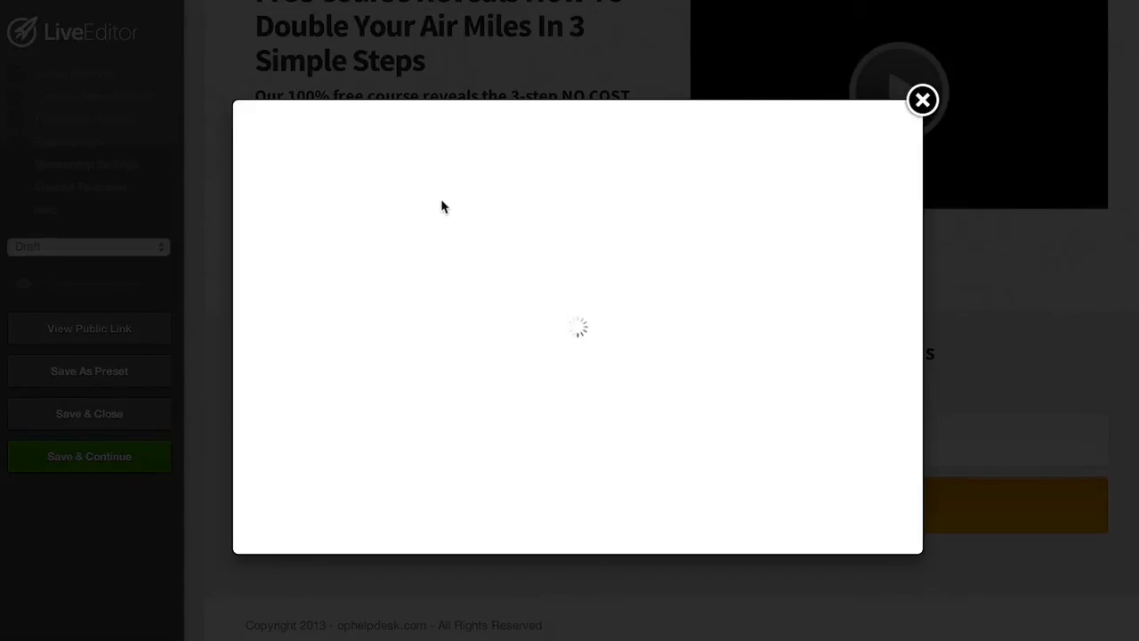
mouse_move(381, 284)
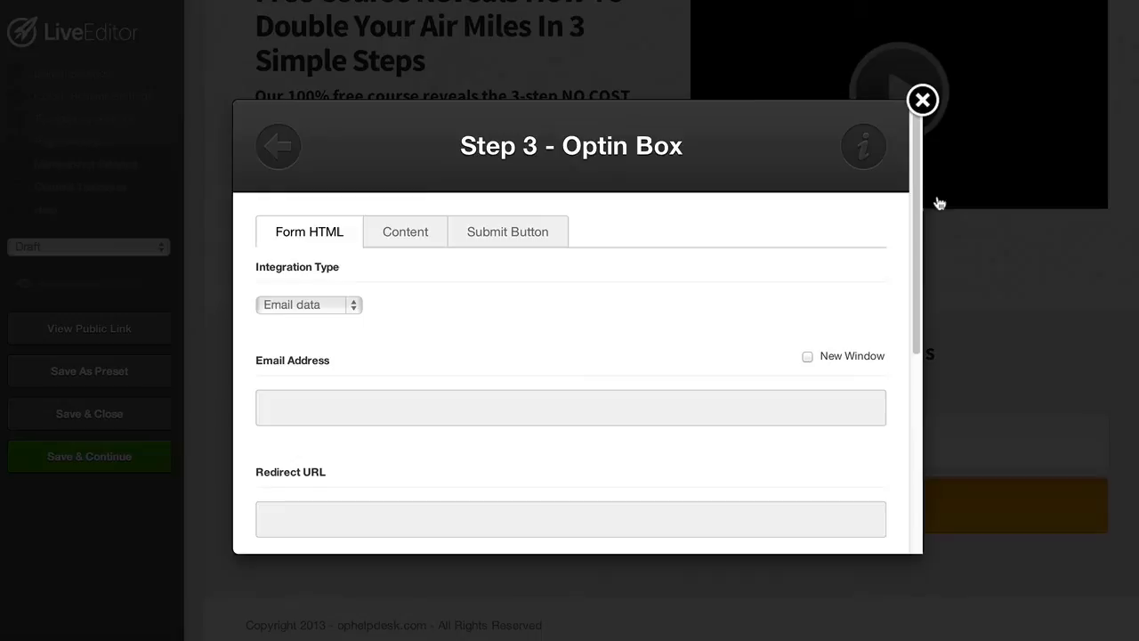
scroll(down, 3)
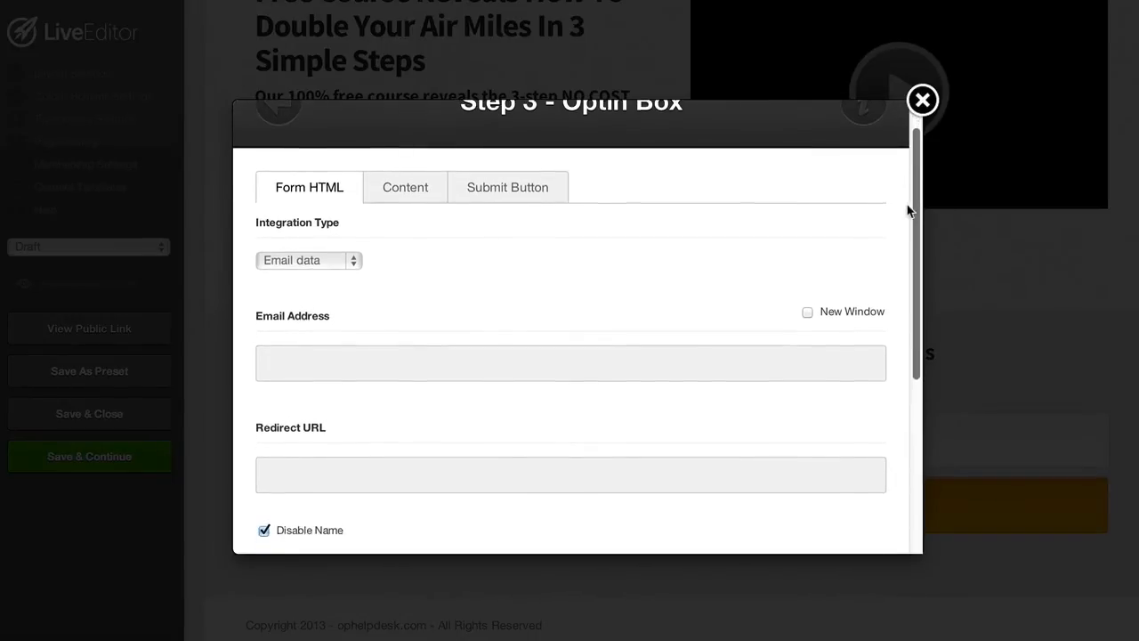
scroll(down, 3)
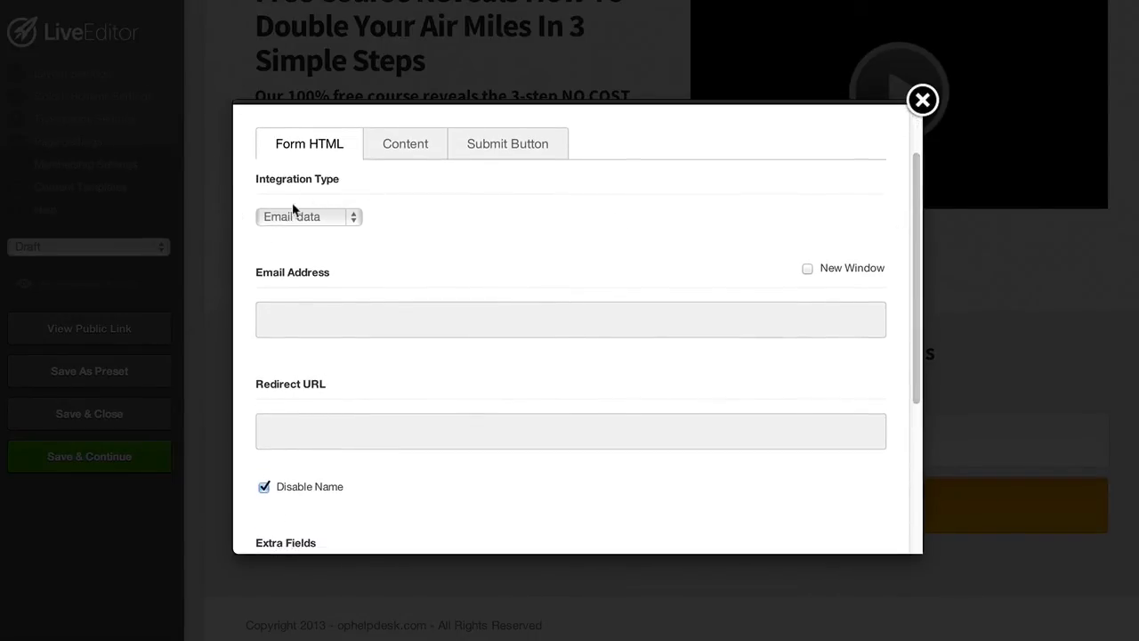
click(309, 217)
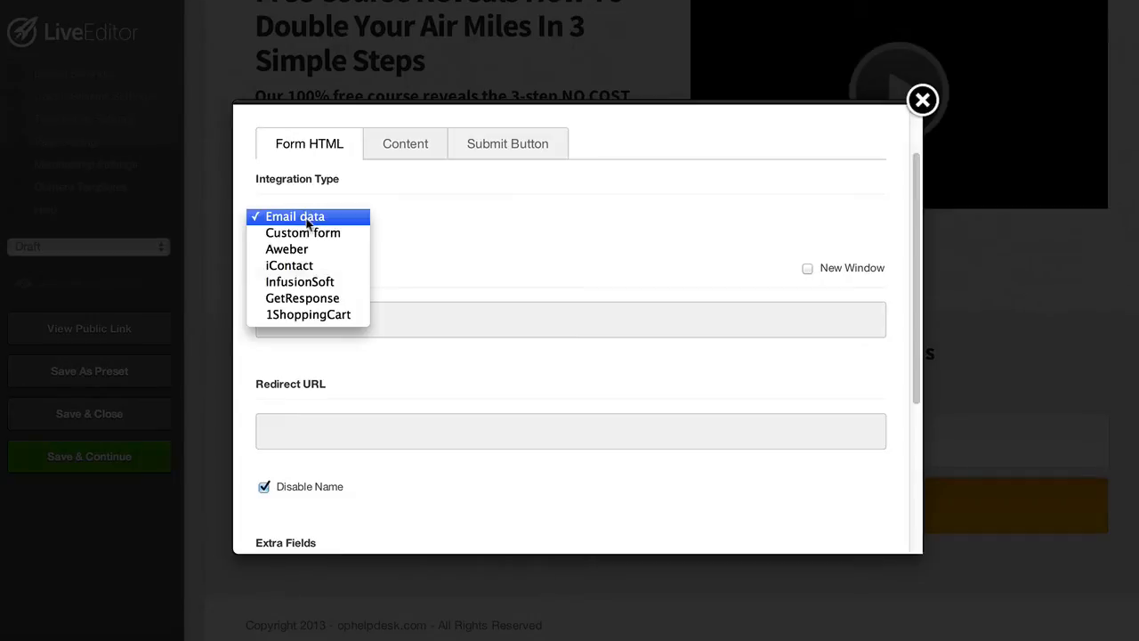
mouse_move(287, 249)
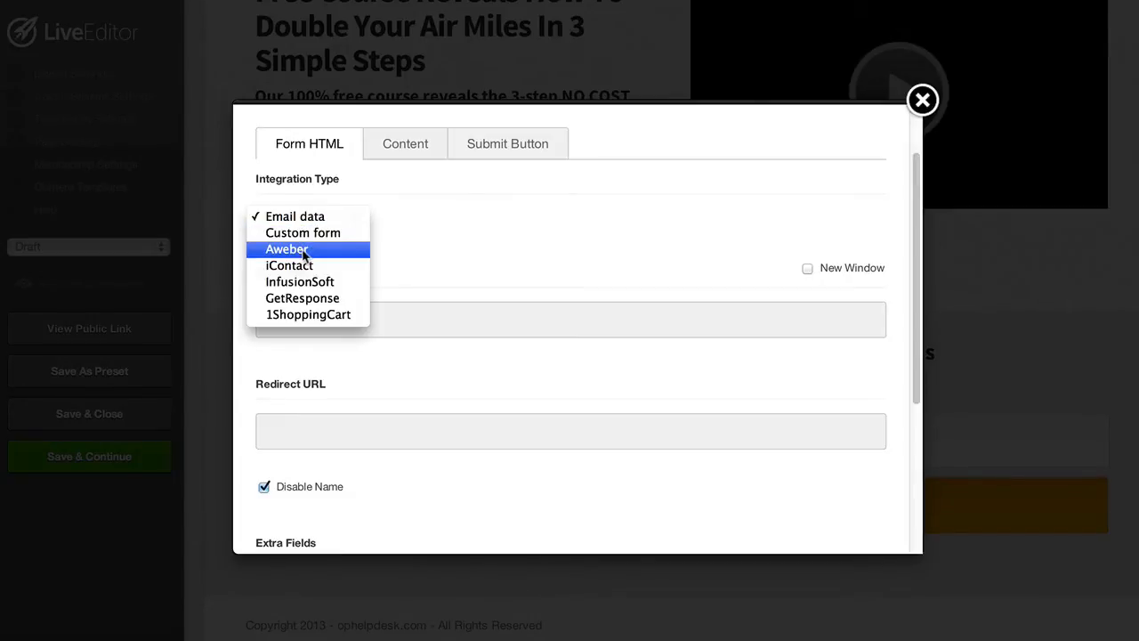
Set the integration to Aweber with its mailing list and start the thank-you page address
click(287, 250)
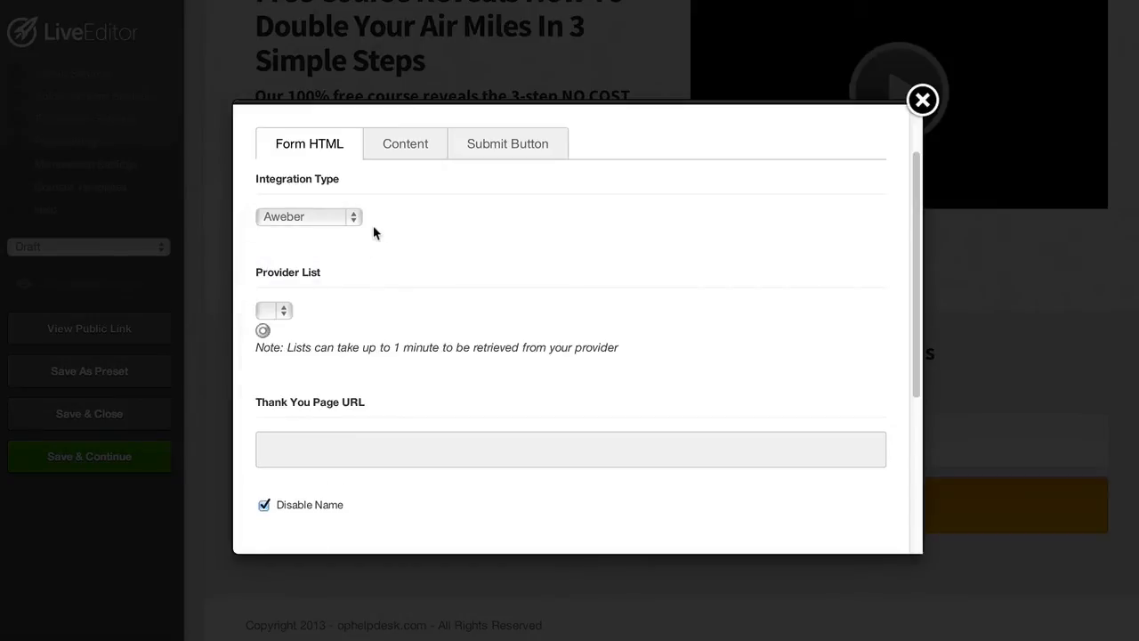
mouse_move(266, 284)
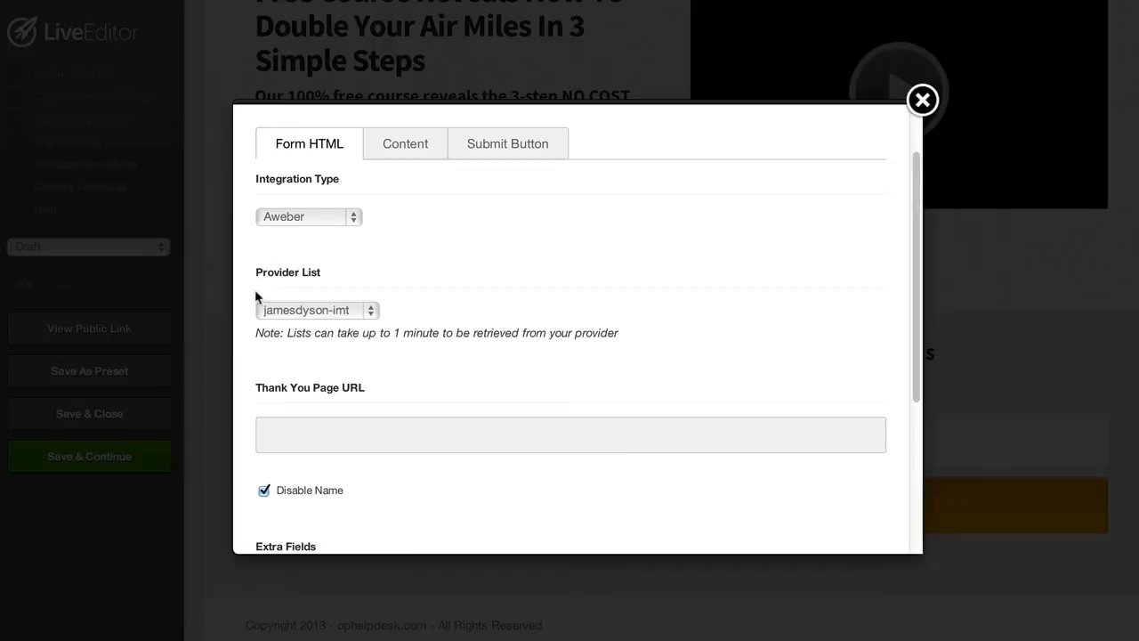
click(317, 310)
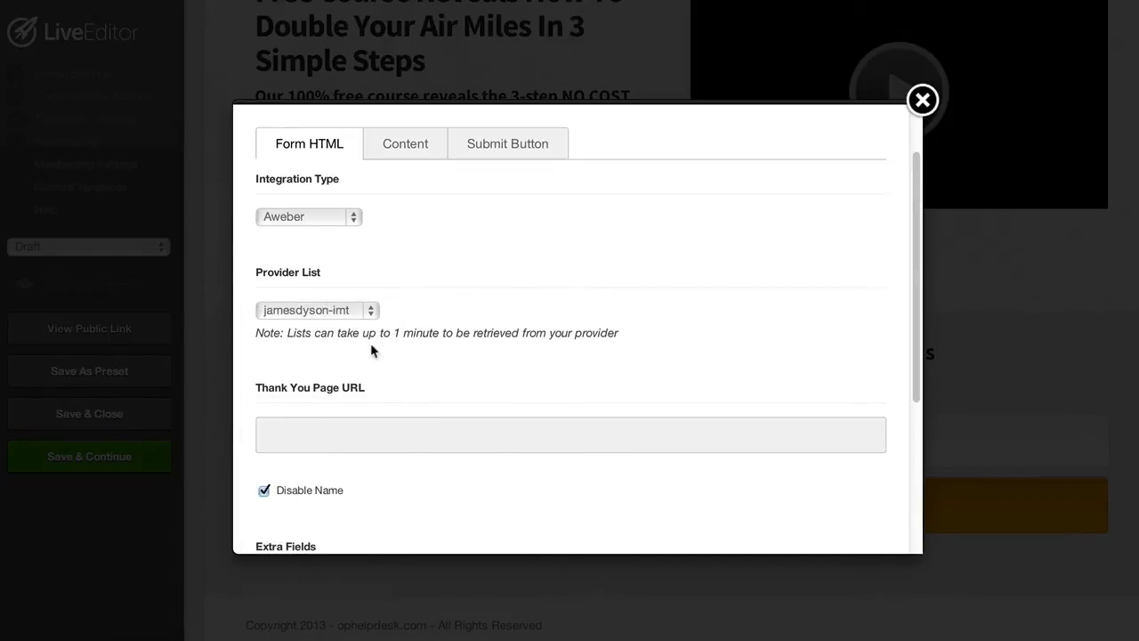
click(569, 434)
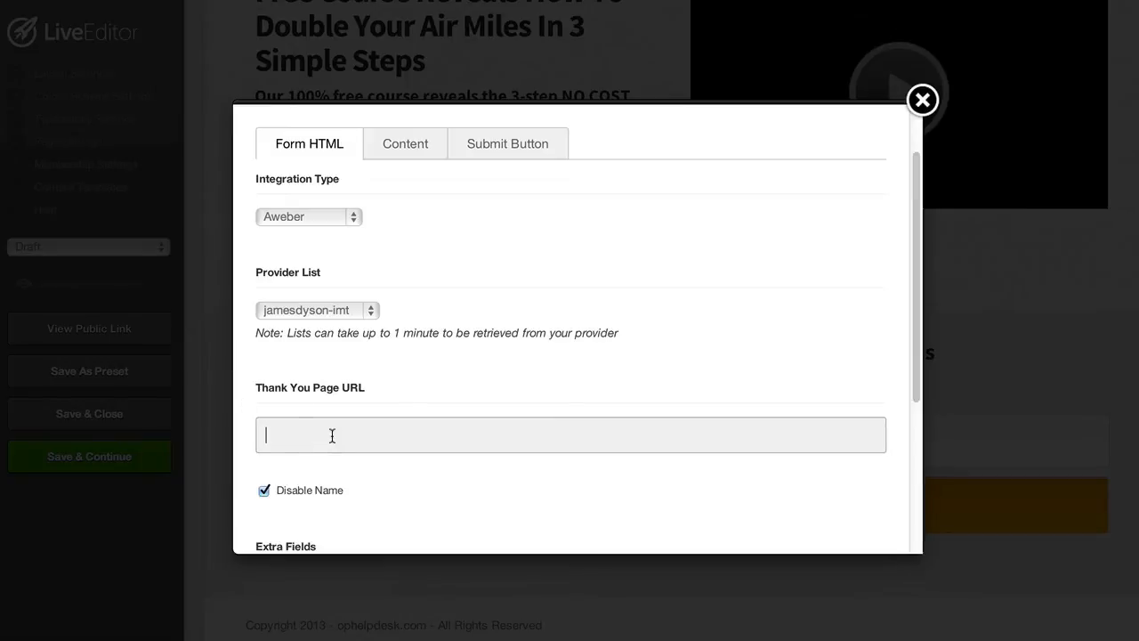
mouse_move(797, 292)
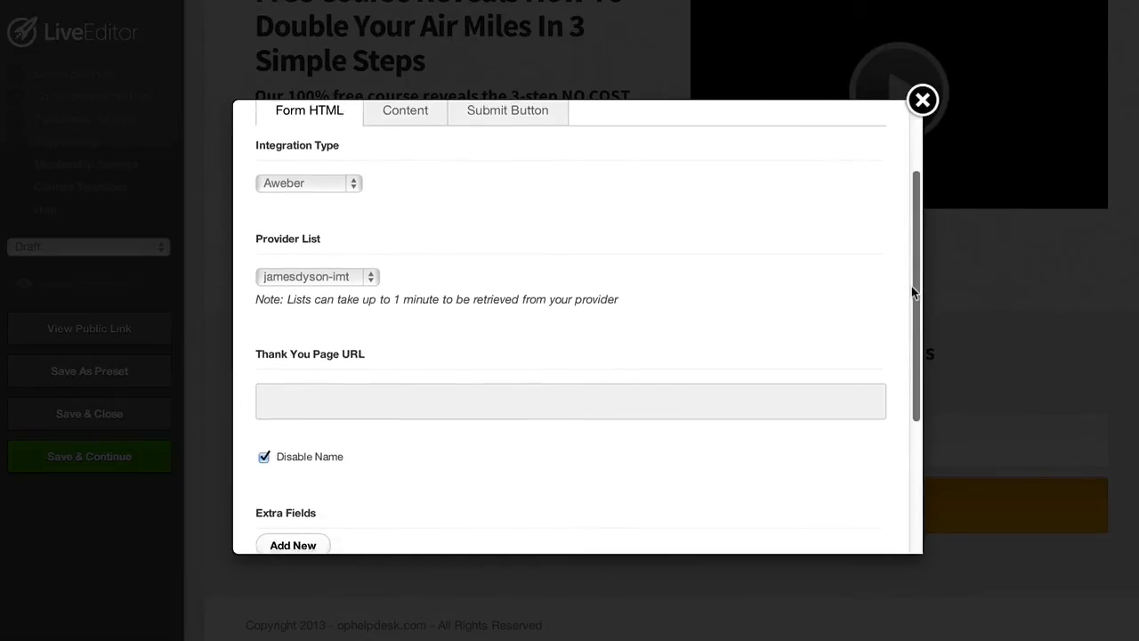
scroll(down, 3)
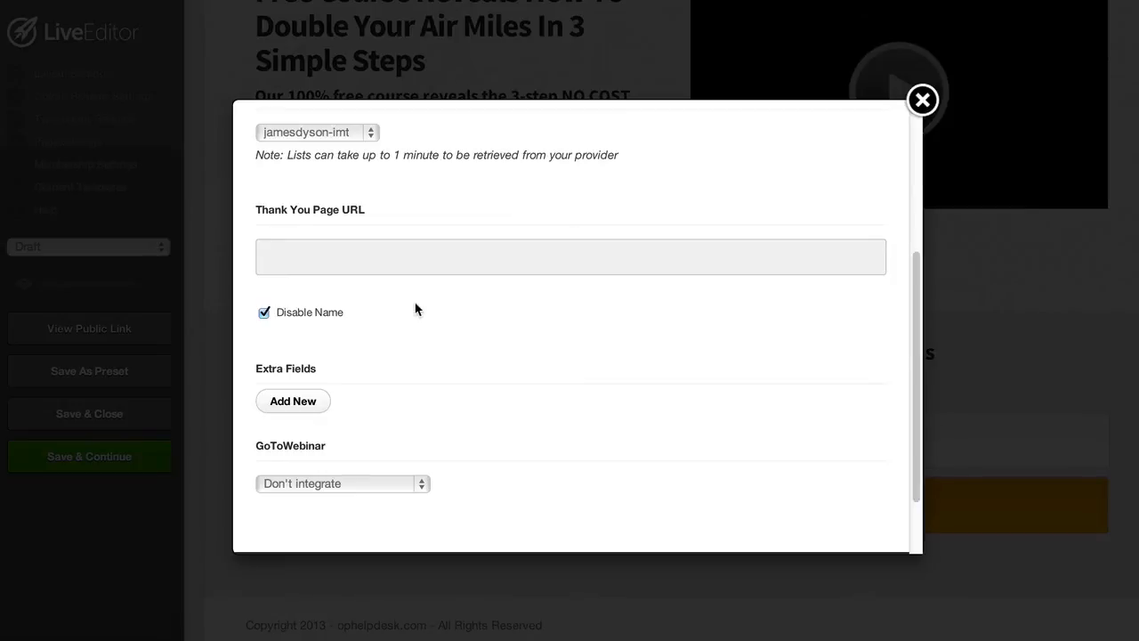
mouse_move(232, 321)
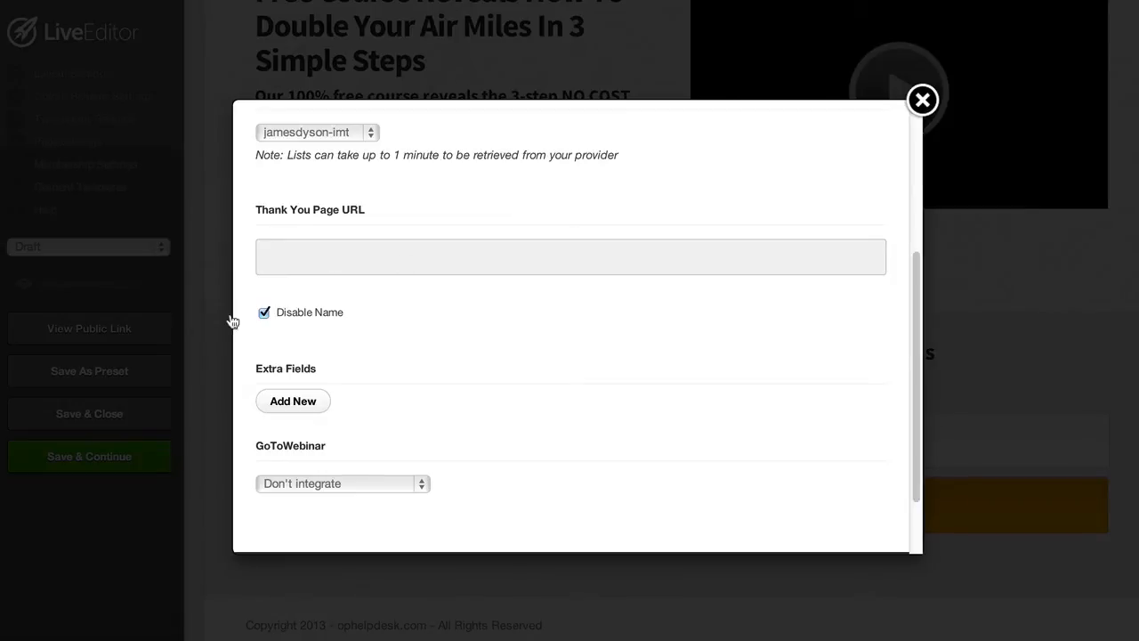
mouse_move(360, 329)
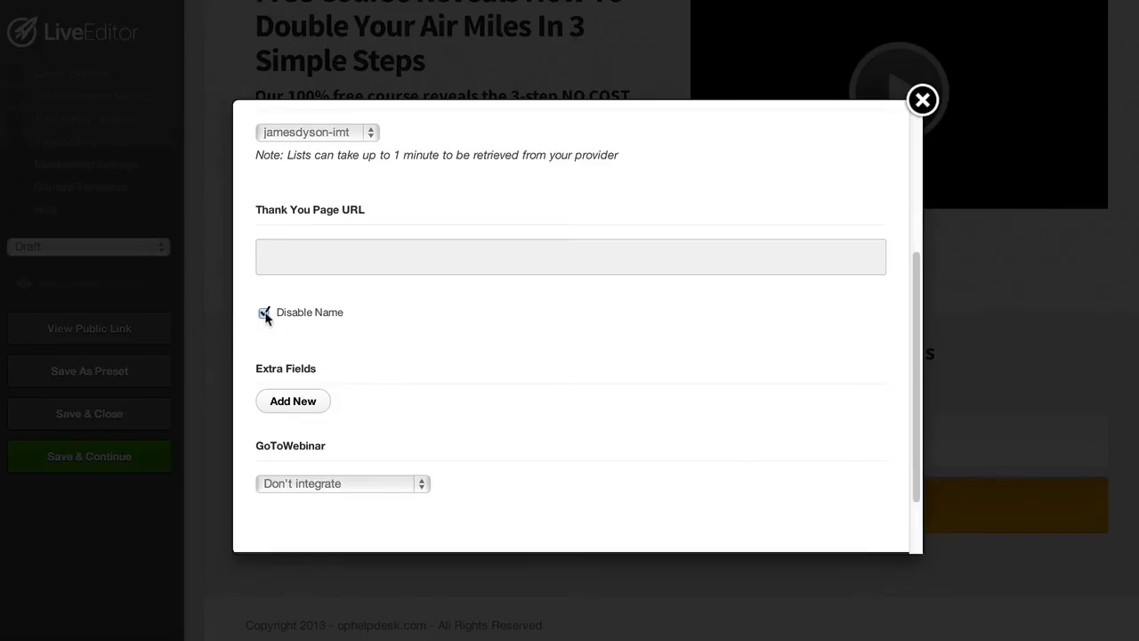
Disable the name field and insert the Aweber opt-in settings into the page
click(263, 313)
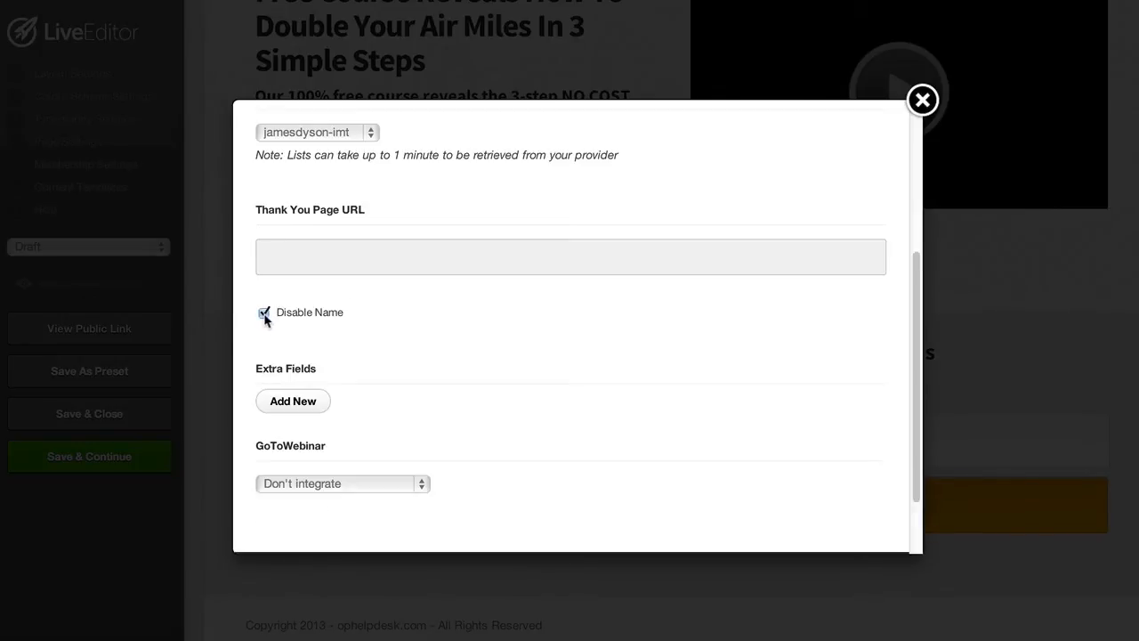
scroll(down, 3)
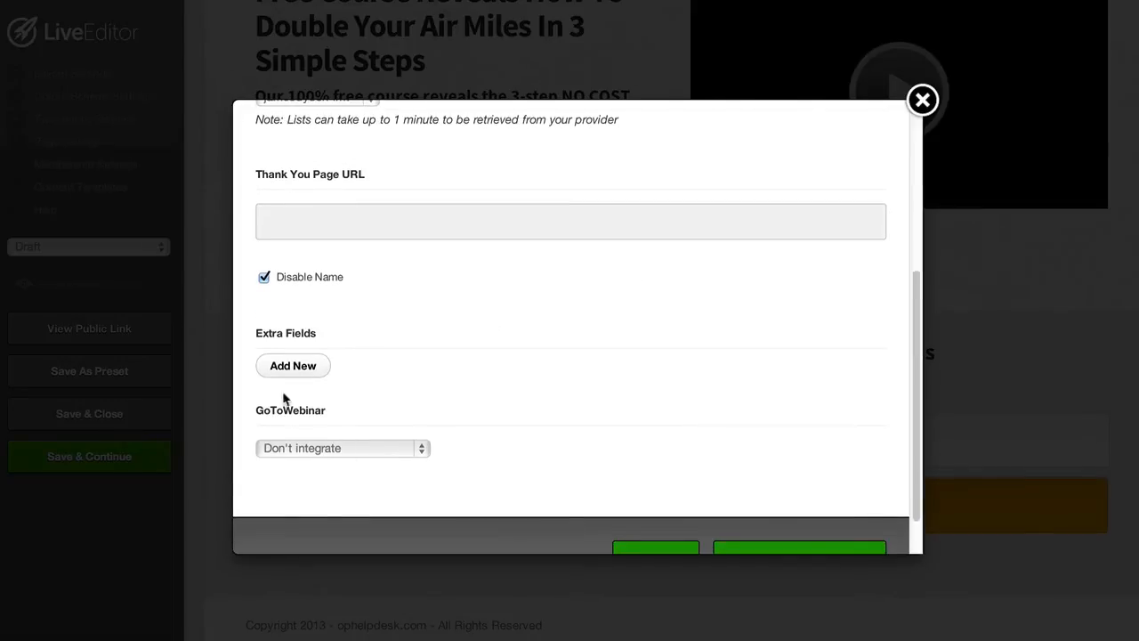
mouse_move(337, 461)
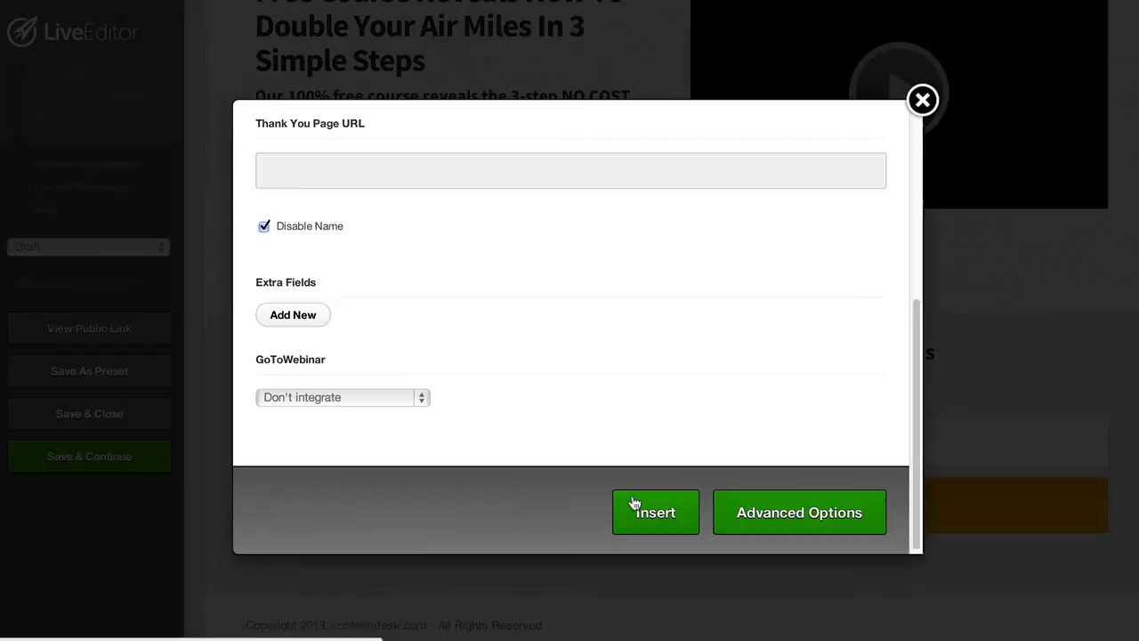
click(655, 513)
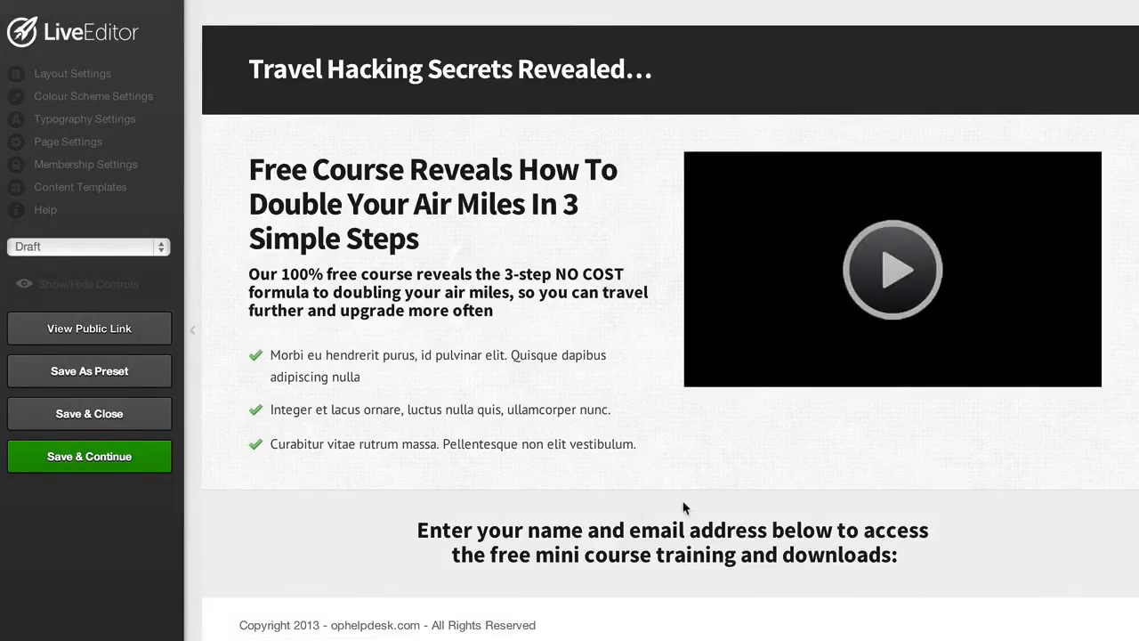
Review the updated opt-in form showing only an email field and Register Now button
scroll(down, 3)
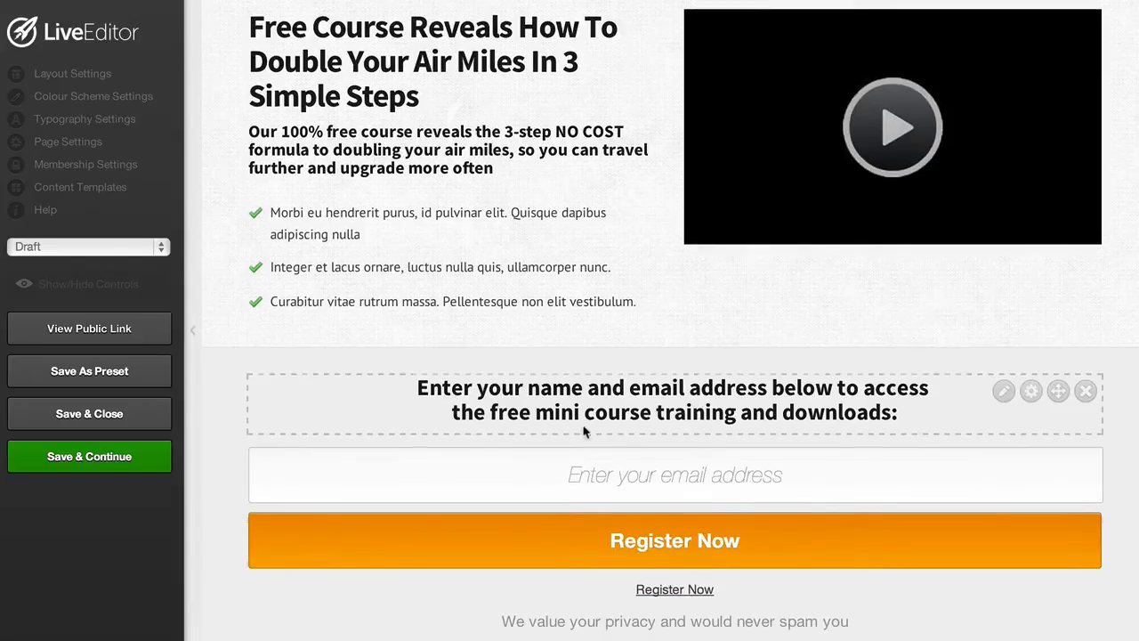
mouse_move(936, 436)
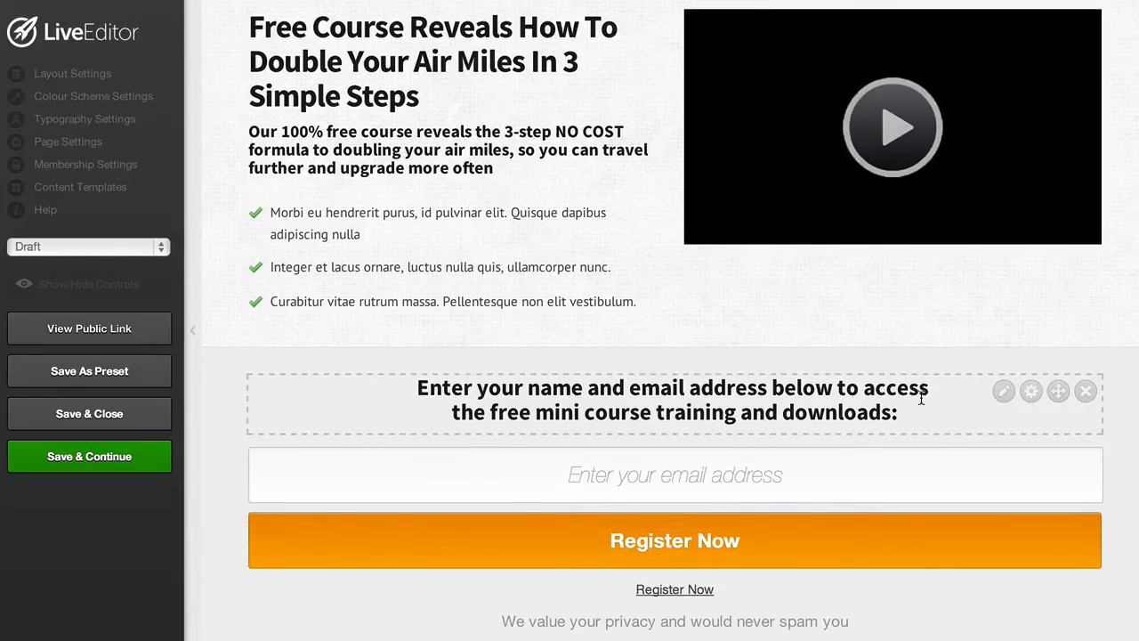
scroll(down, 3)
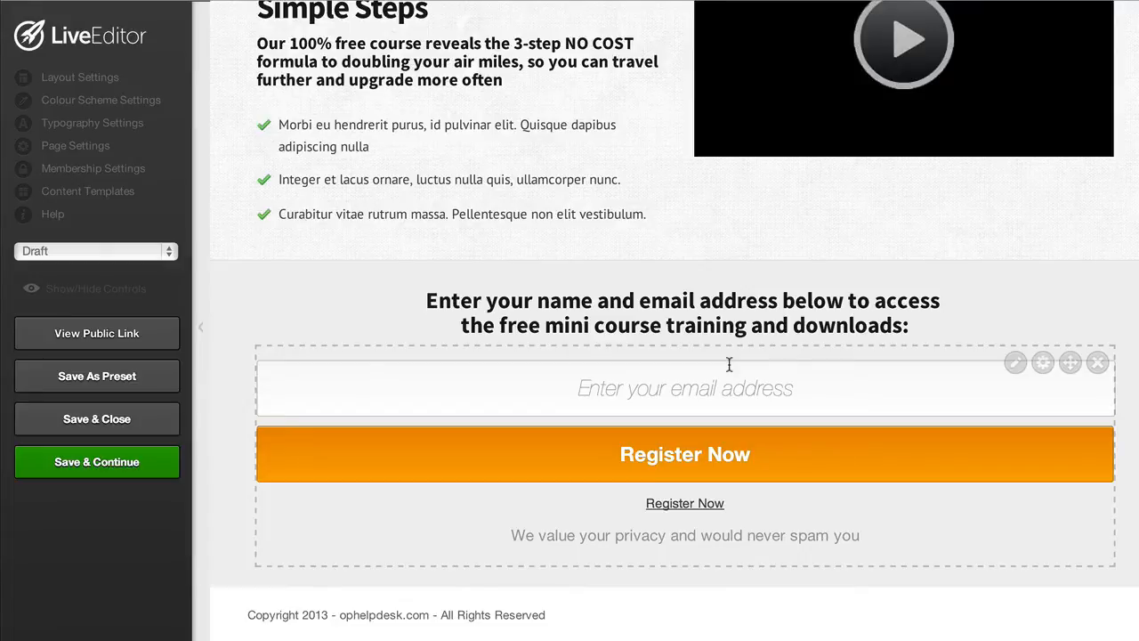
mouse_move(721, 356)
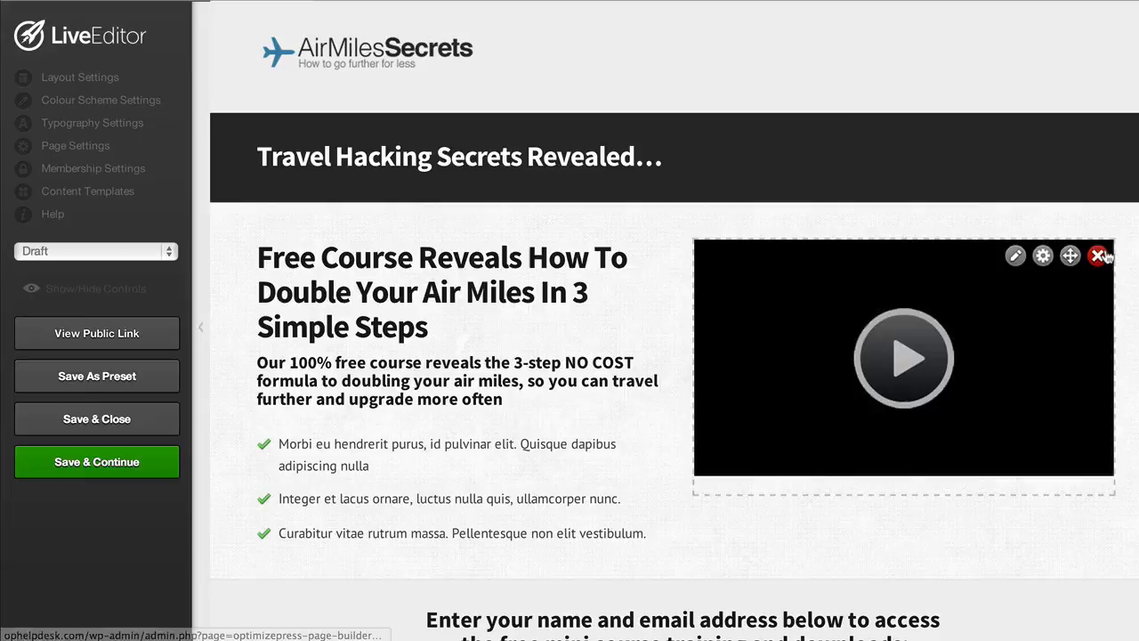
Delete the video element beside the headline and confirm, leaving its slot empty
click(1096, 257)
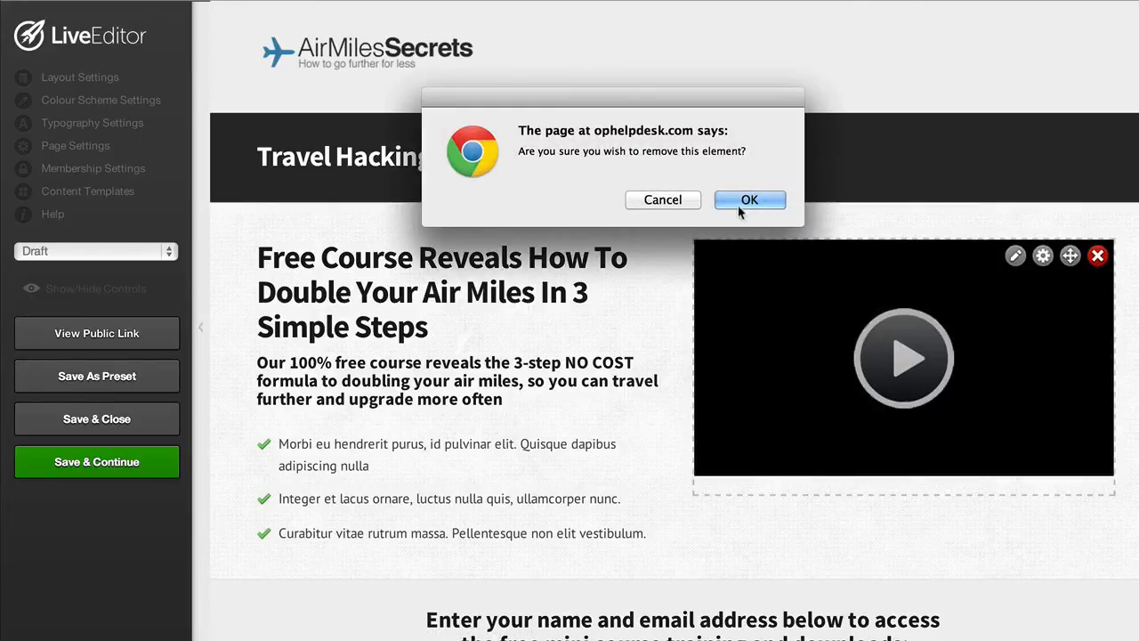
click(749, 200)
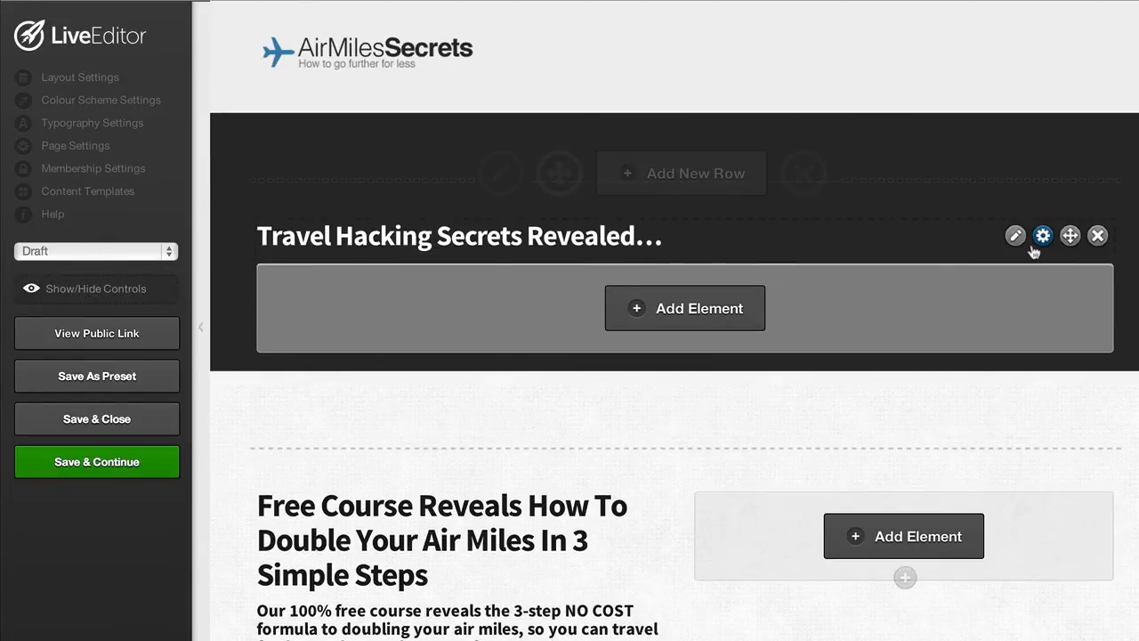
scroll(down, 3)
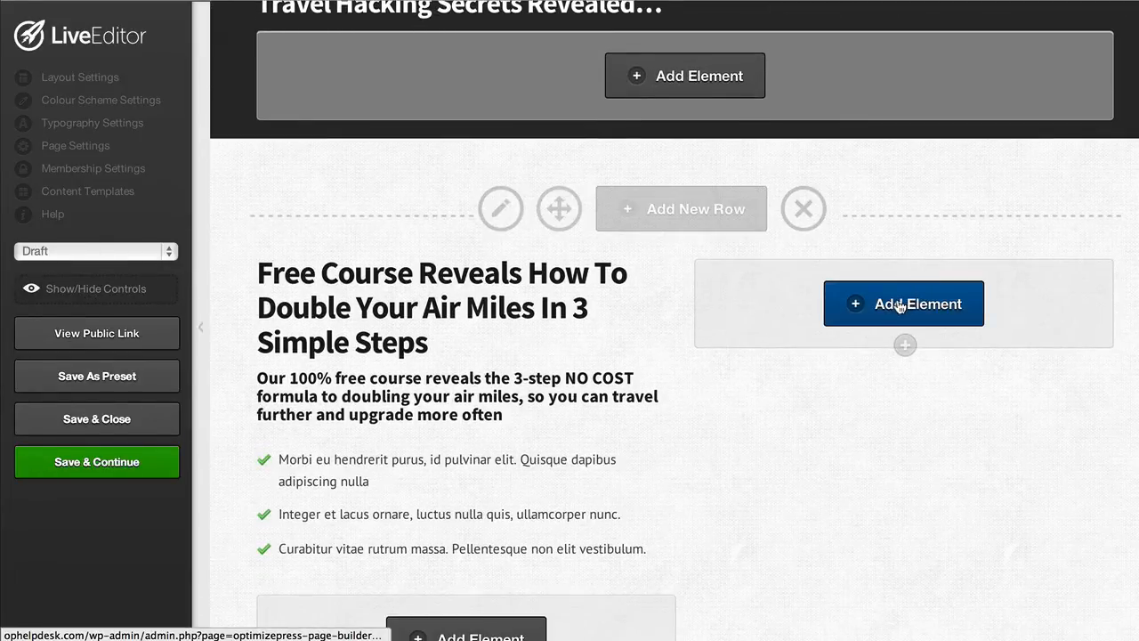
Add a new element in the empty slot and choose the plain 'image' style
click(904, 303)
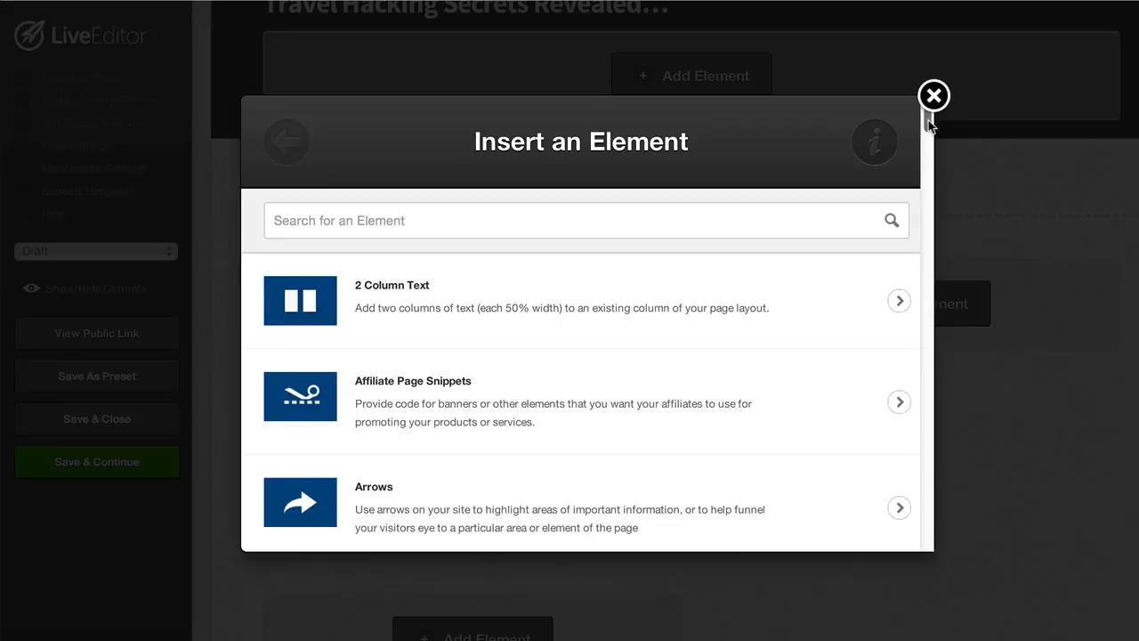
mouse_move(929, 132)
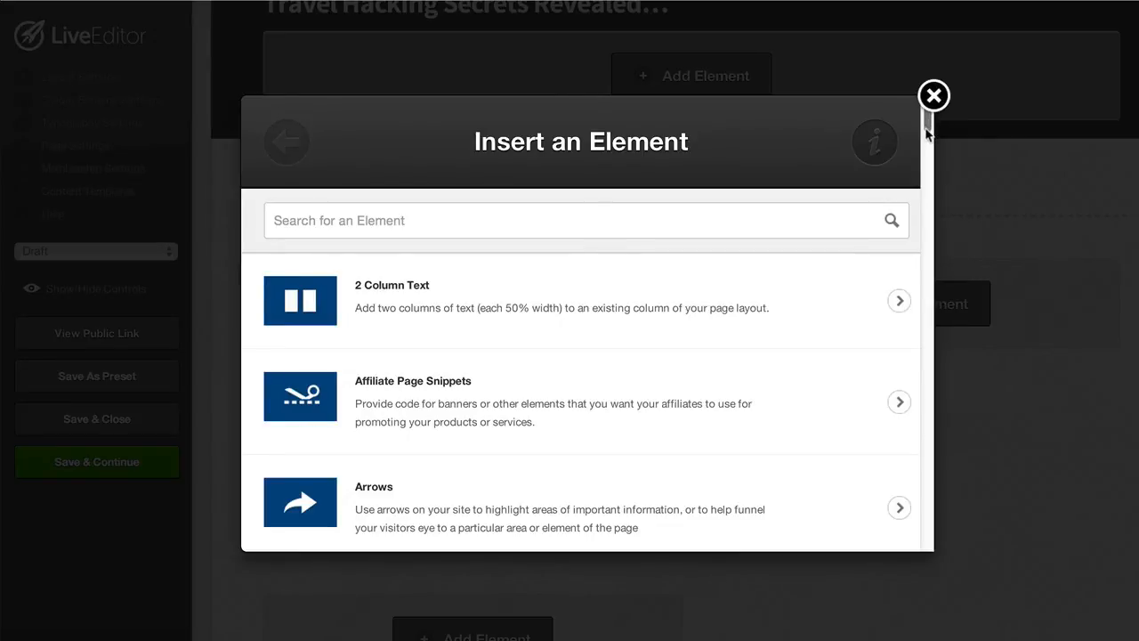
mouse_move(929, 128)
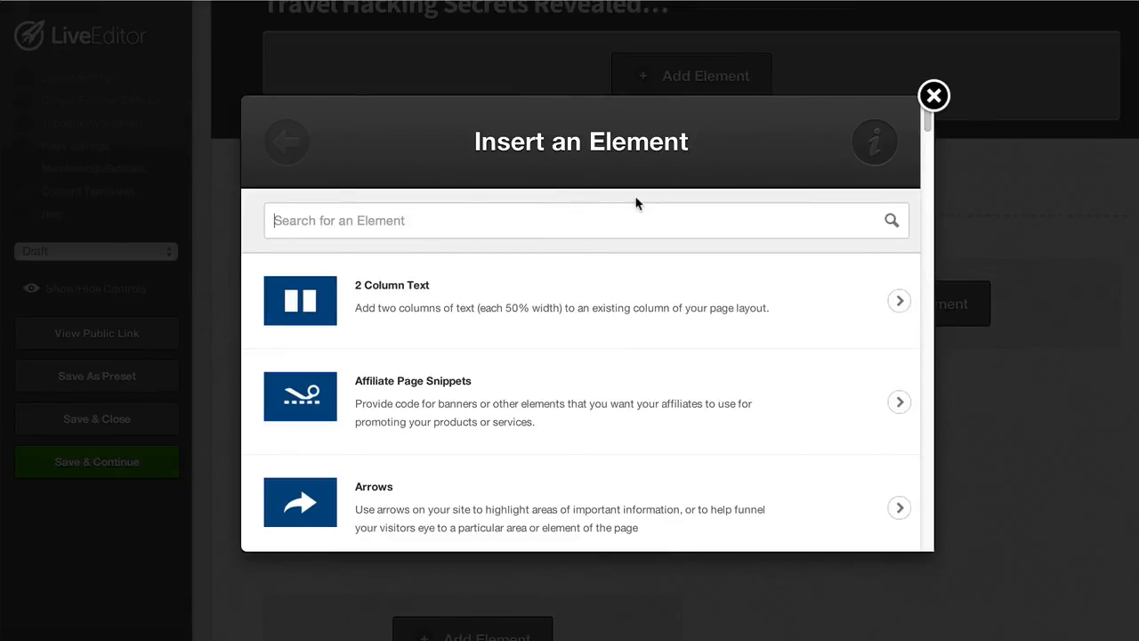
text(image)
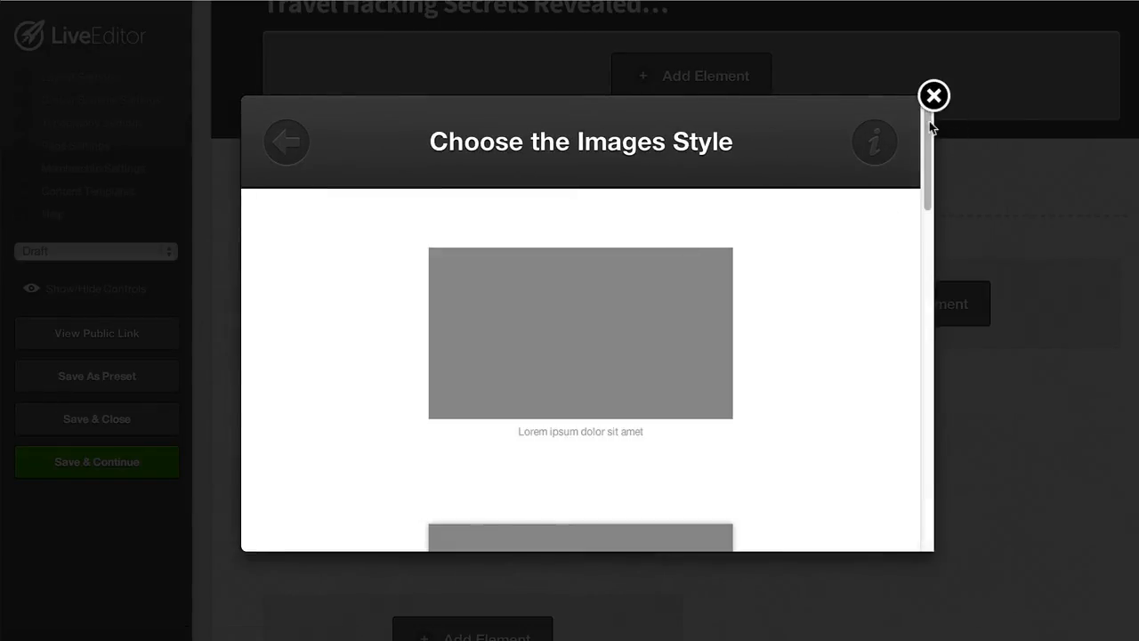
scroll(down, 3)
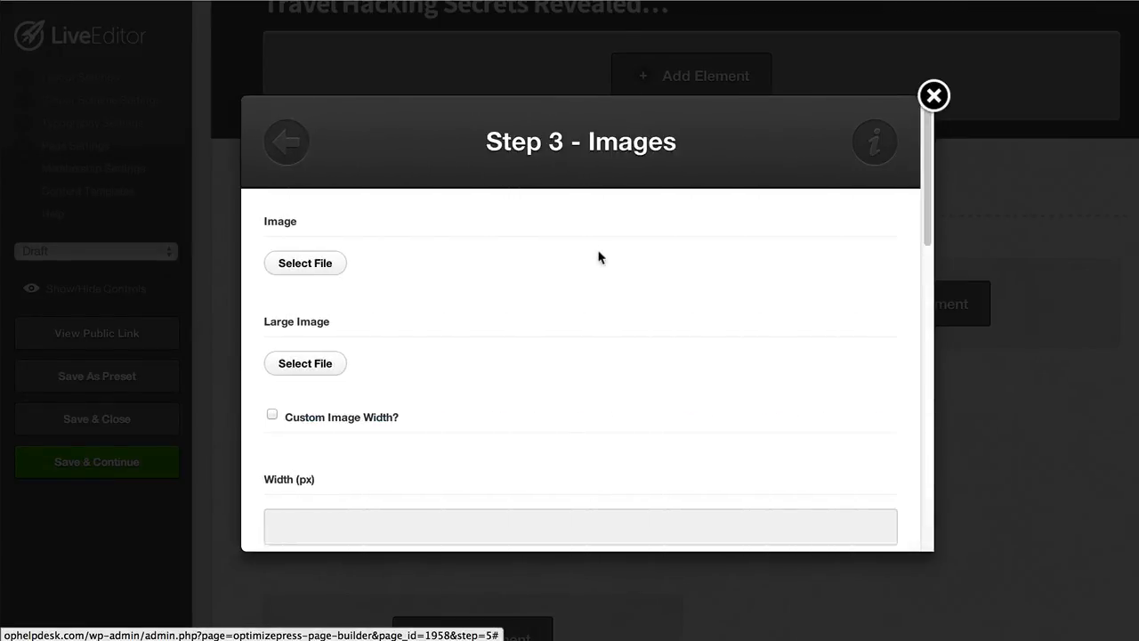
Upload ebook2.png, insert it as the Air Miles Secrets cover image and save the element
click(304, 263)
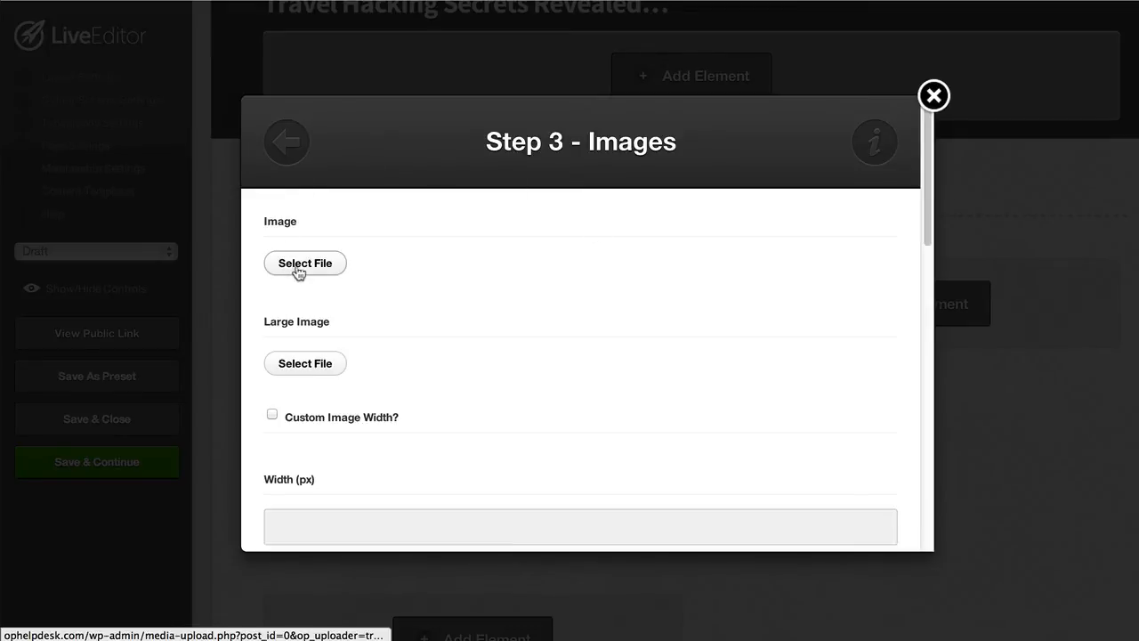
click(305, 264)
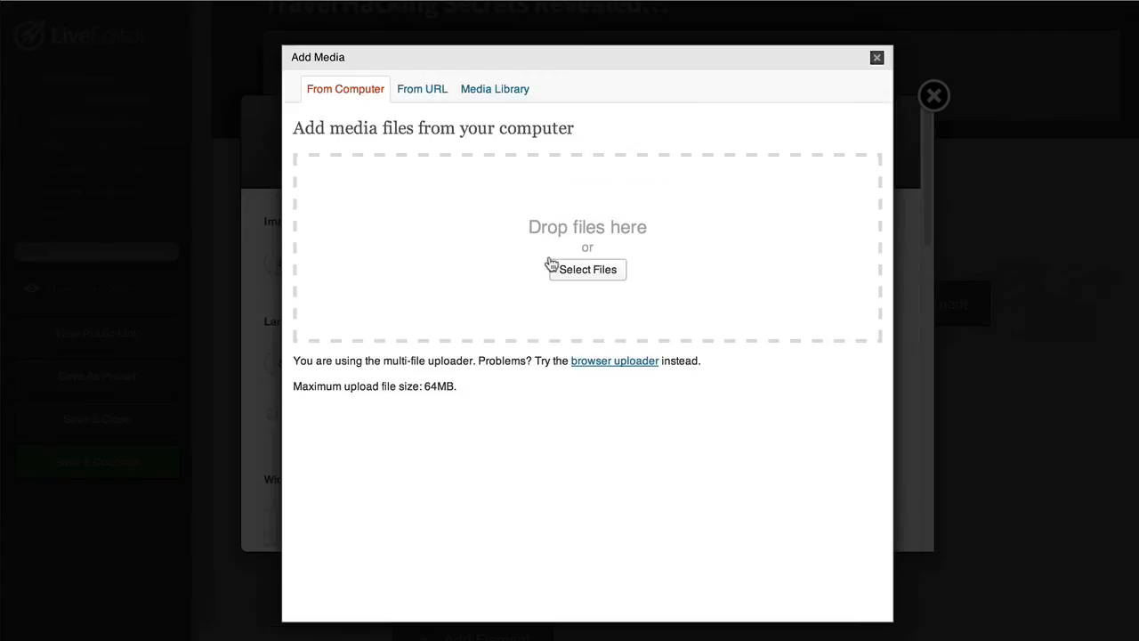
click(587, 269)
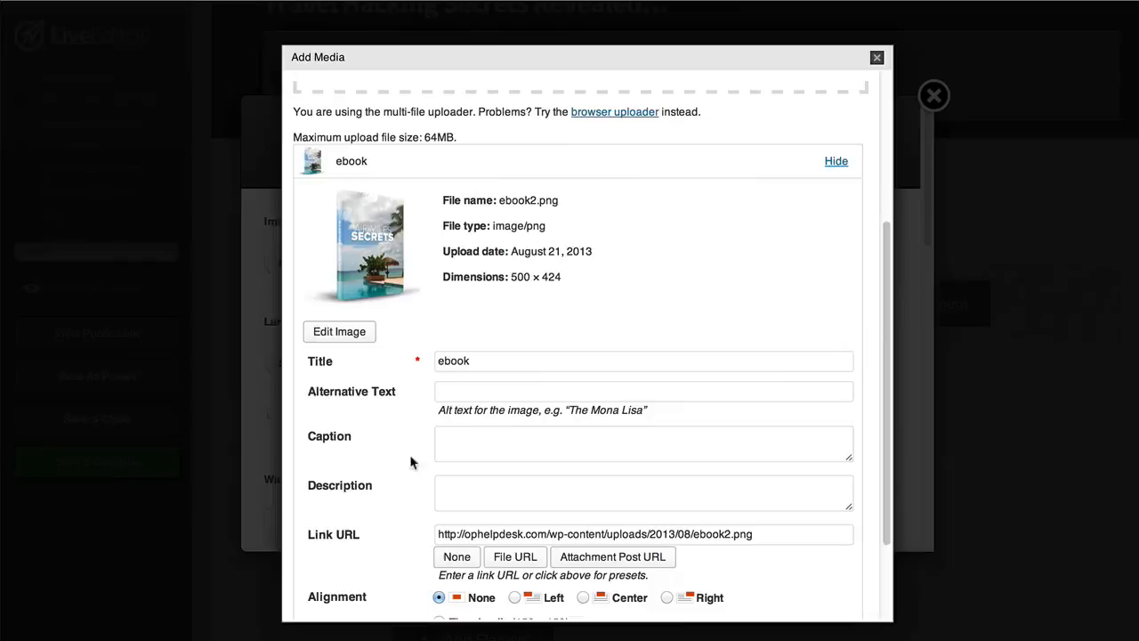
click(875, 57)
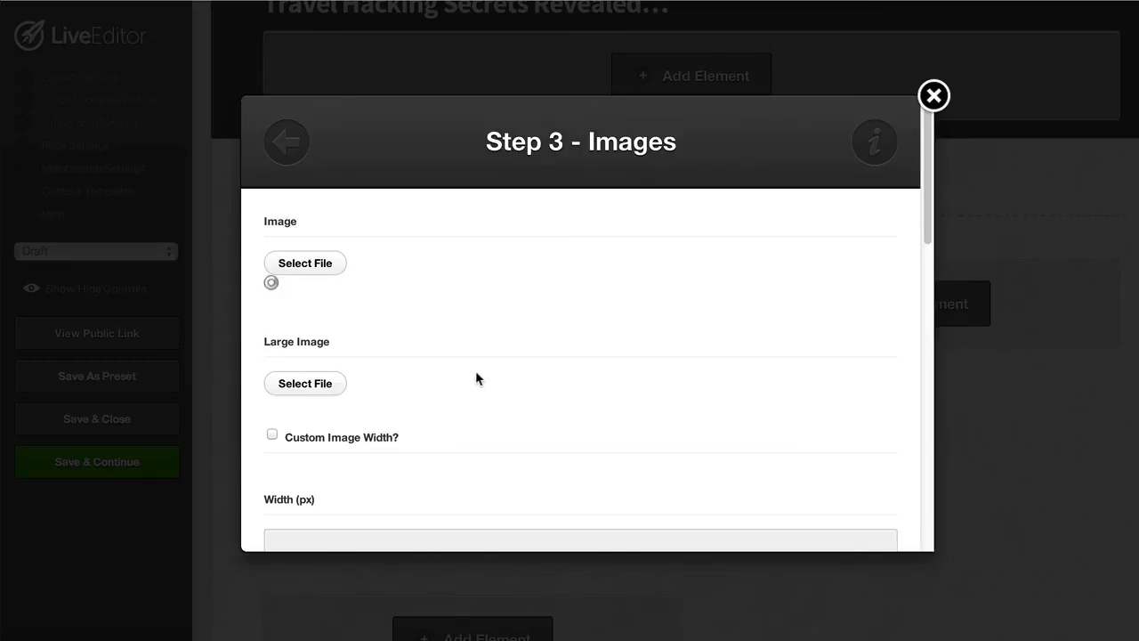
click(304, 263)
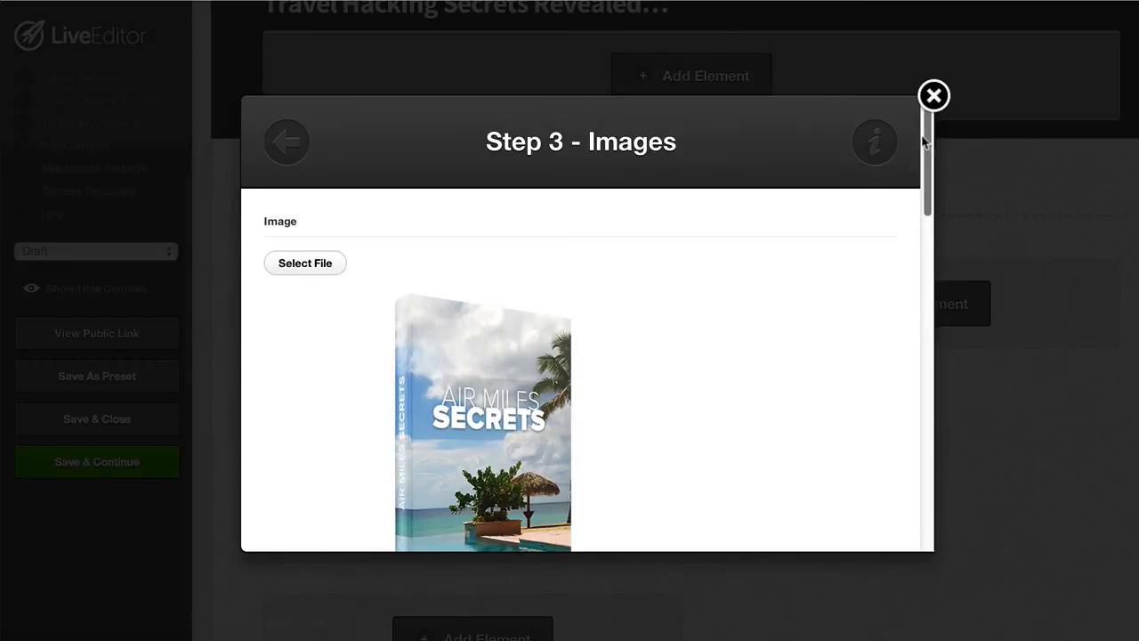
click(933, 96)
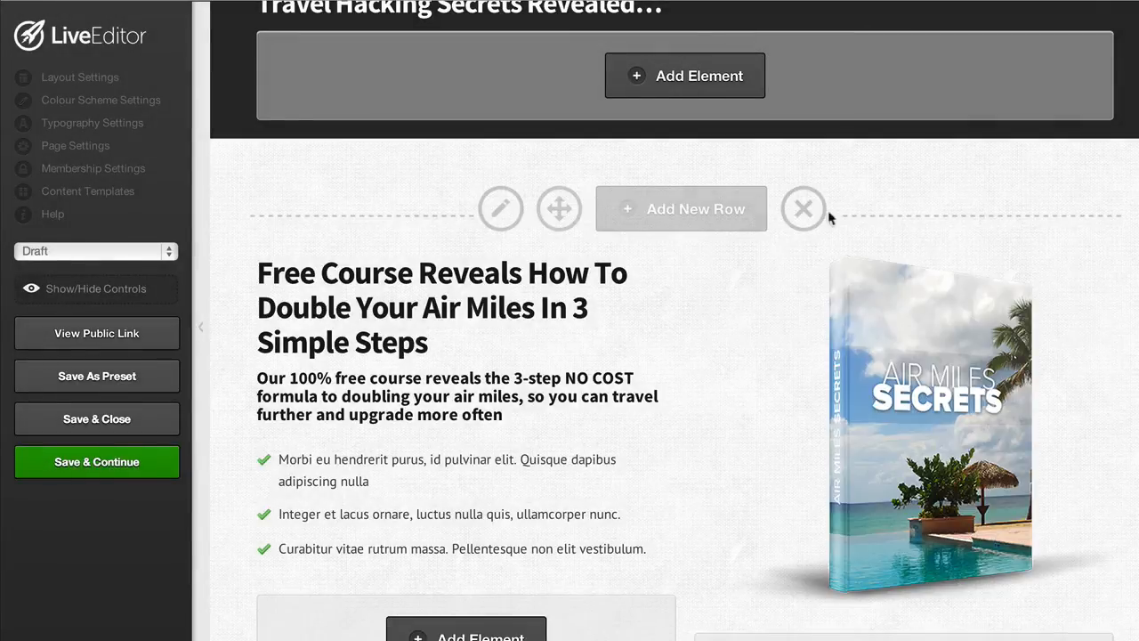
Hide the editing controls and review the page from logo down to the opt-in form
click(96, 288)
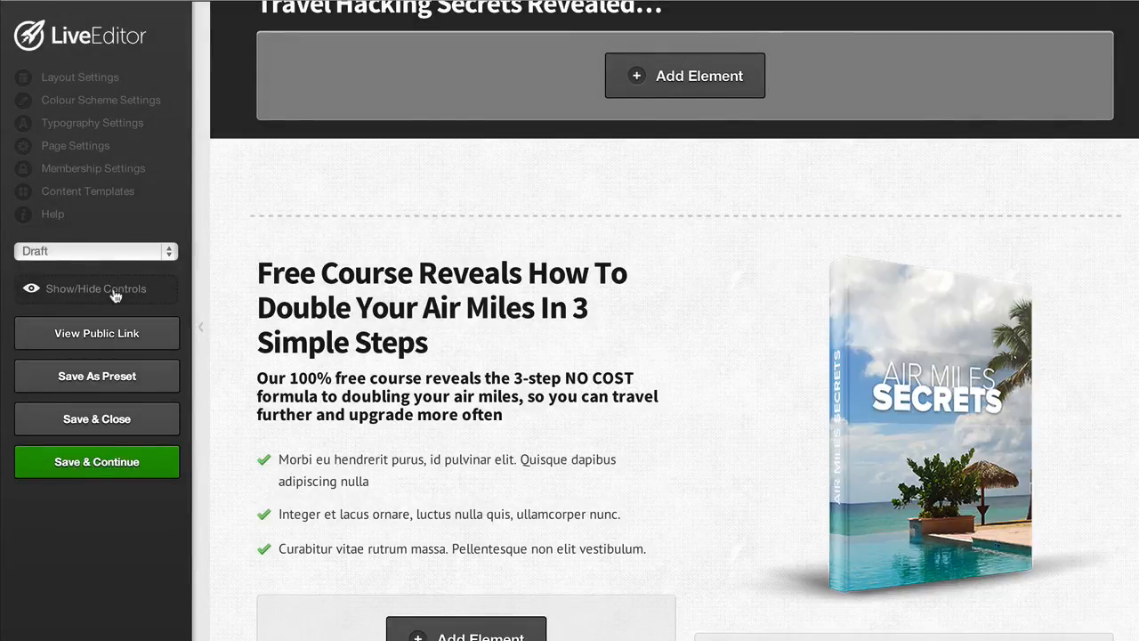
scroll(down, 3)
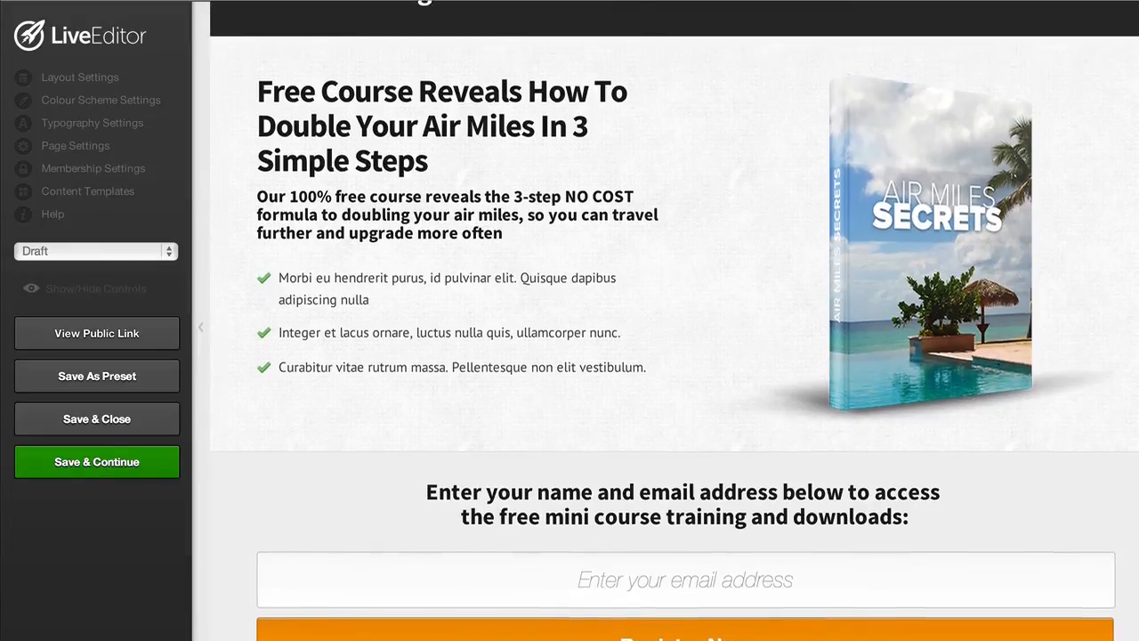
scroll(up, 3)
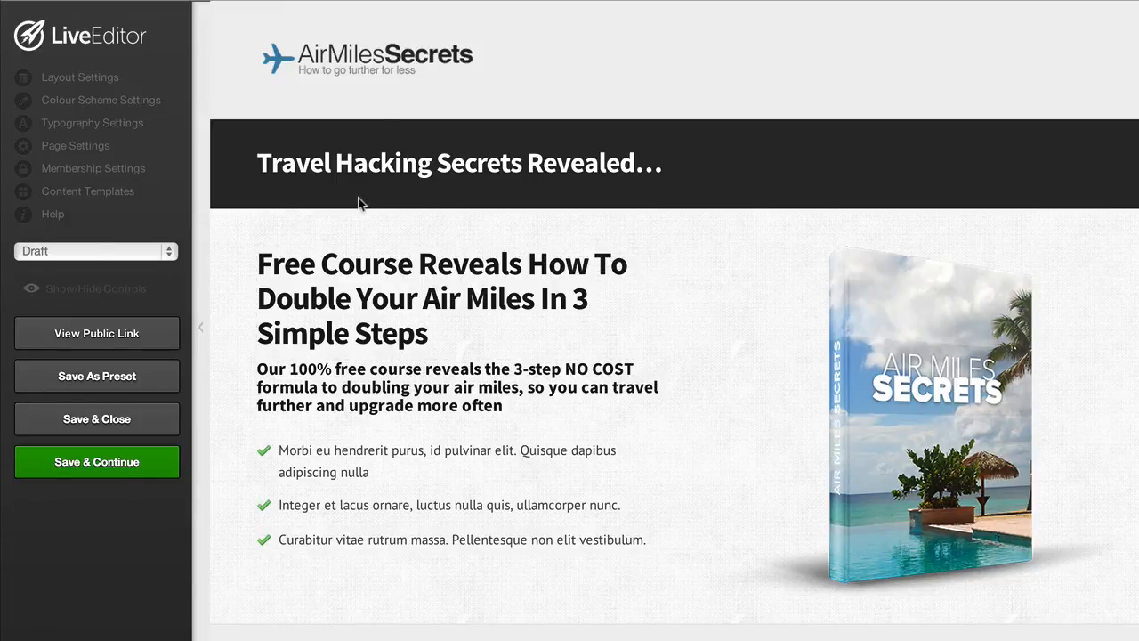
mouse_move(469, 238)
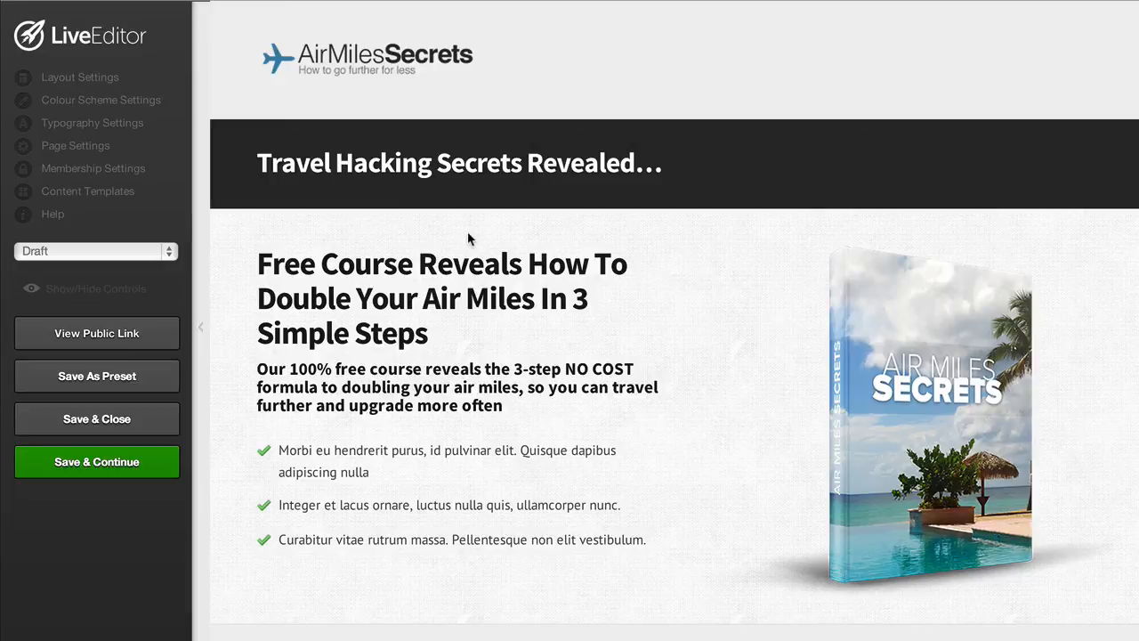
mouse_move(490, 242)
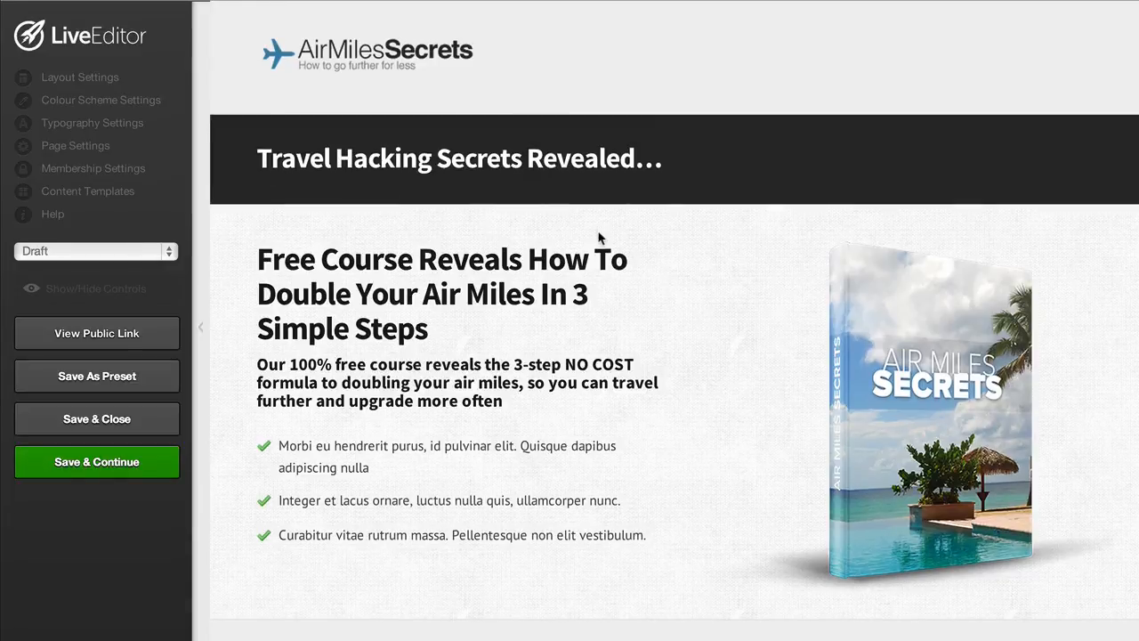
scroll(down, 3)
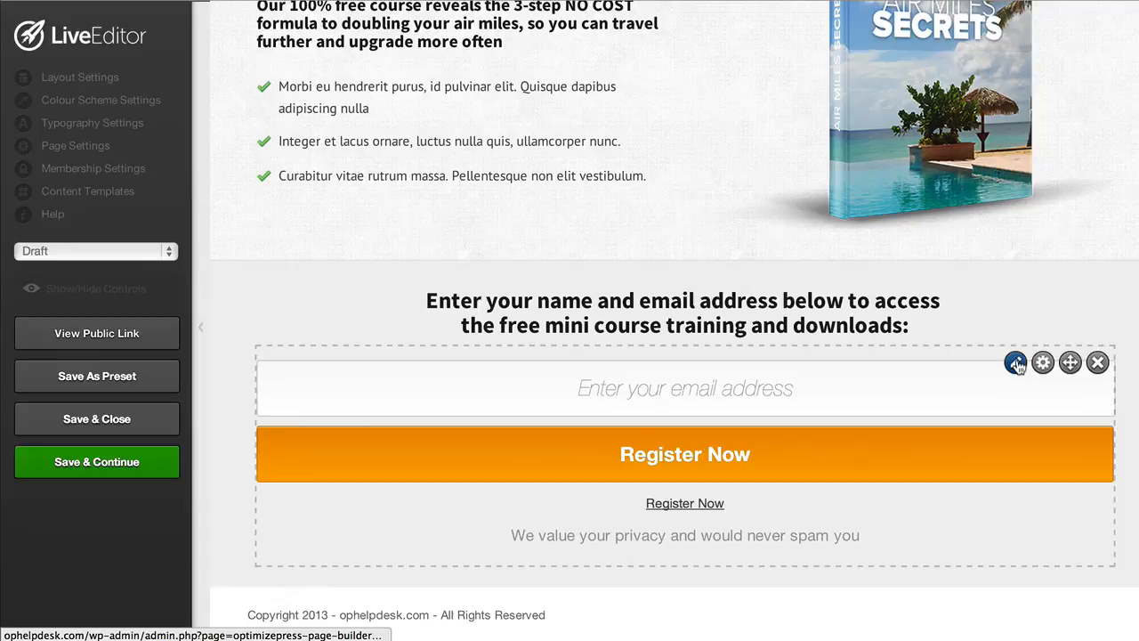
Edit the opt-in box's submit button and pick the yellow Get Started Now preset
click(1014, 363)
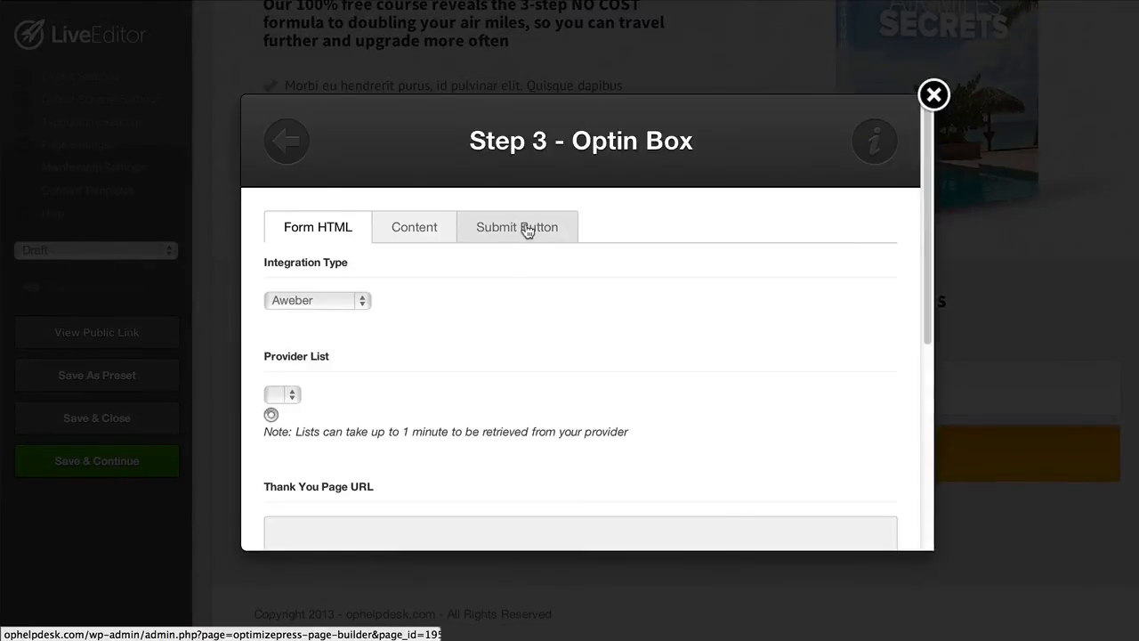
click(516, 227)
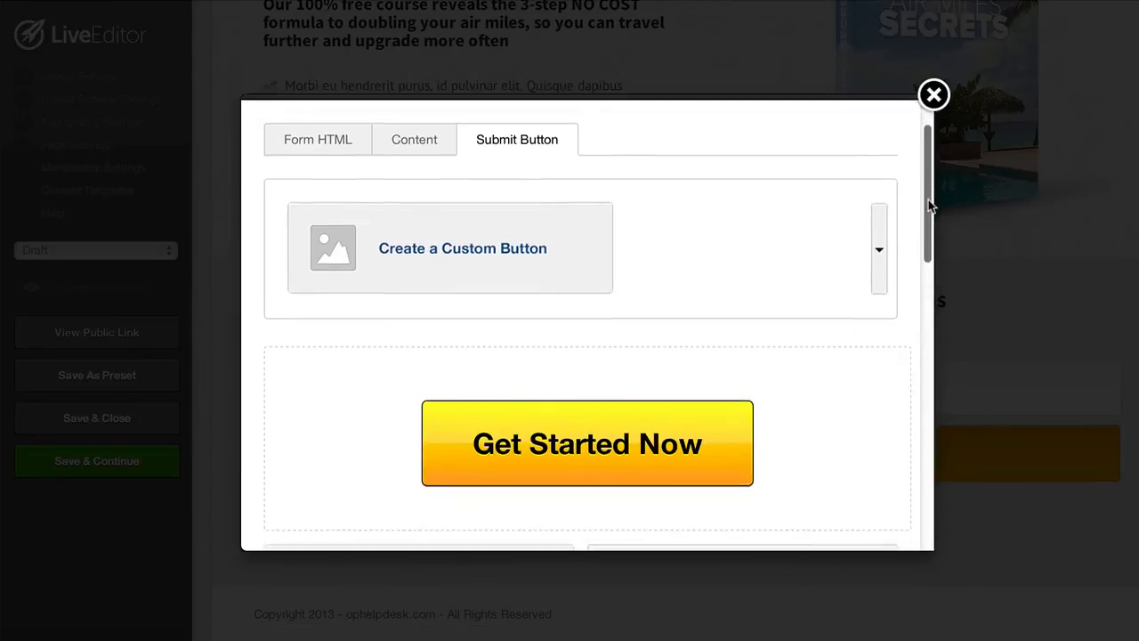
scroll(down, 3)
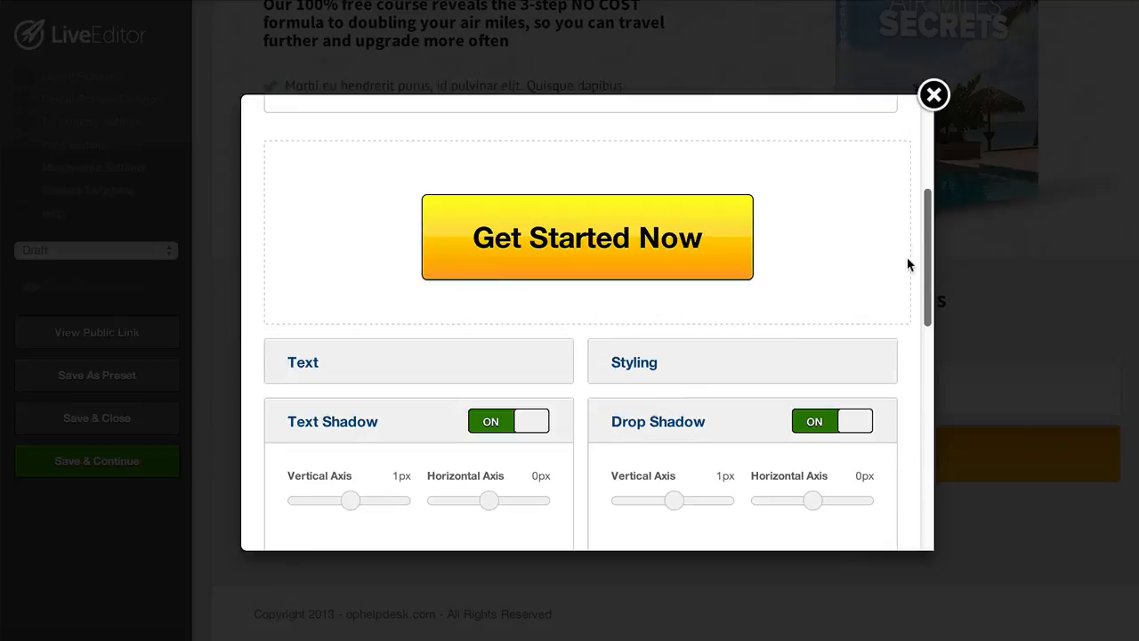
scroll(down, 3)
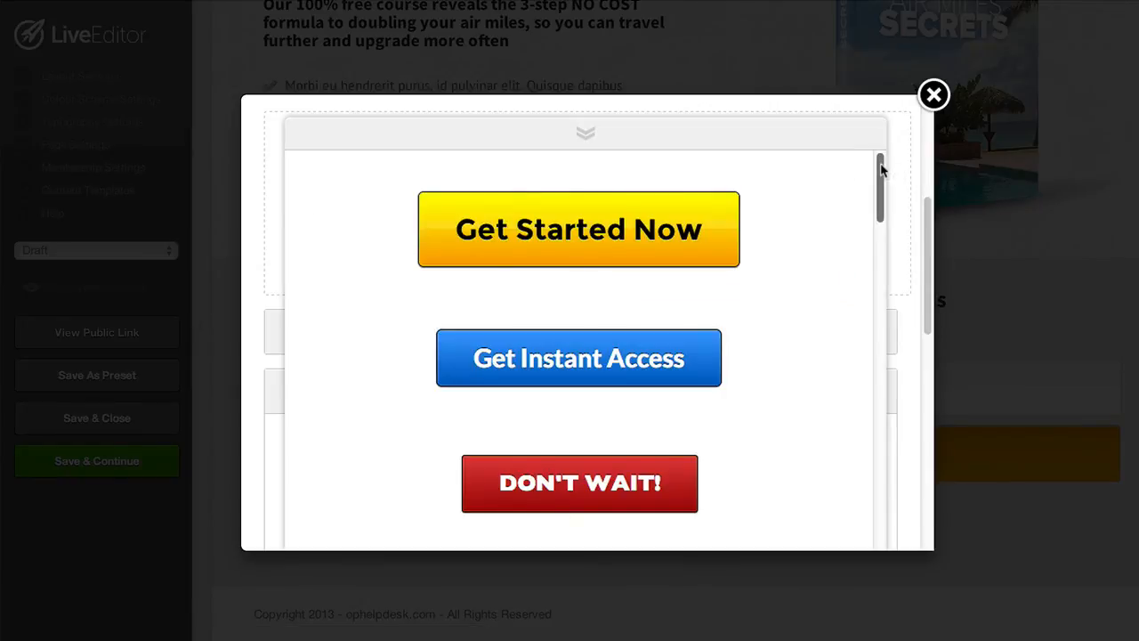
scroll(down, 3)
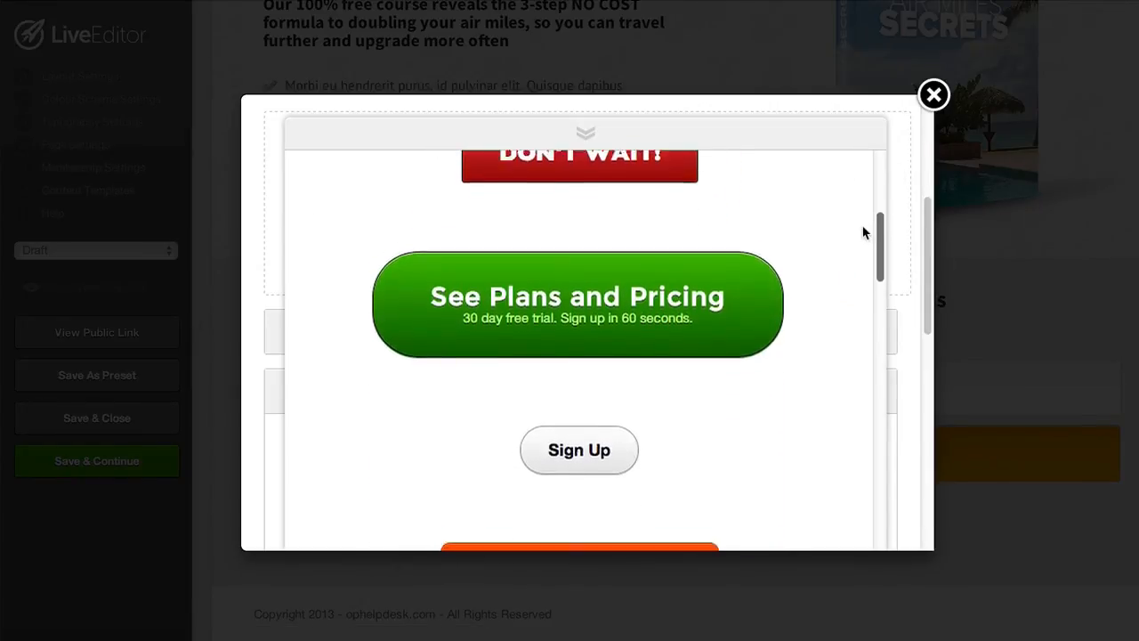
scroll(down, 3)
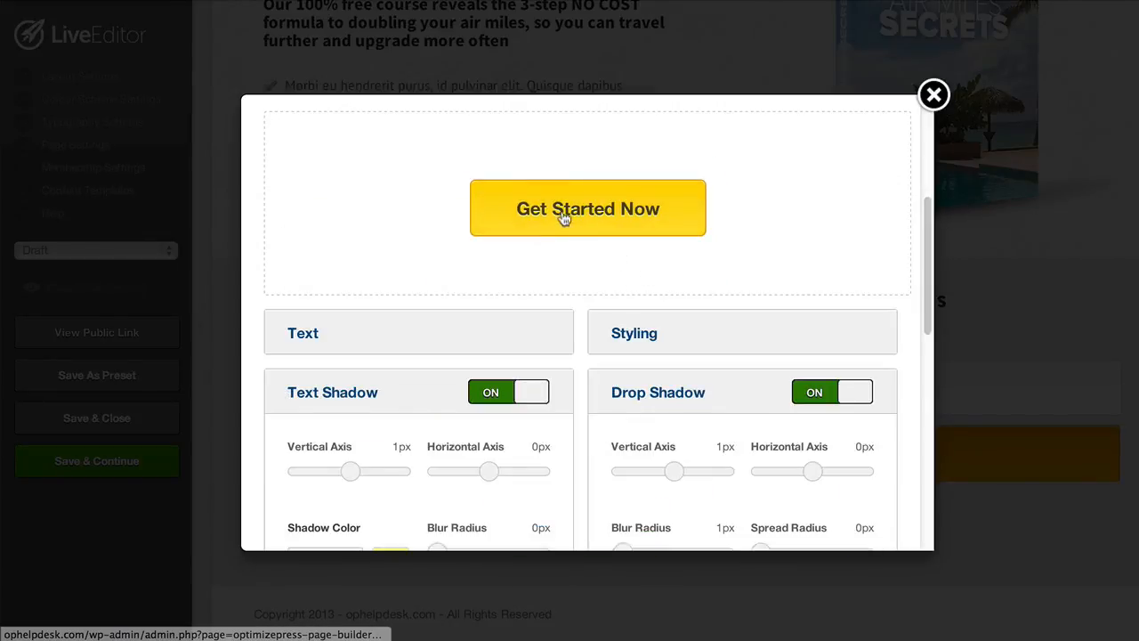
mouse_move(512, 262)
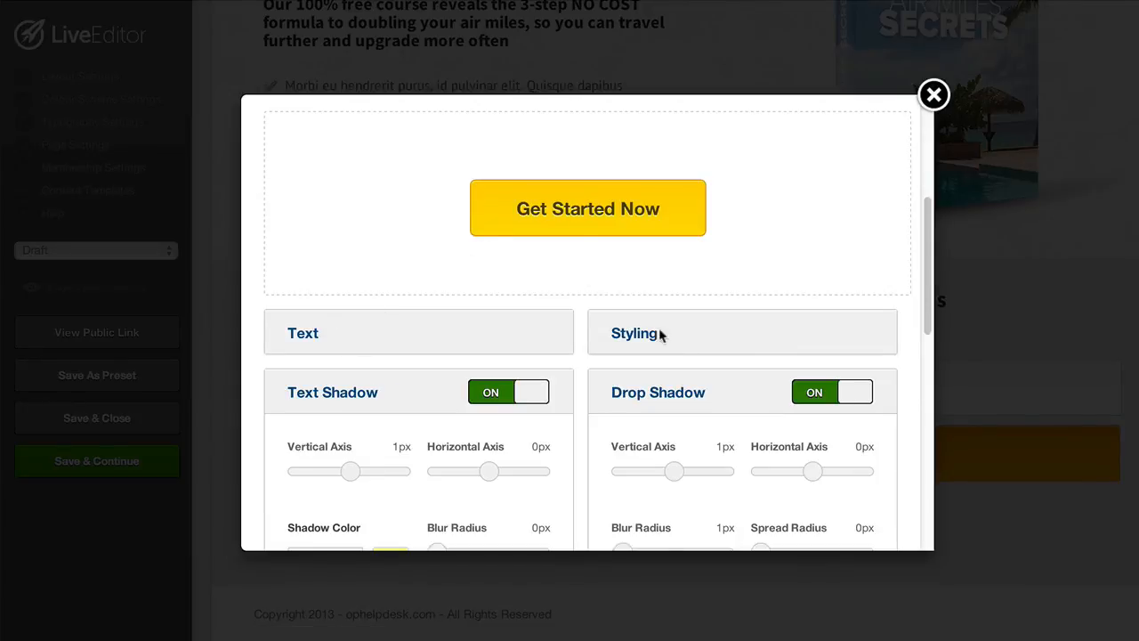
Style the button 100% wide, about 33px tall, with 27px text
click(634, 333)
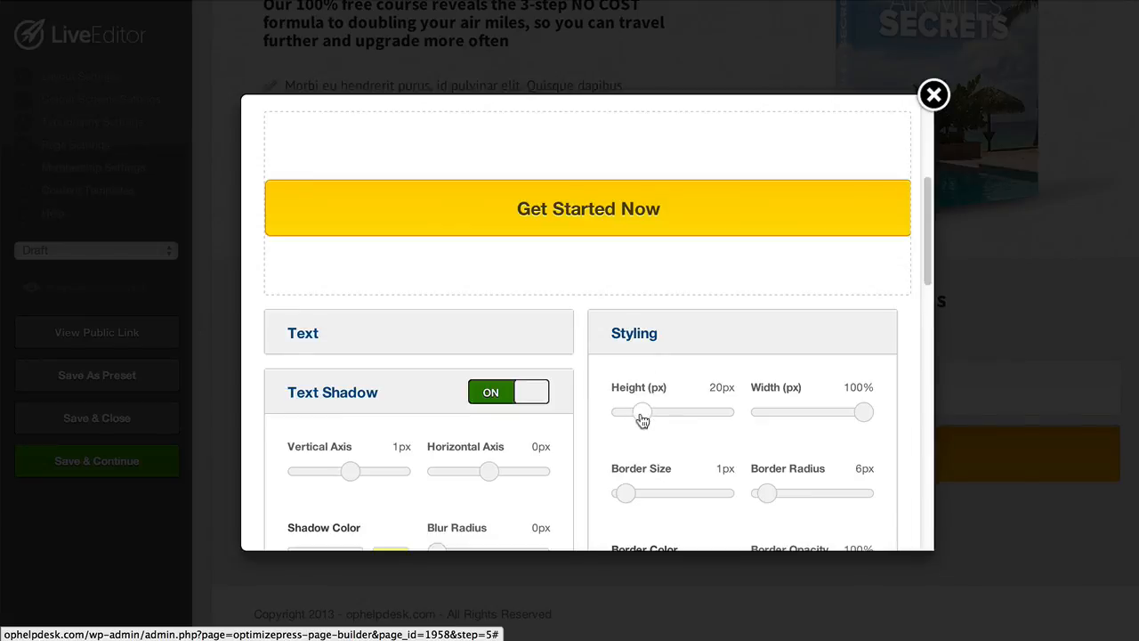
drag(642, 411, 655, 411)
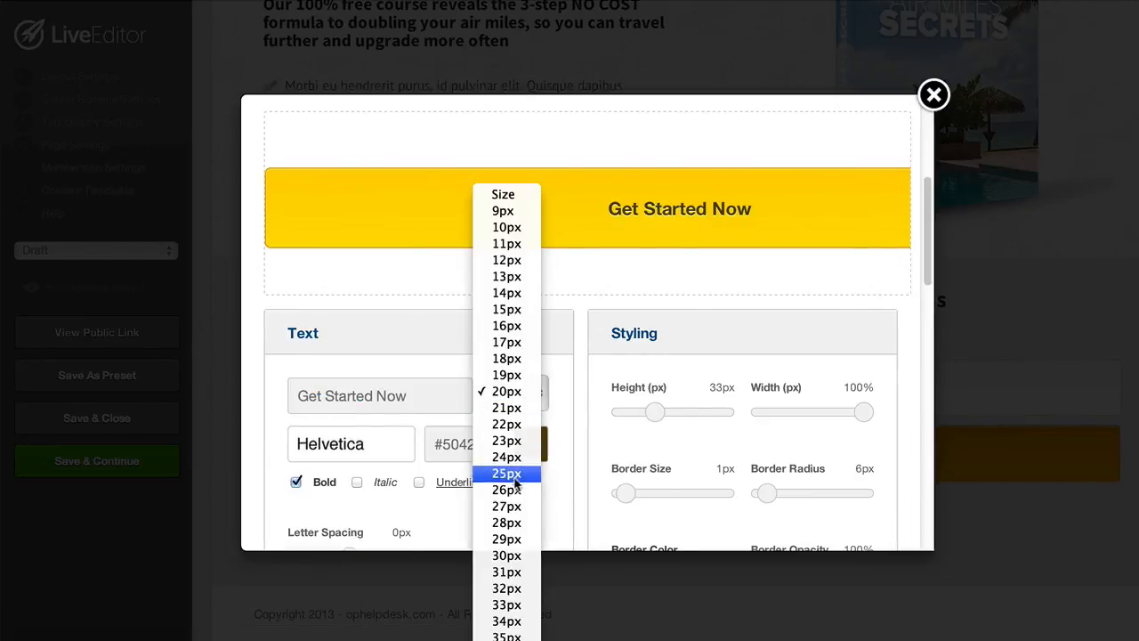
click(505, 505)
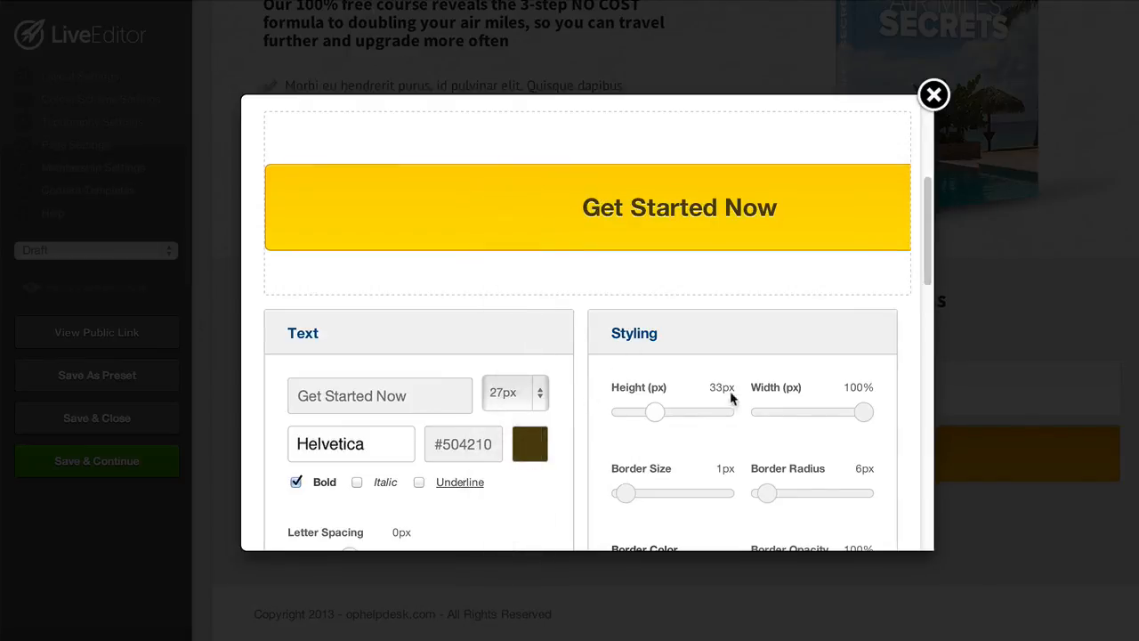
scroll(down, 3)
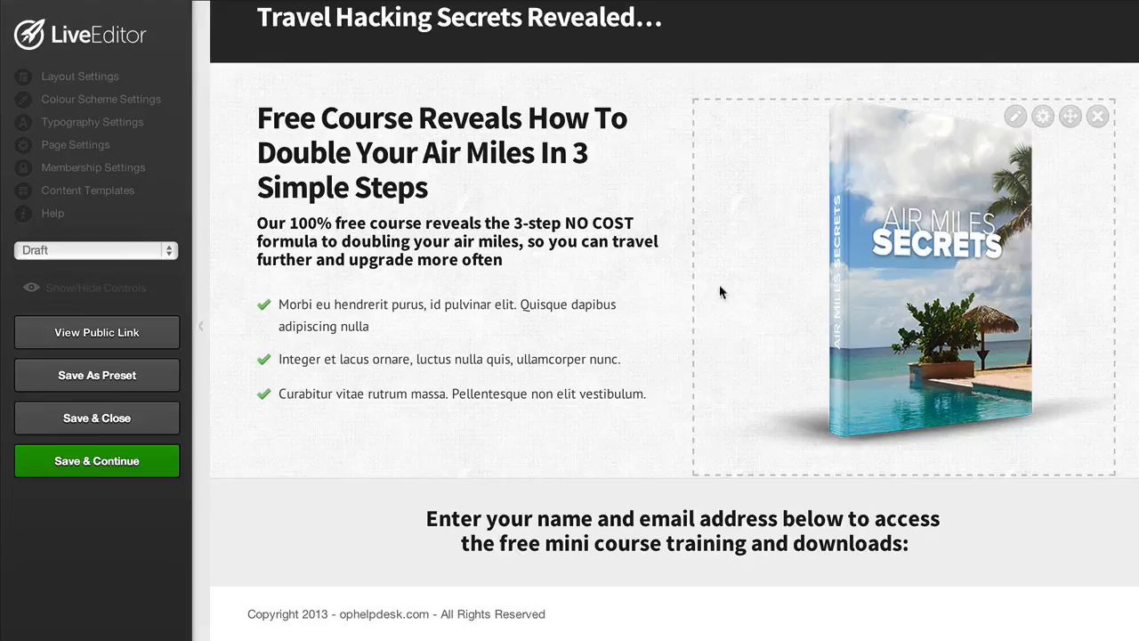
Set the page status to Publish, save it and dismiss the Saved alert
scroll(down, 3)
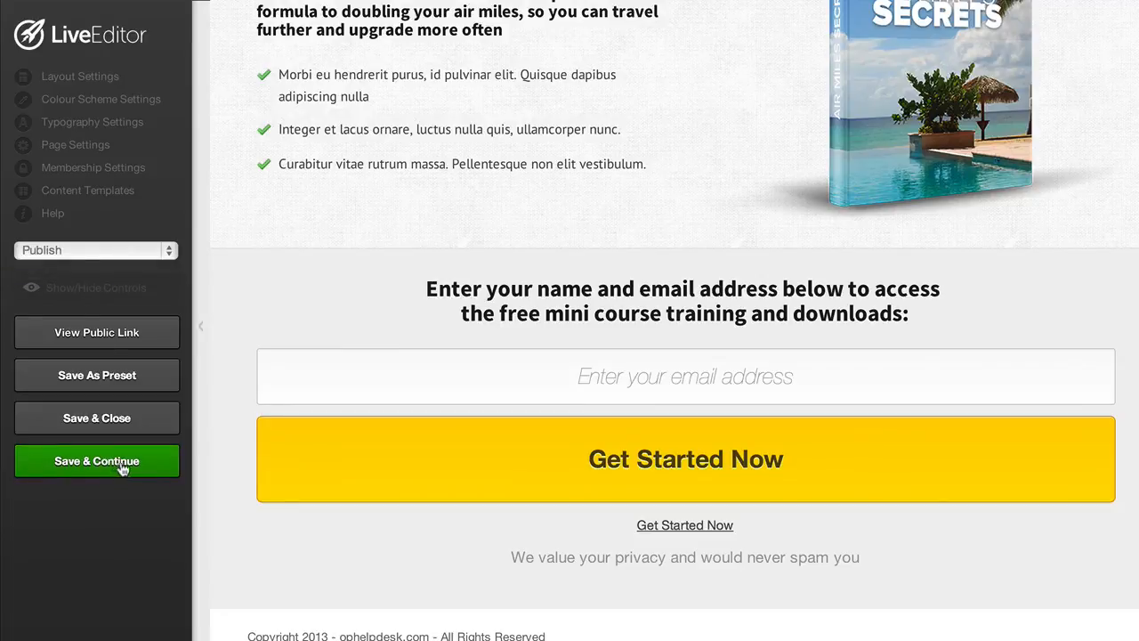
click(97, 459)
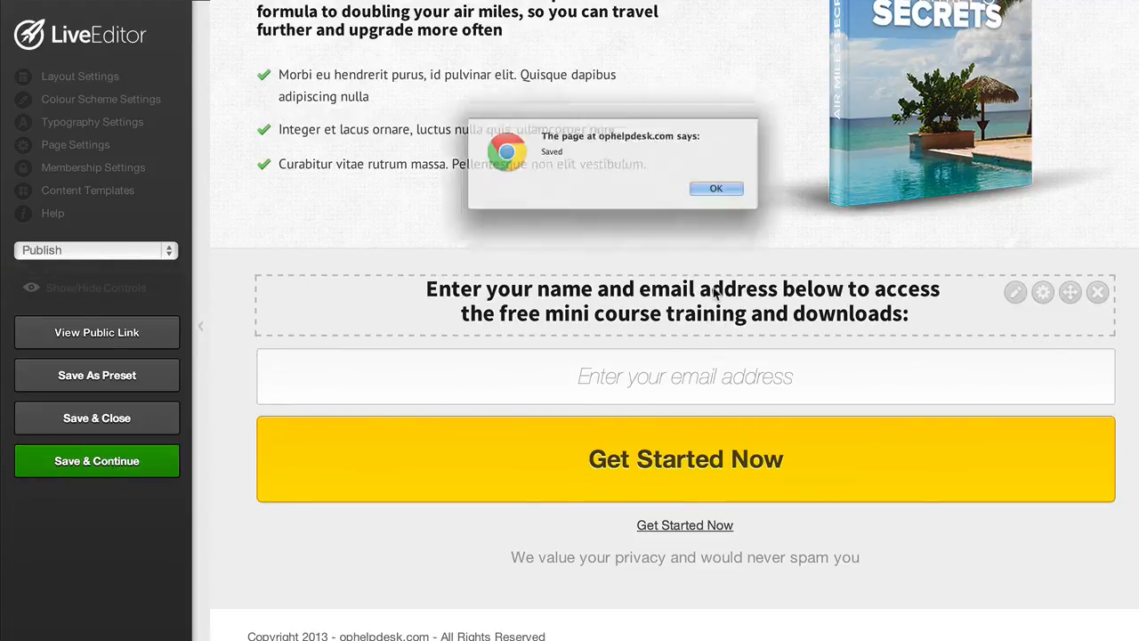
click(715, 189)
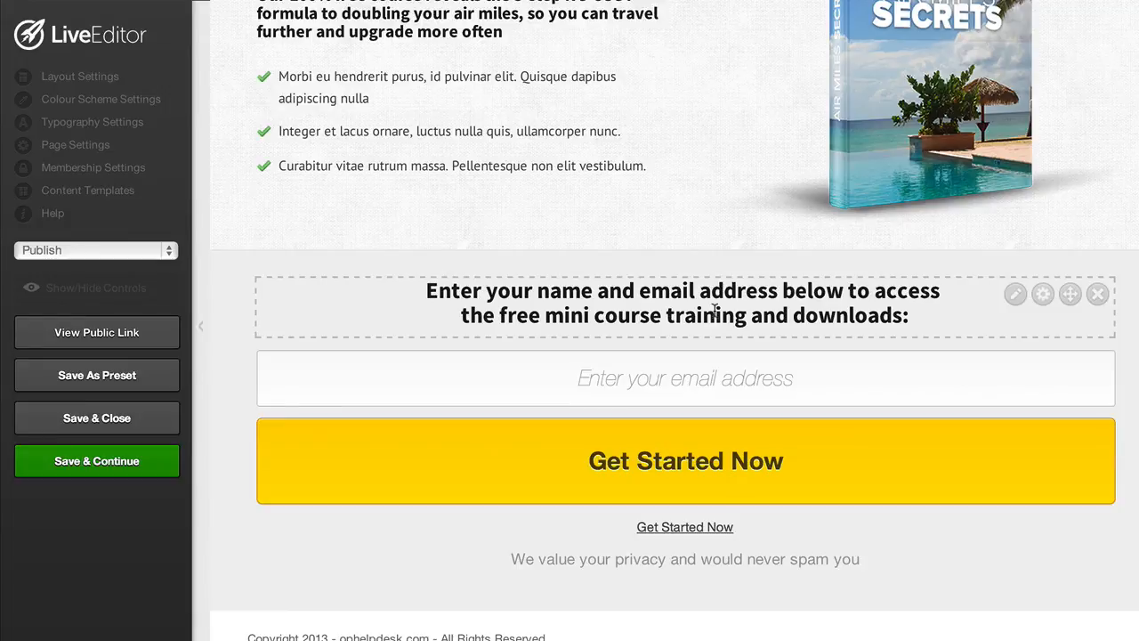
scroll(down, 3)
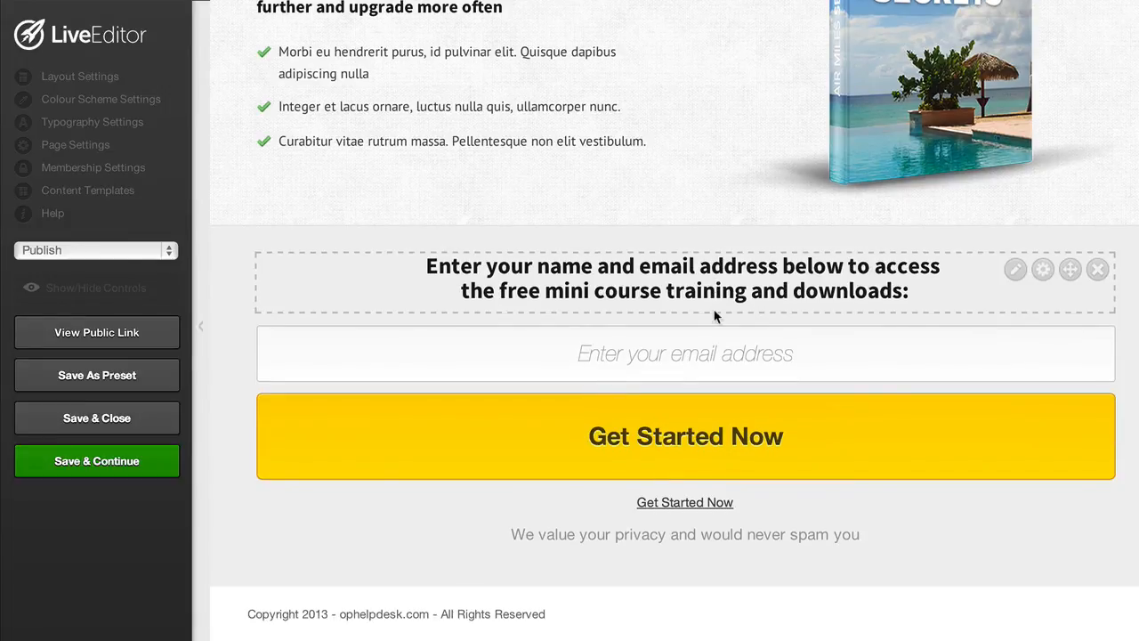